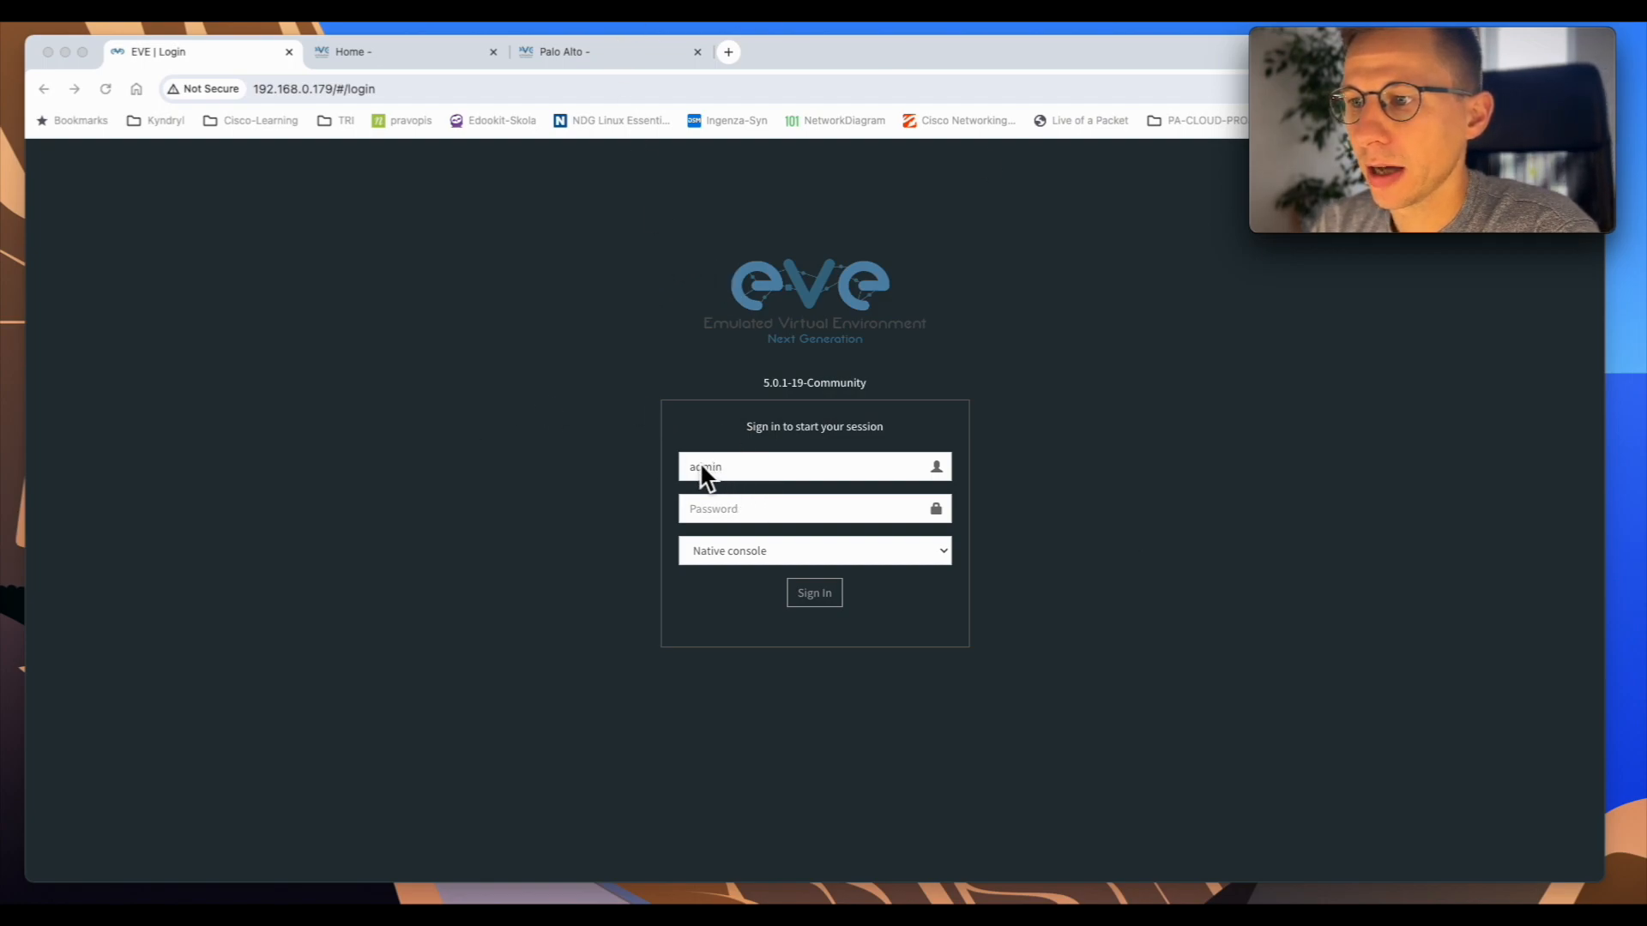
- Sign in to EVE-NG as admin using the HTML5 console
click(814, 508)
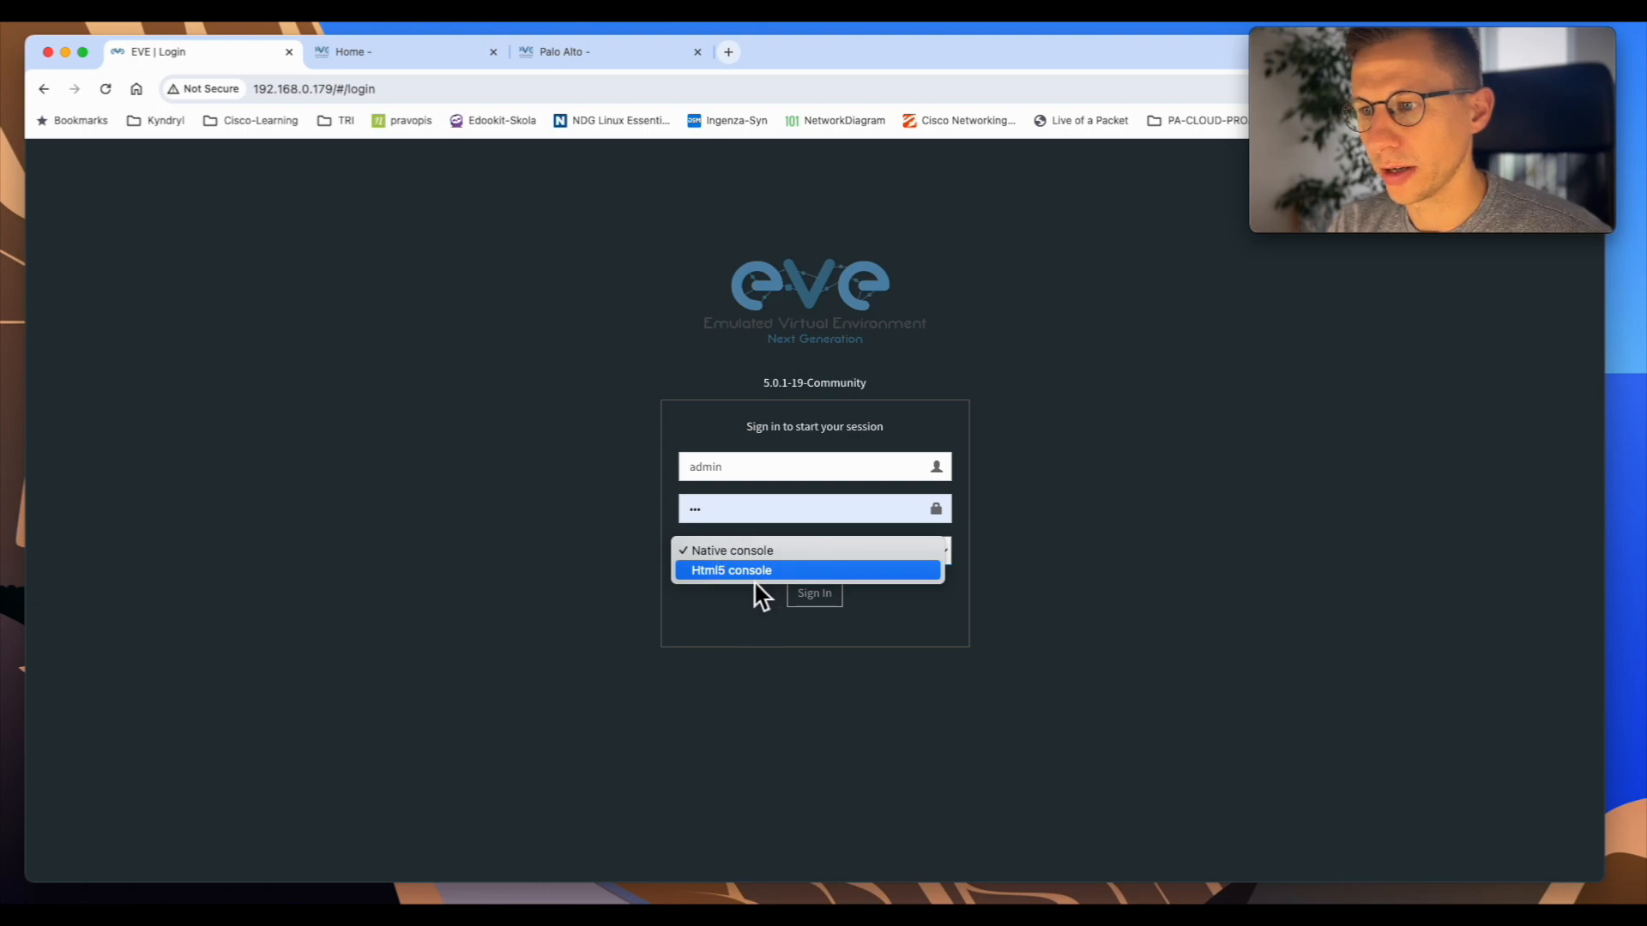
click(731, 570)
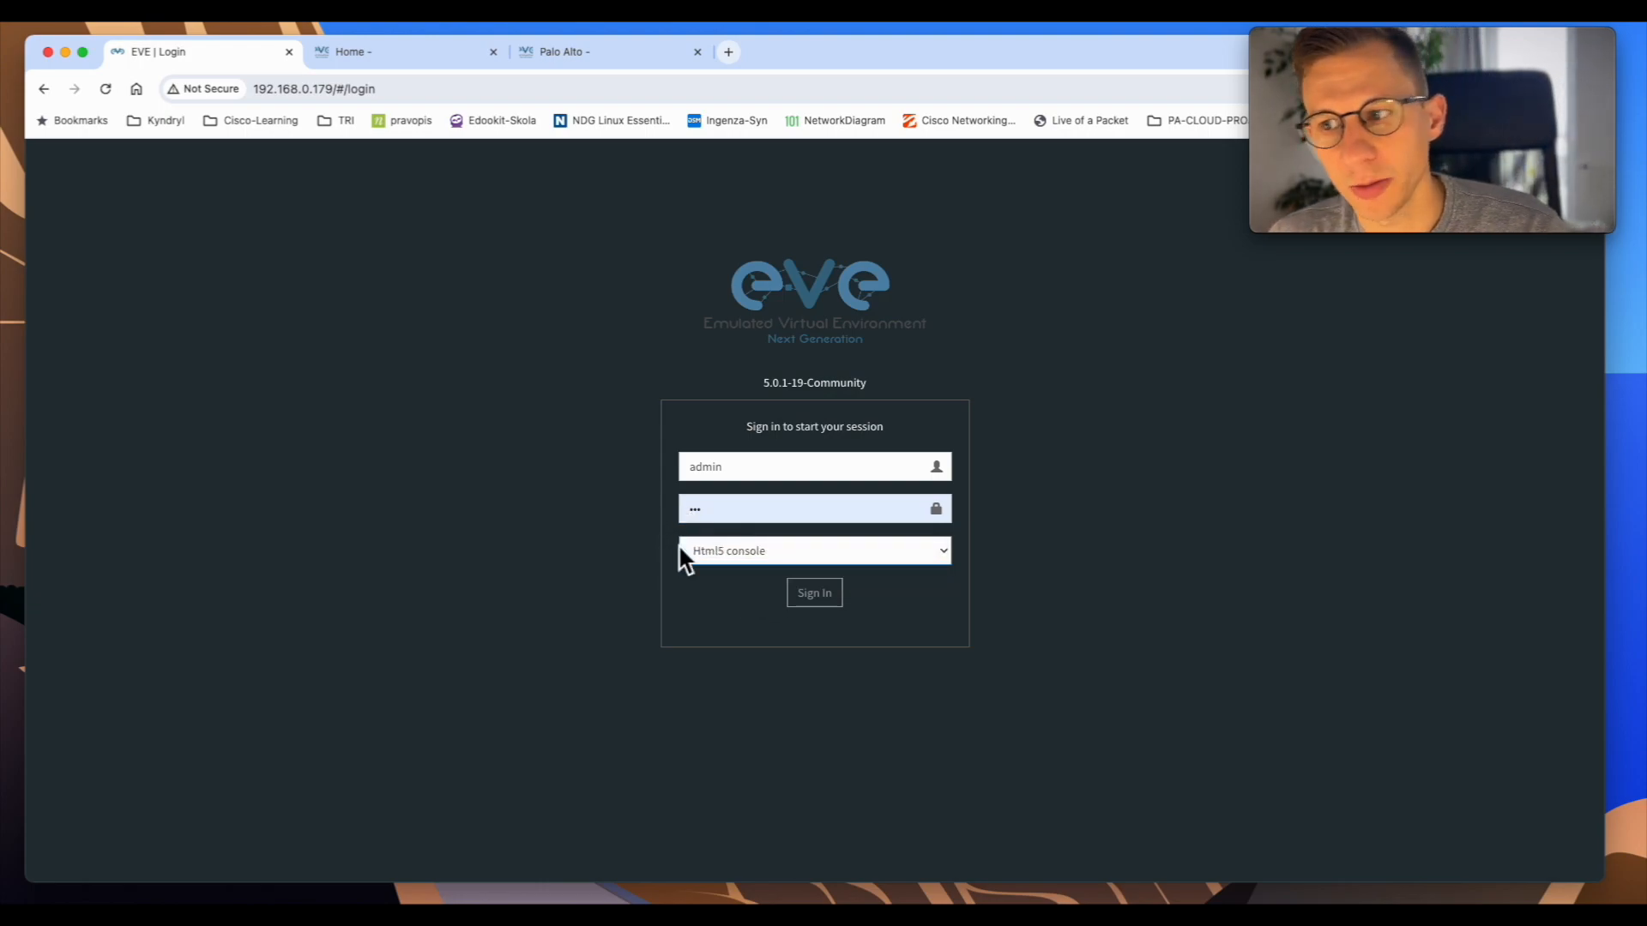
mouse_move(967, 675)
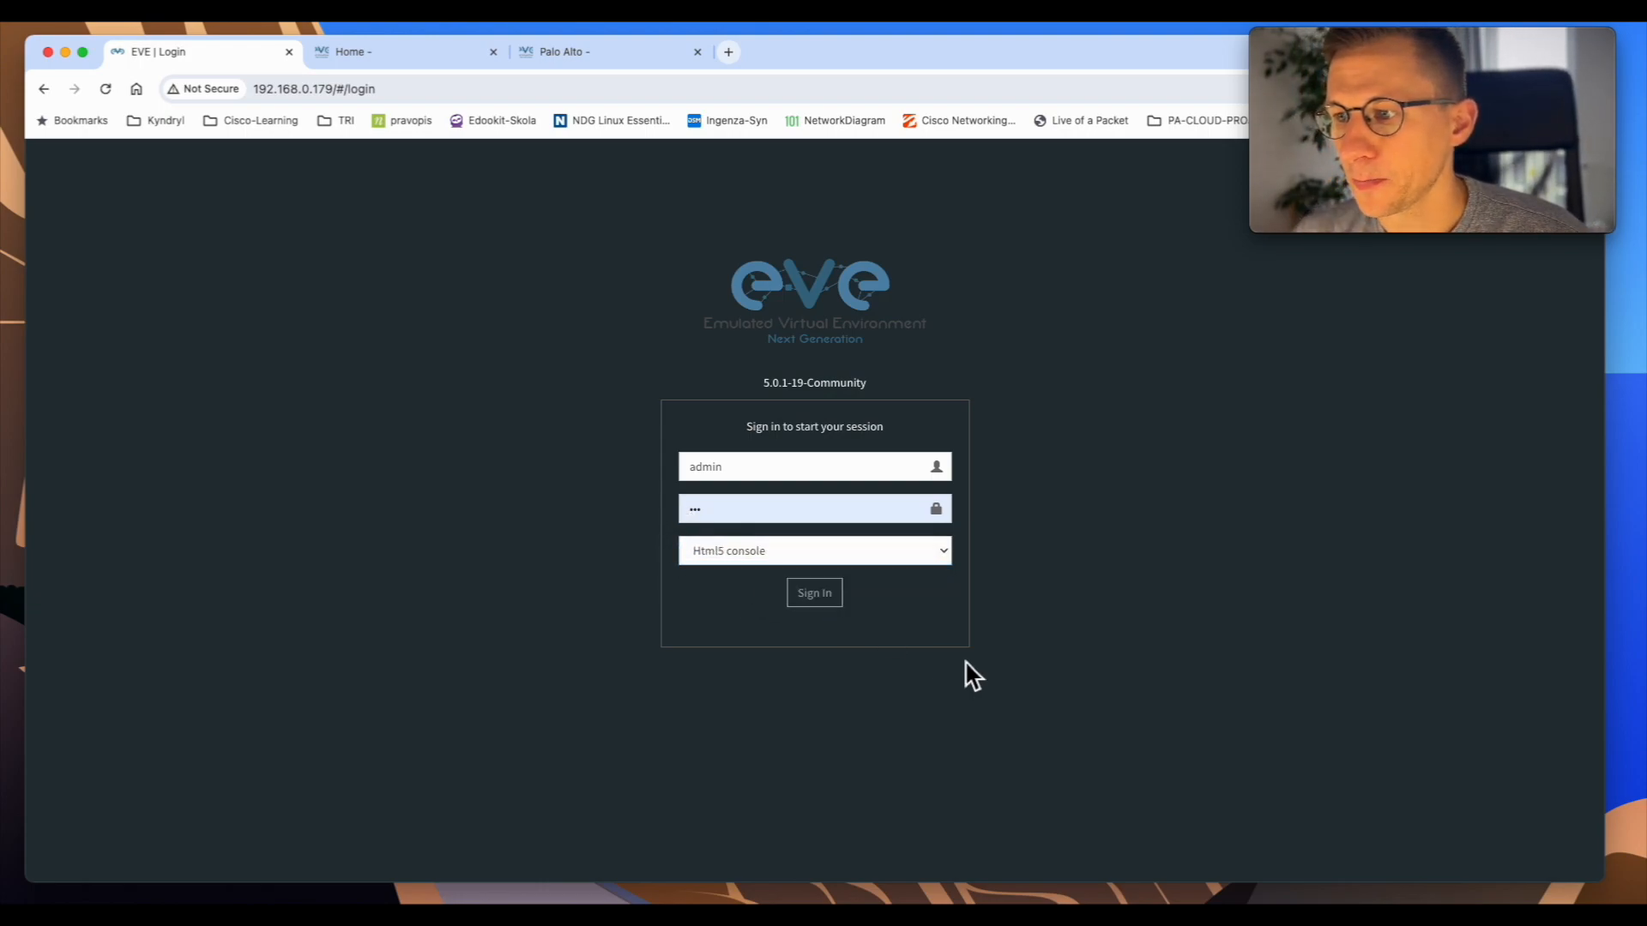
click(814, 593)
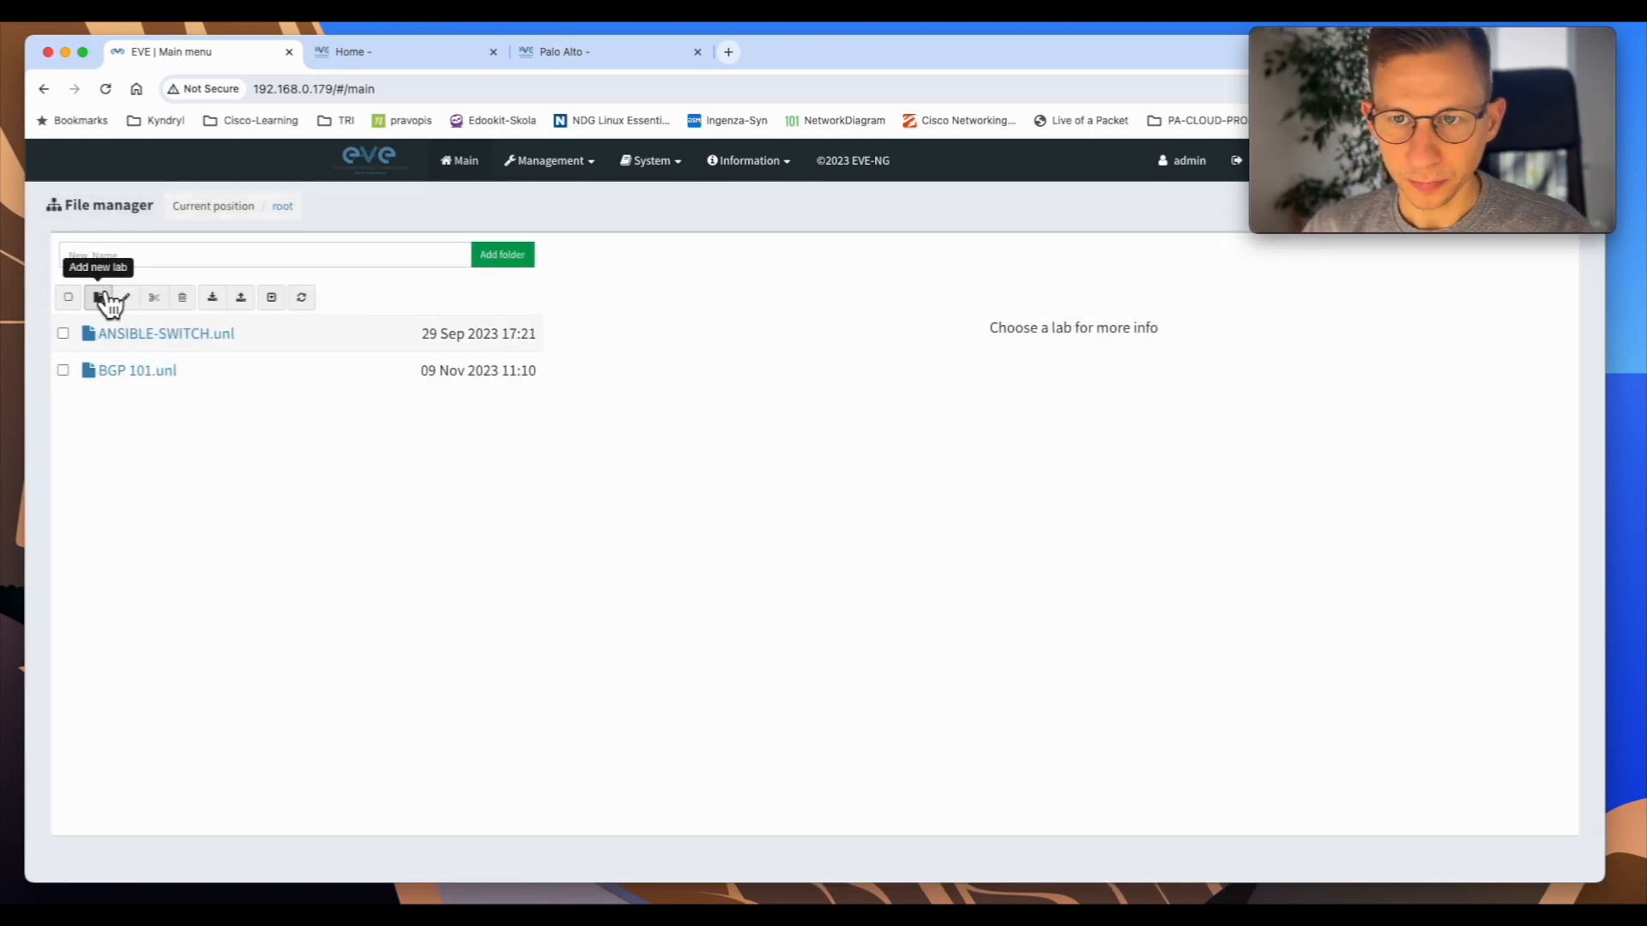
- Create a new lab named Palo Alto and search node templates for 'palo'
click(103, 298)
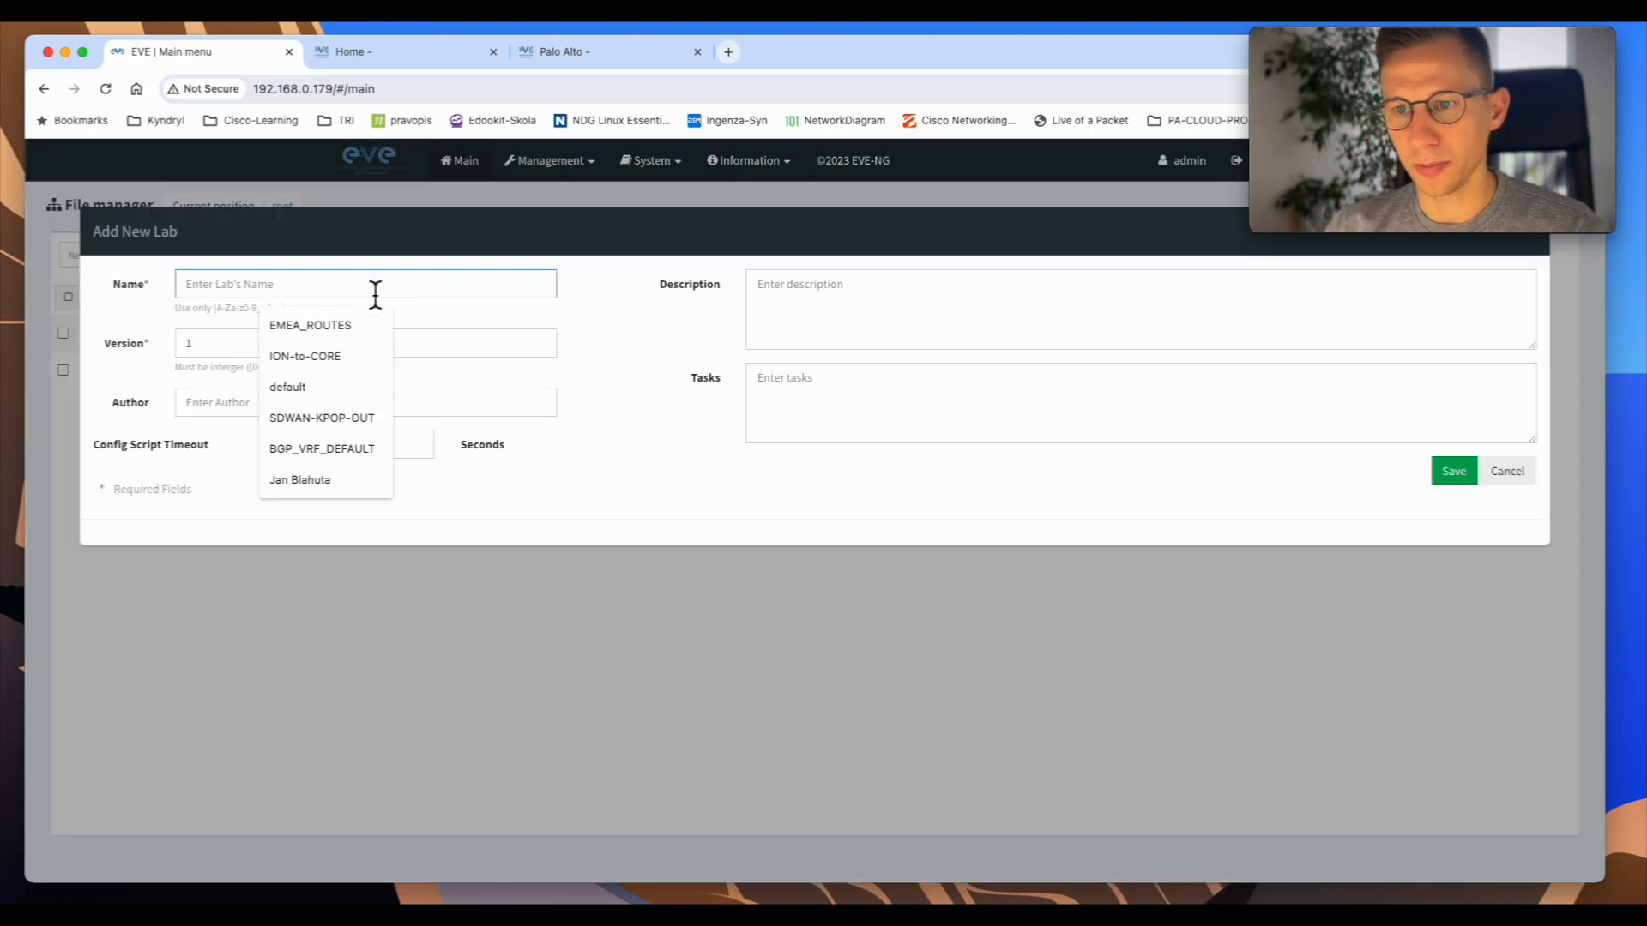
text(Pa)
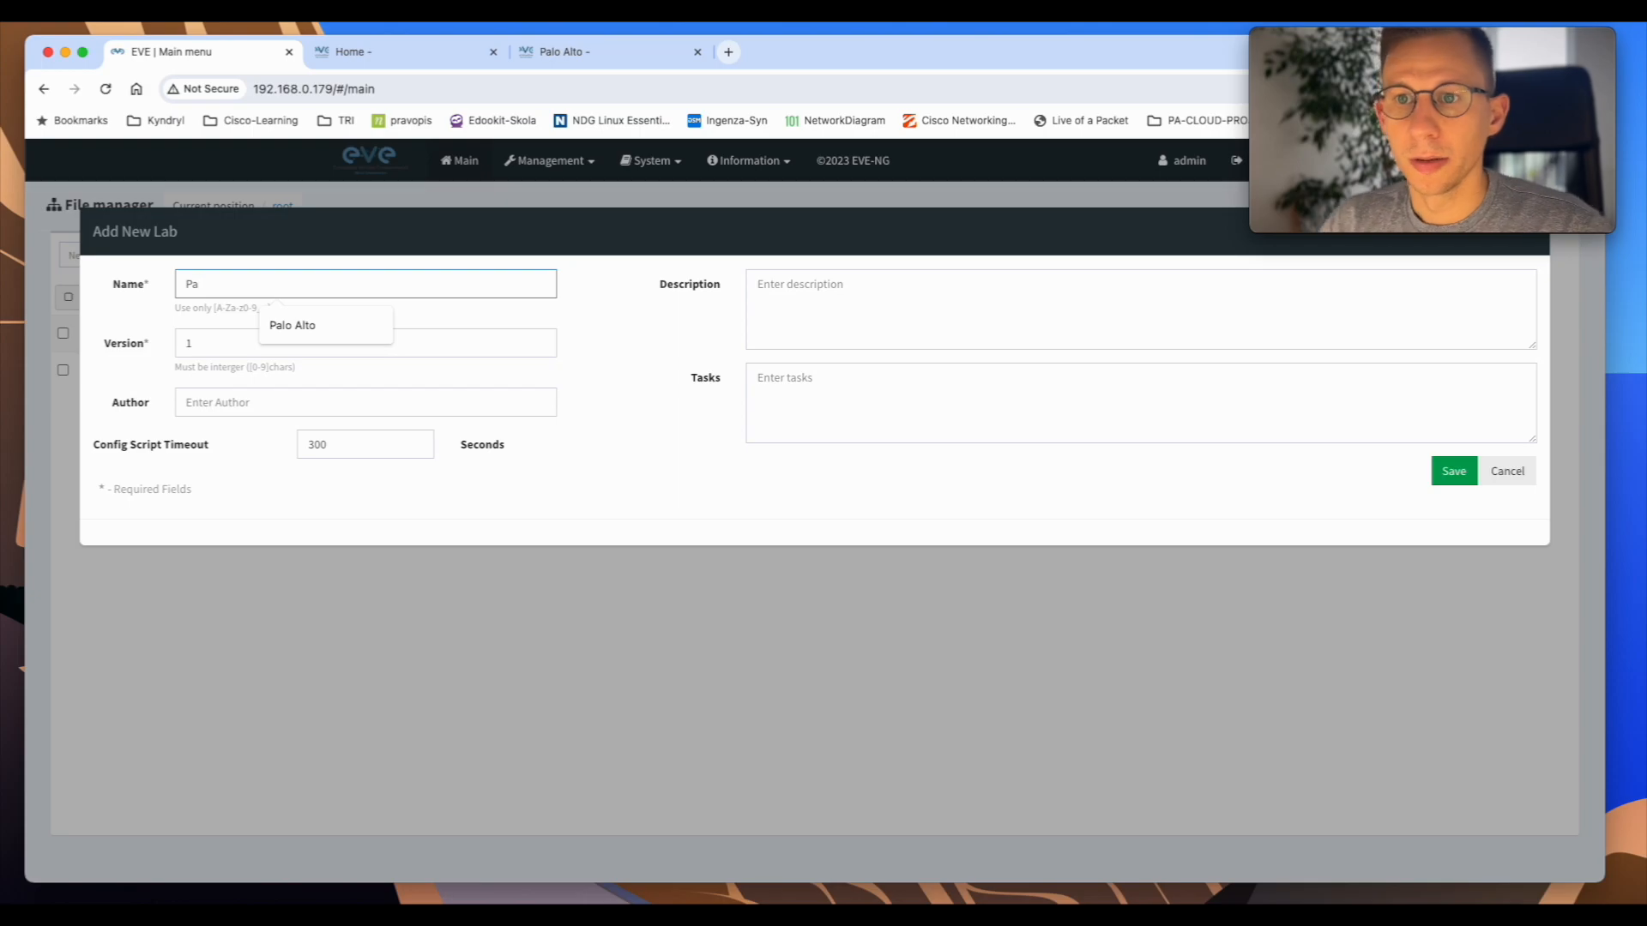
click(292, 324)
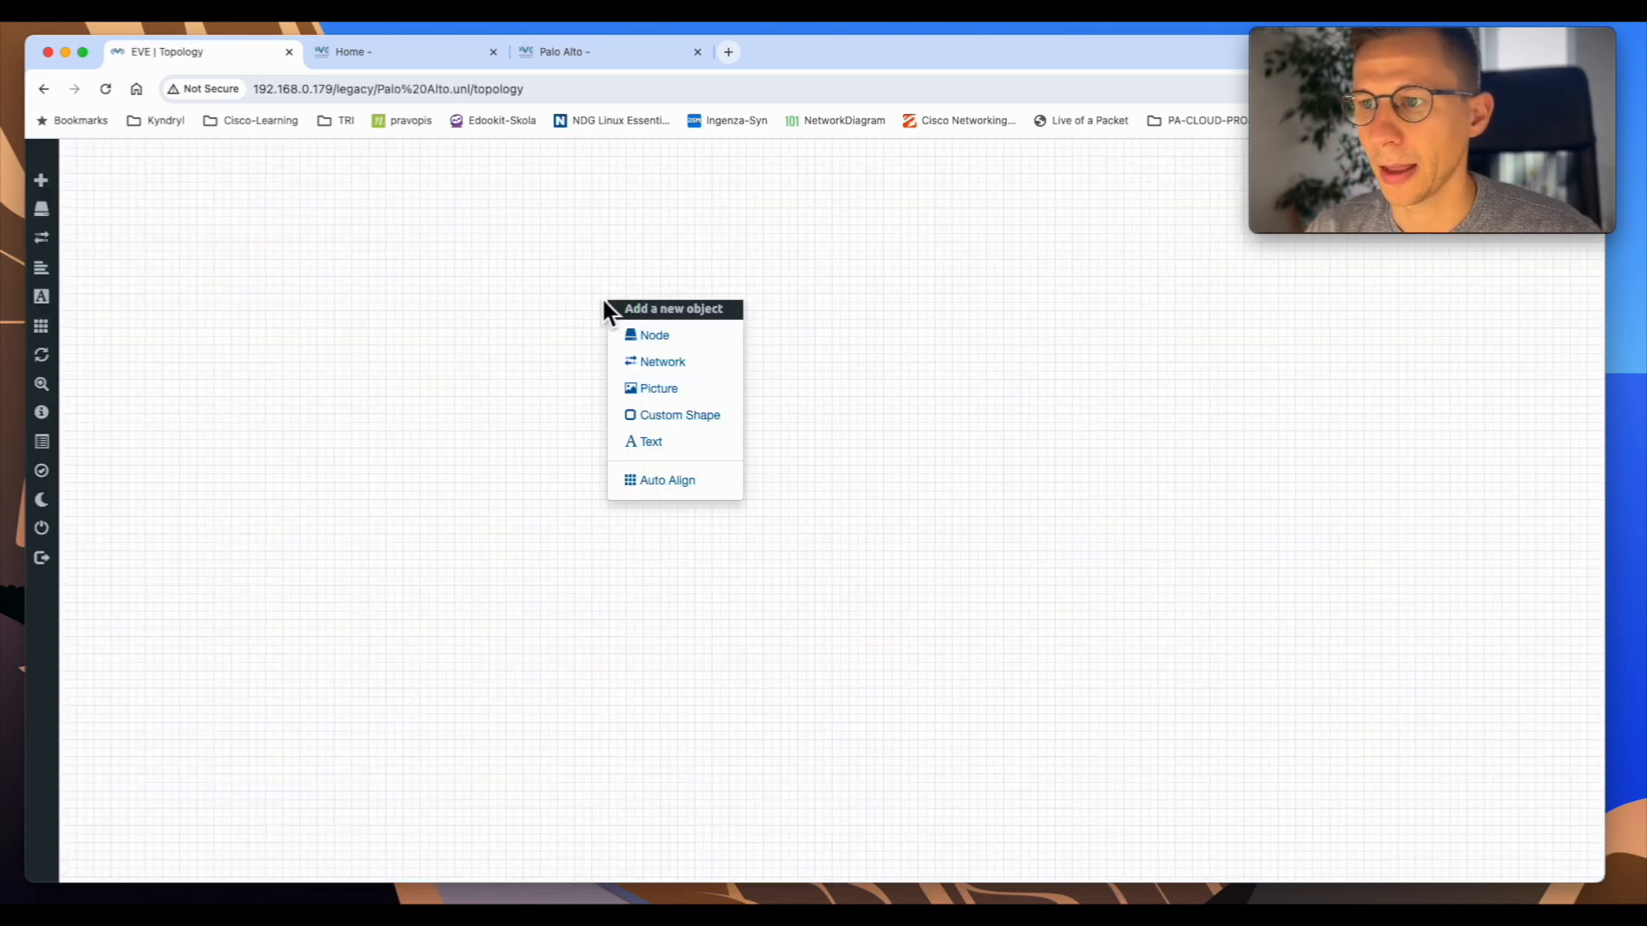
click(654, 334)
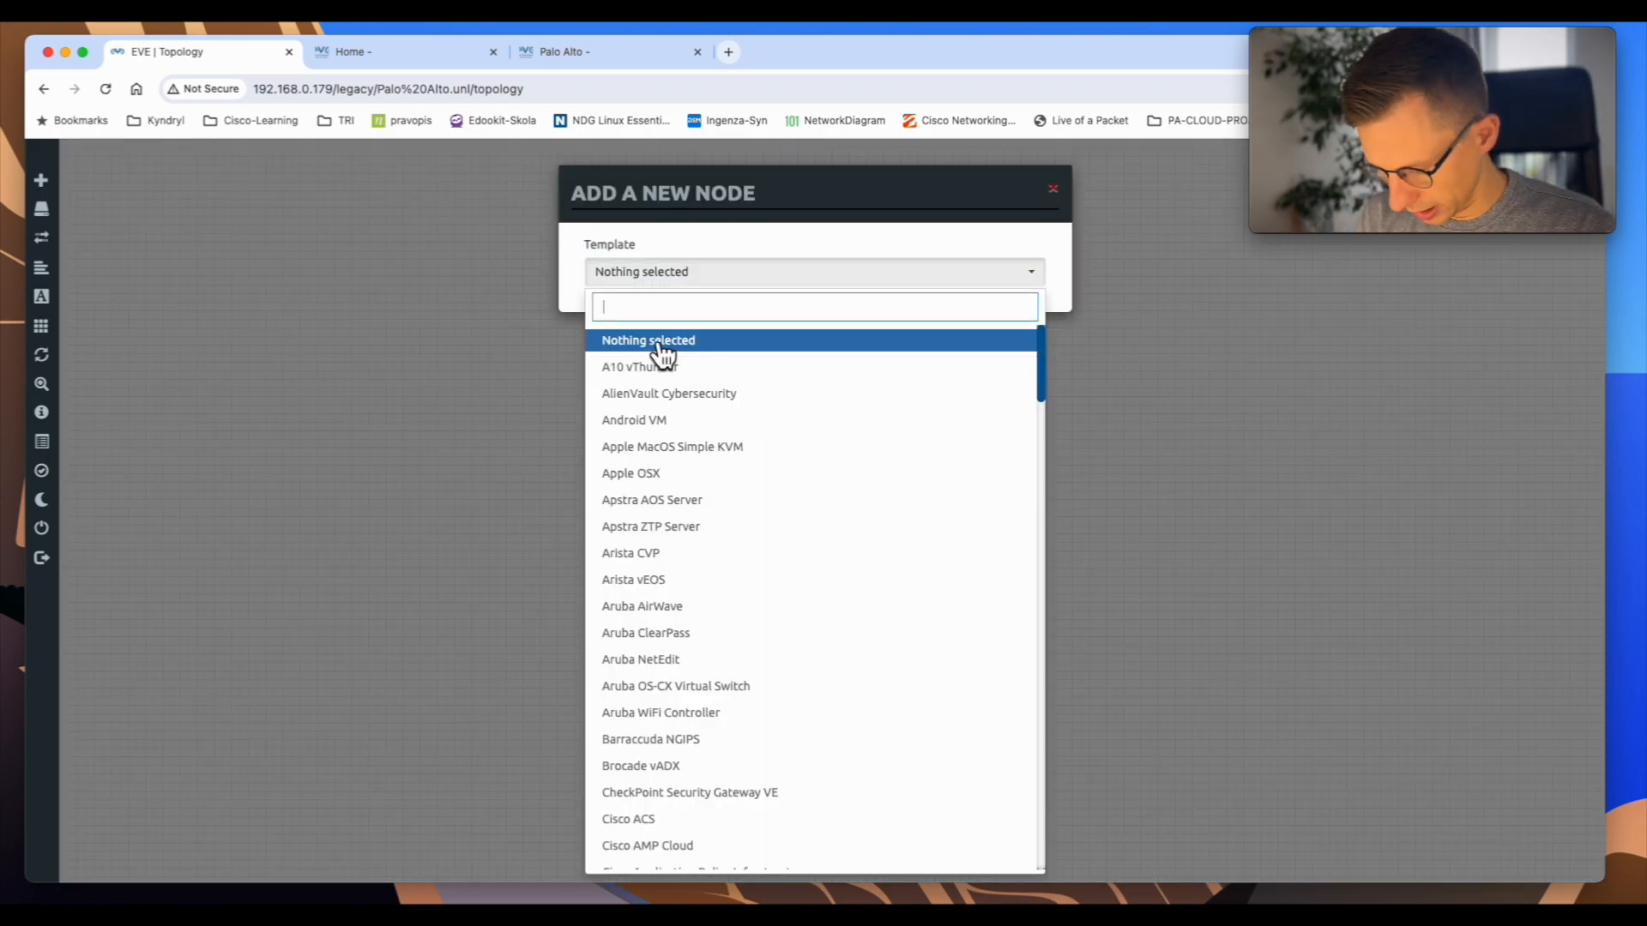
text(palo)
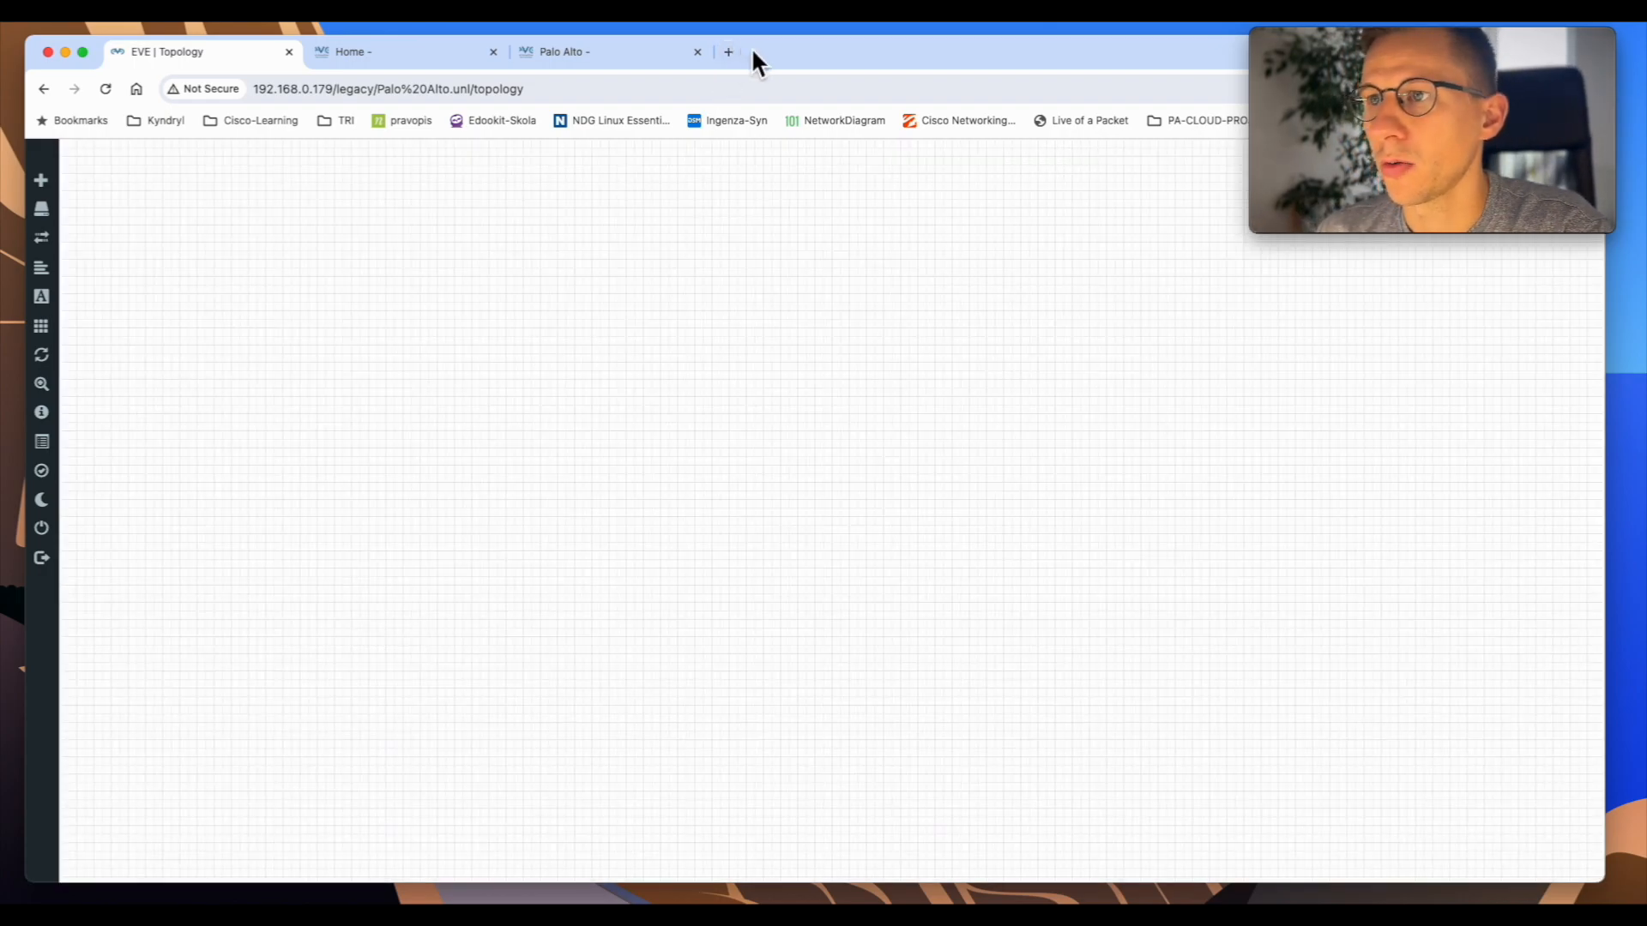
- Open the Palo Alto guide and scroll to '2 Method, deploying KVM .qcow2 image'
click(567, 51)
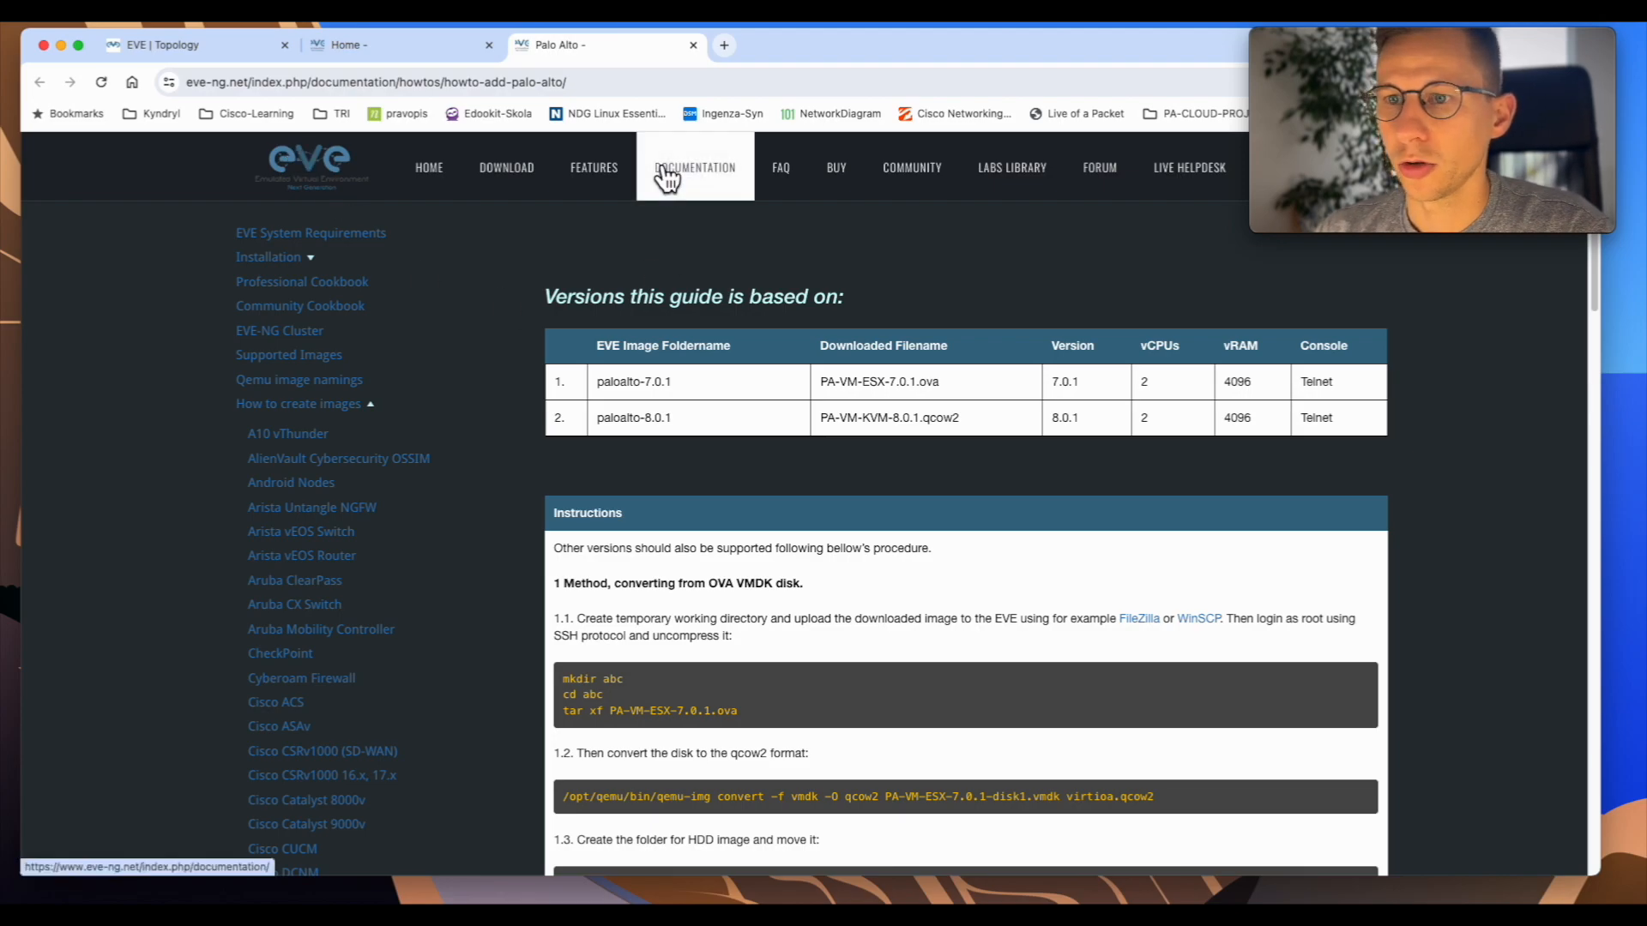
mouse_move(290, 430)
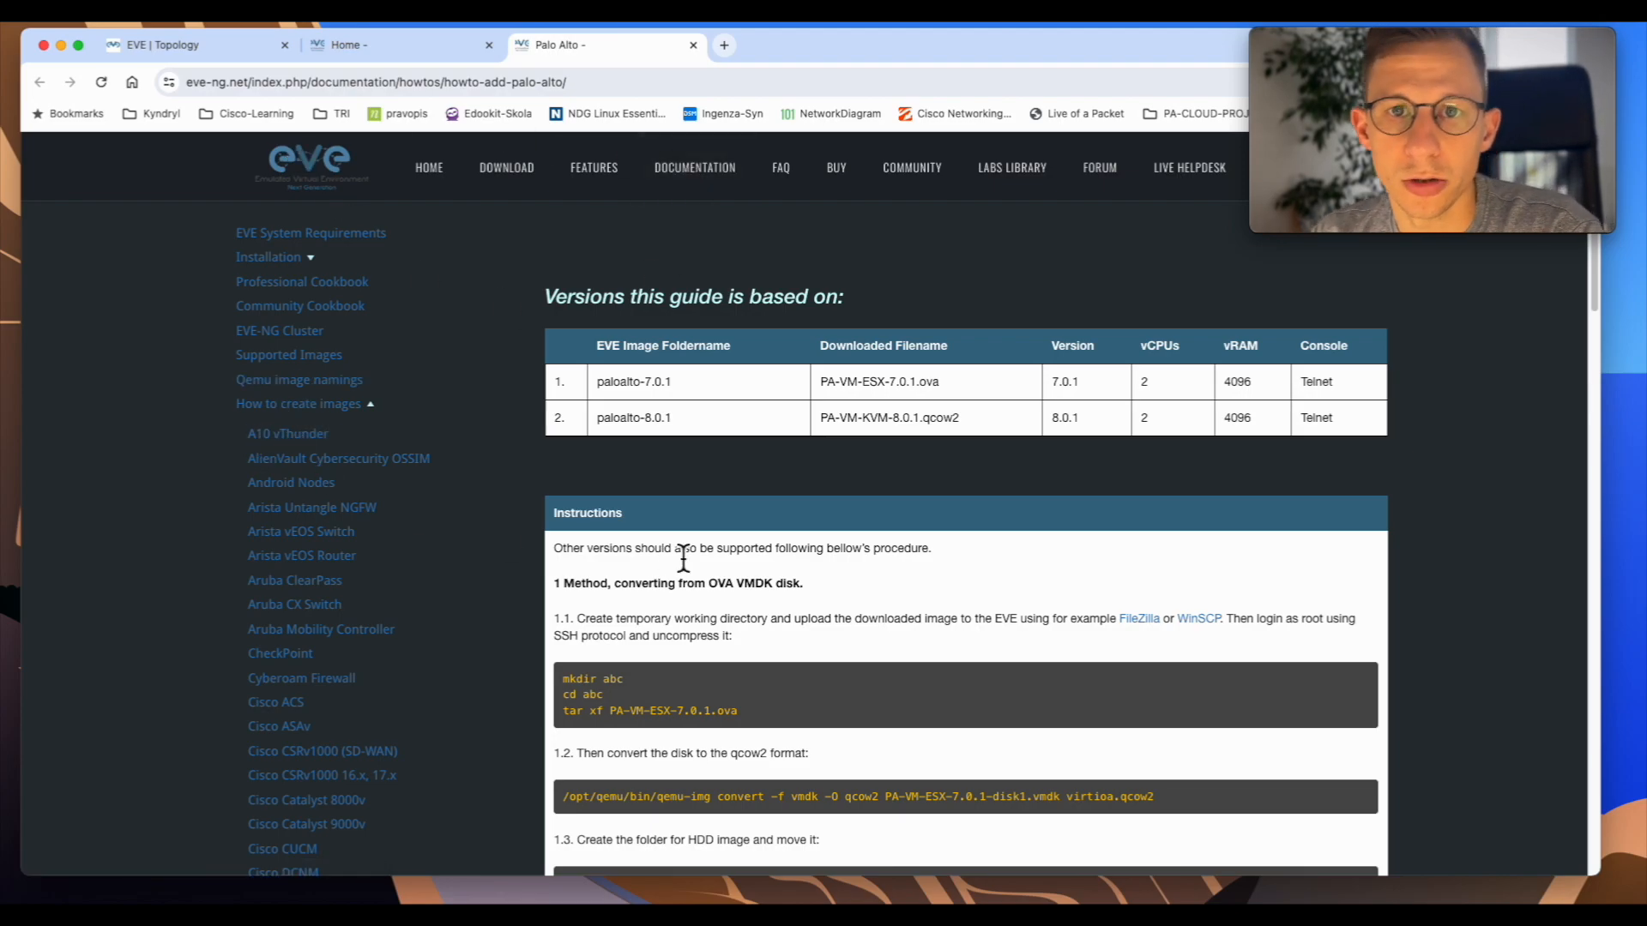
scroll(down, 3)
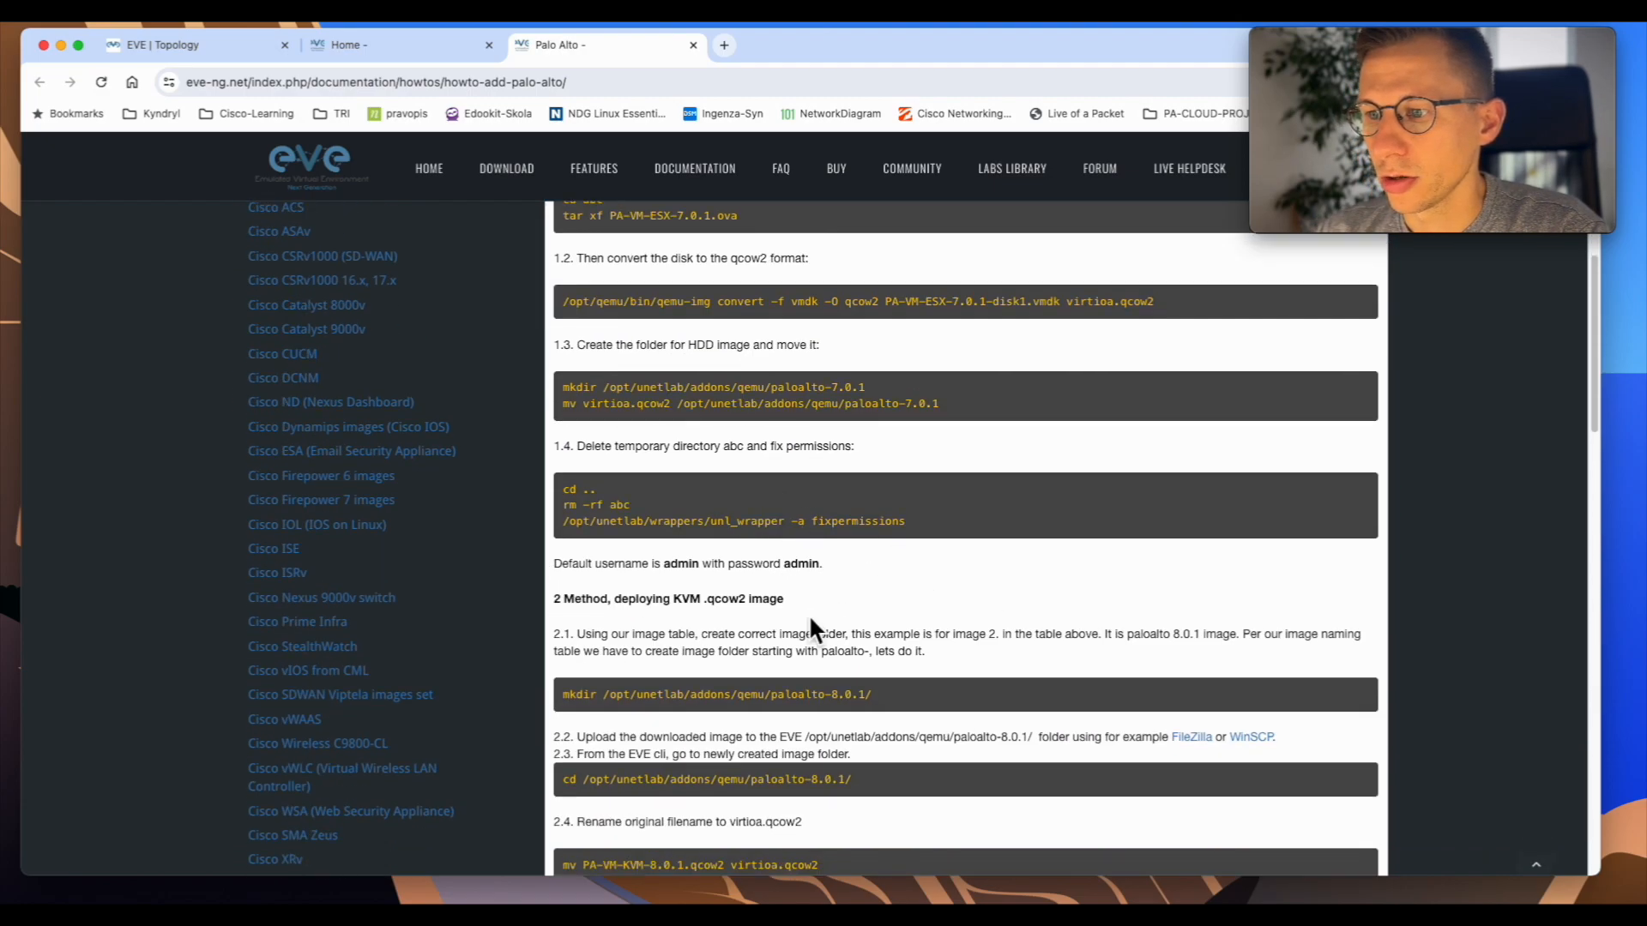
scroll(down, 3)
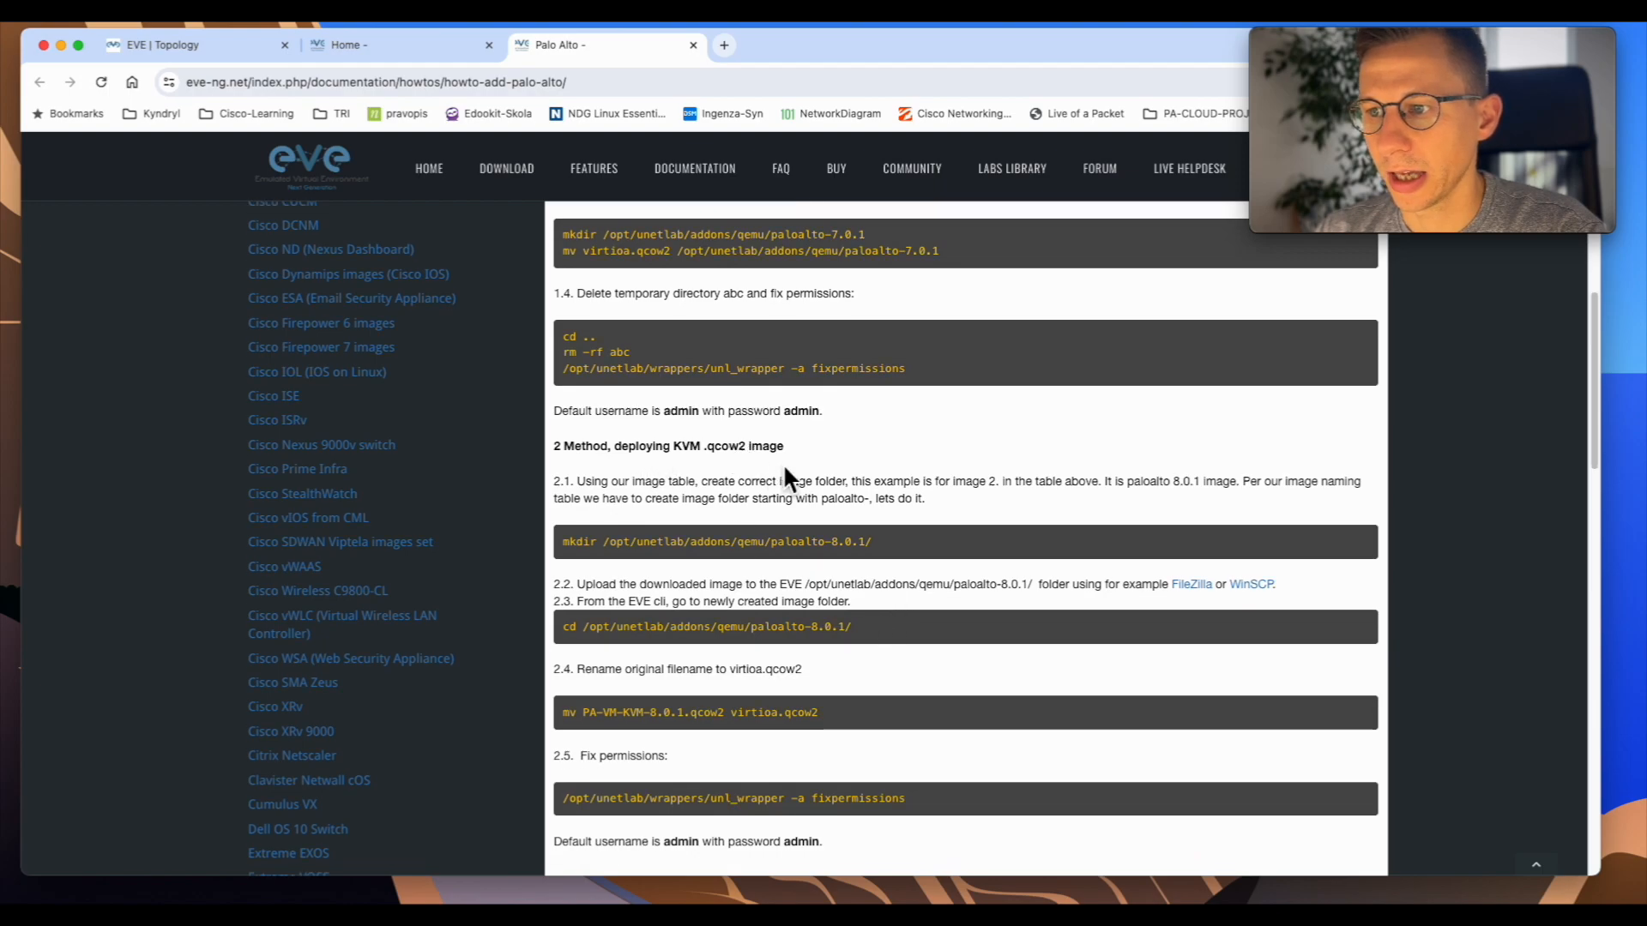
scroll(down, 3)
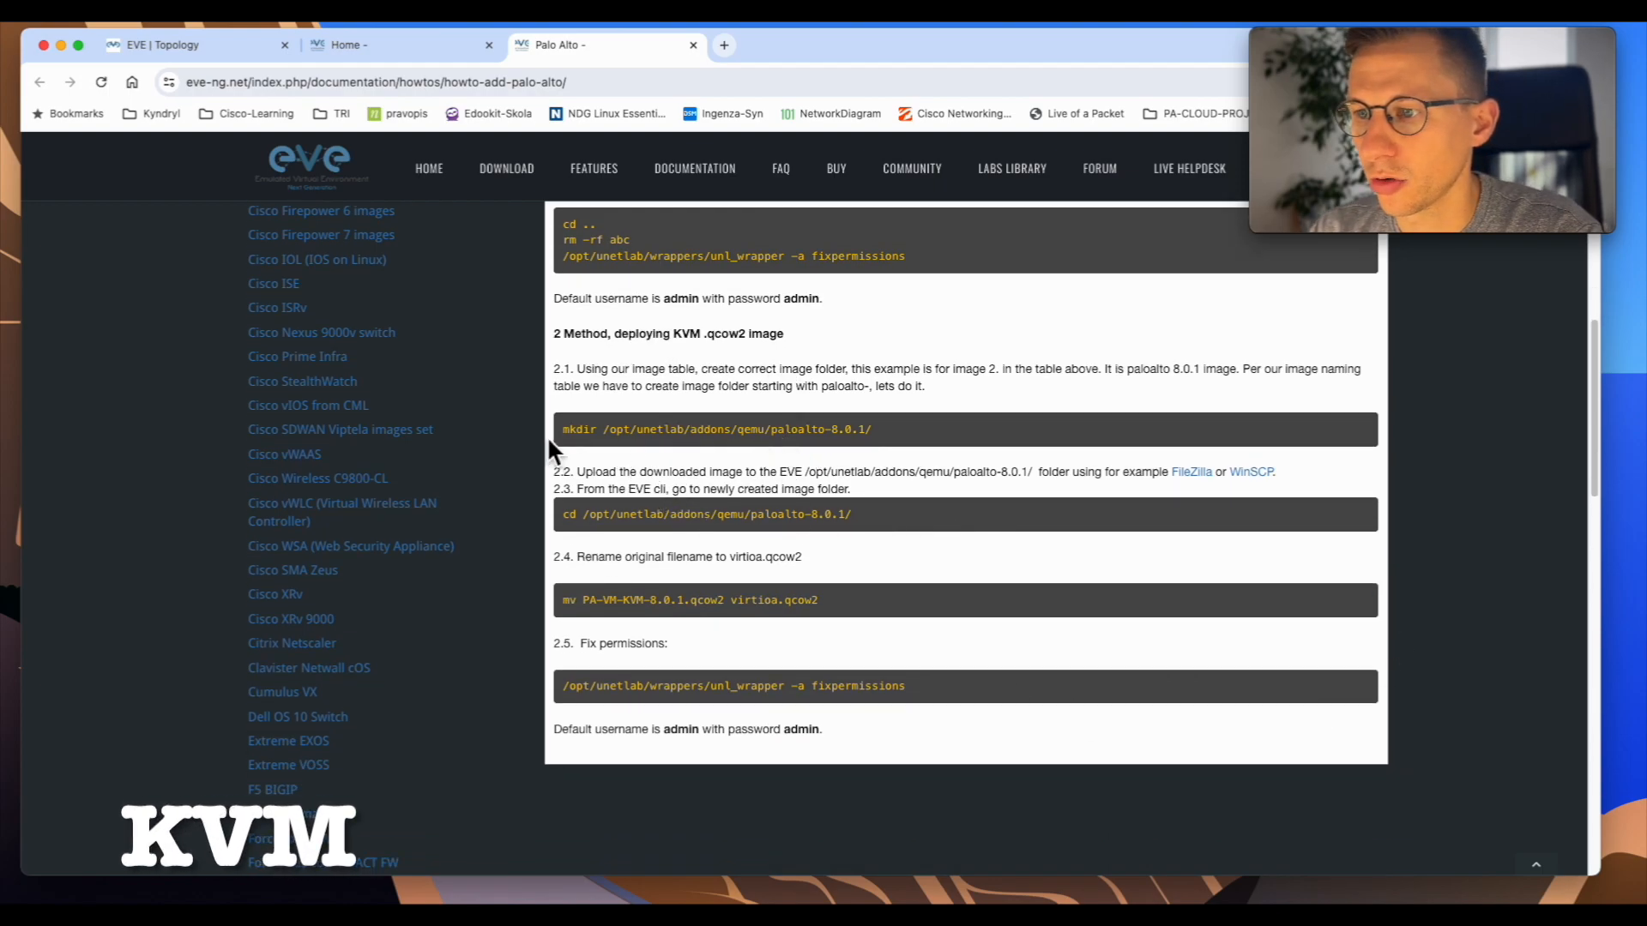
mouse_move(906, 446)
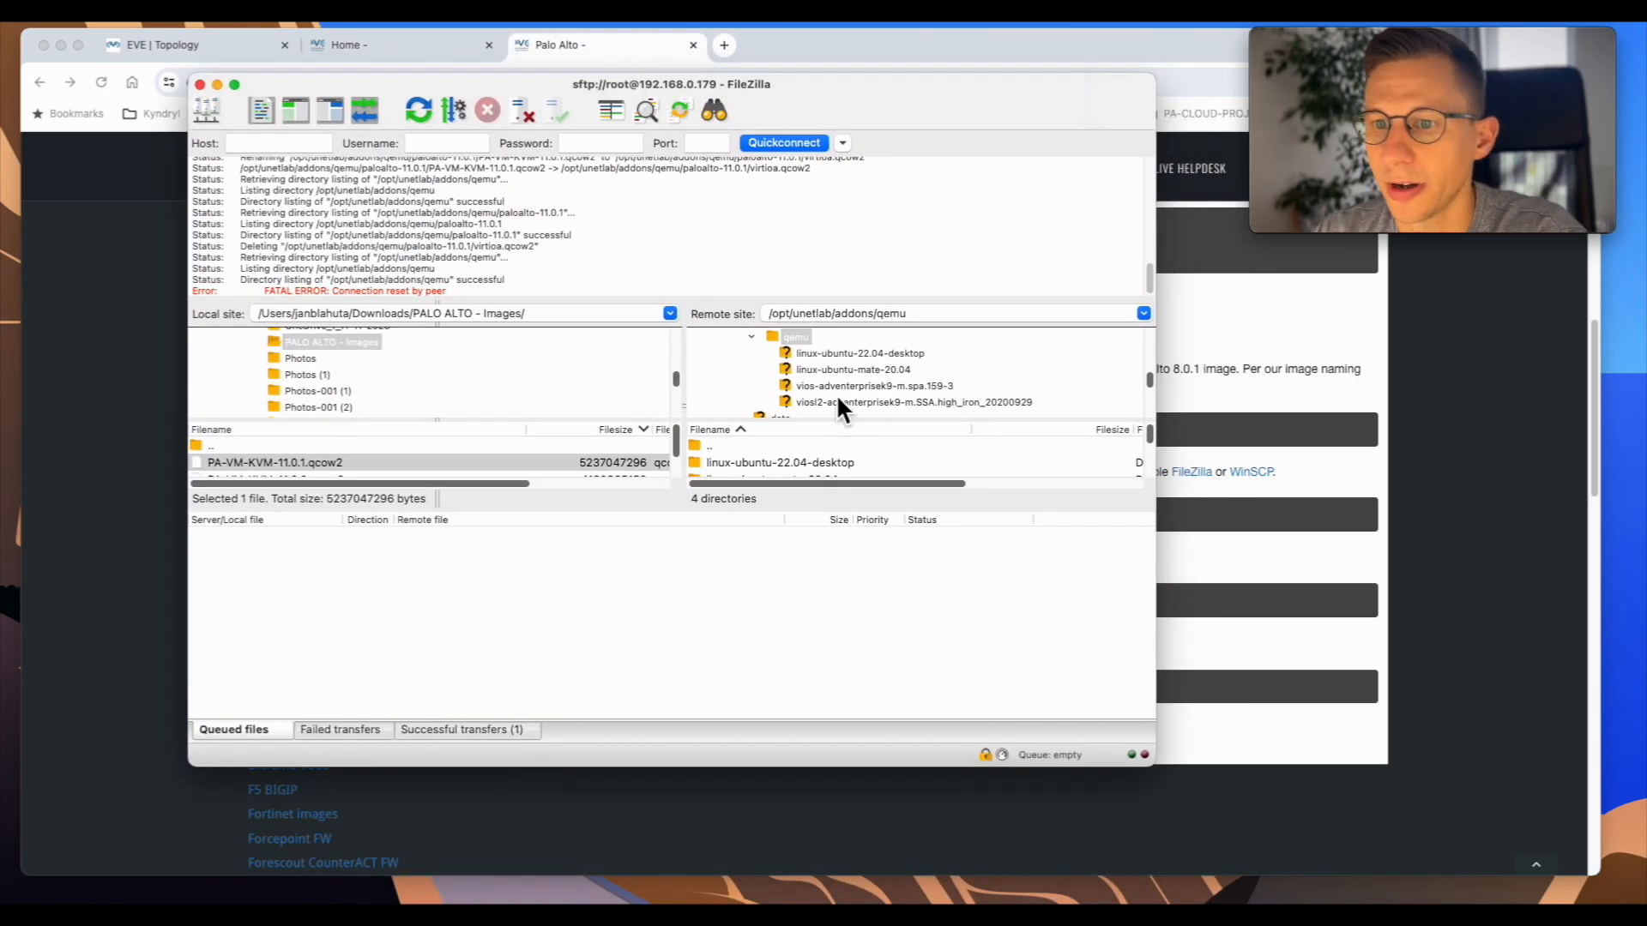
click(840, 142)
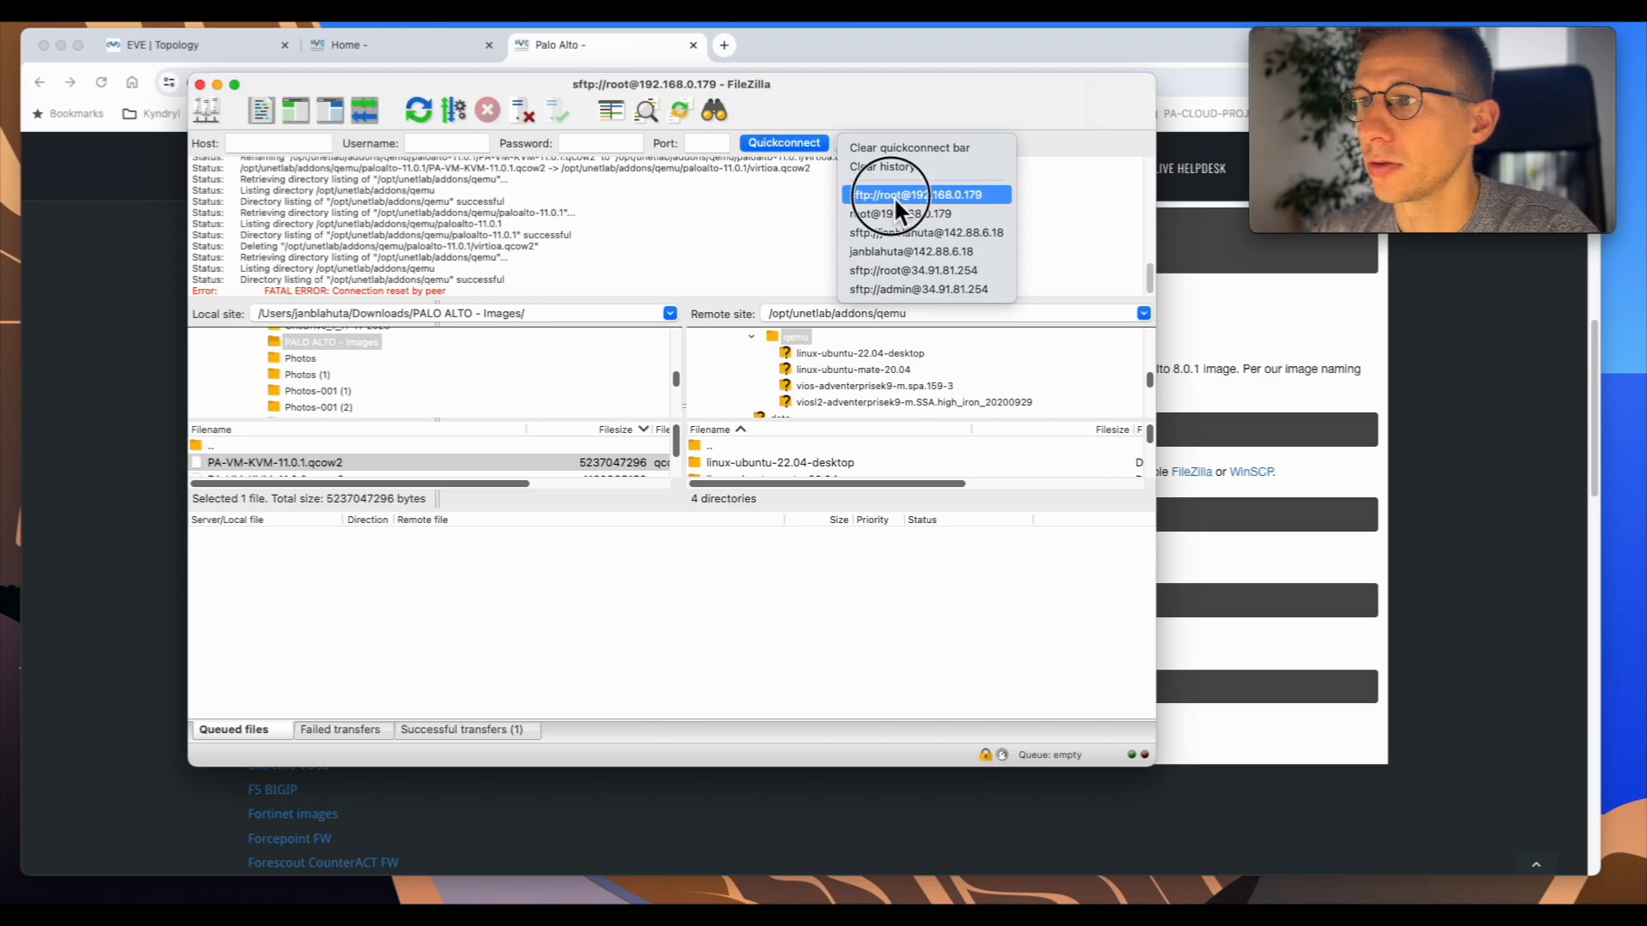
click(919, 195)
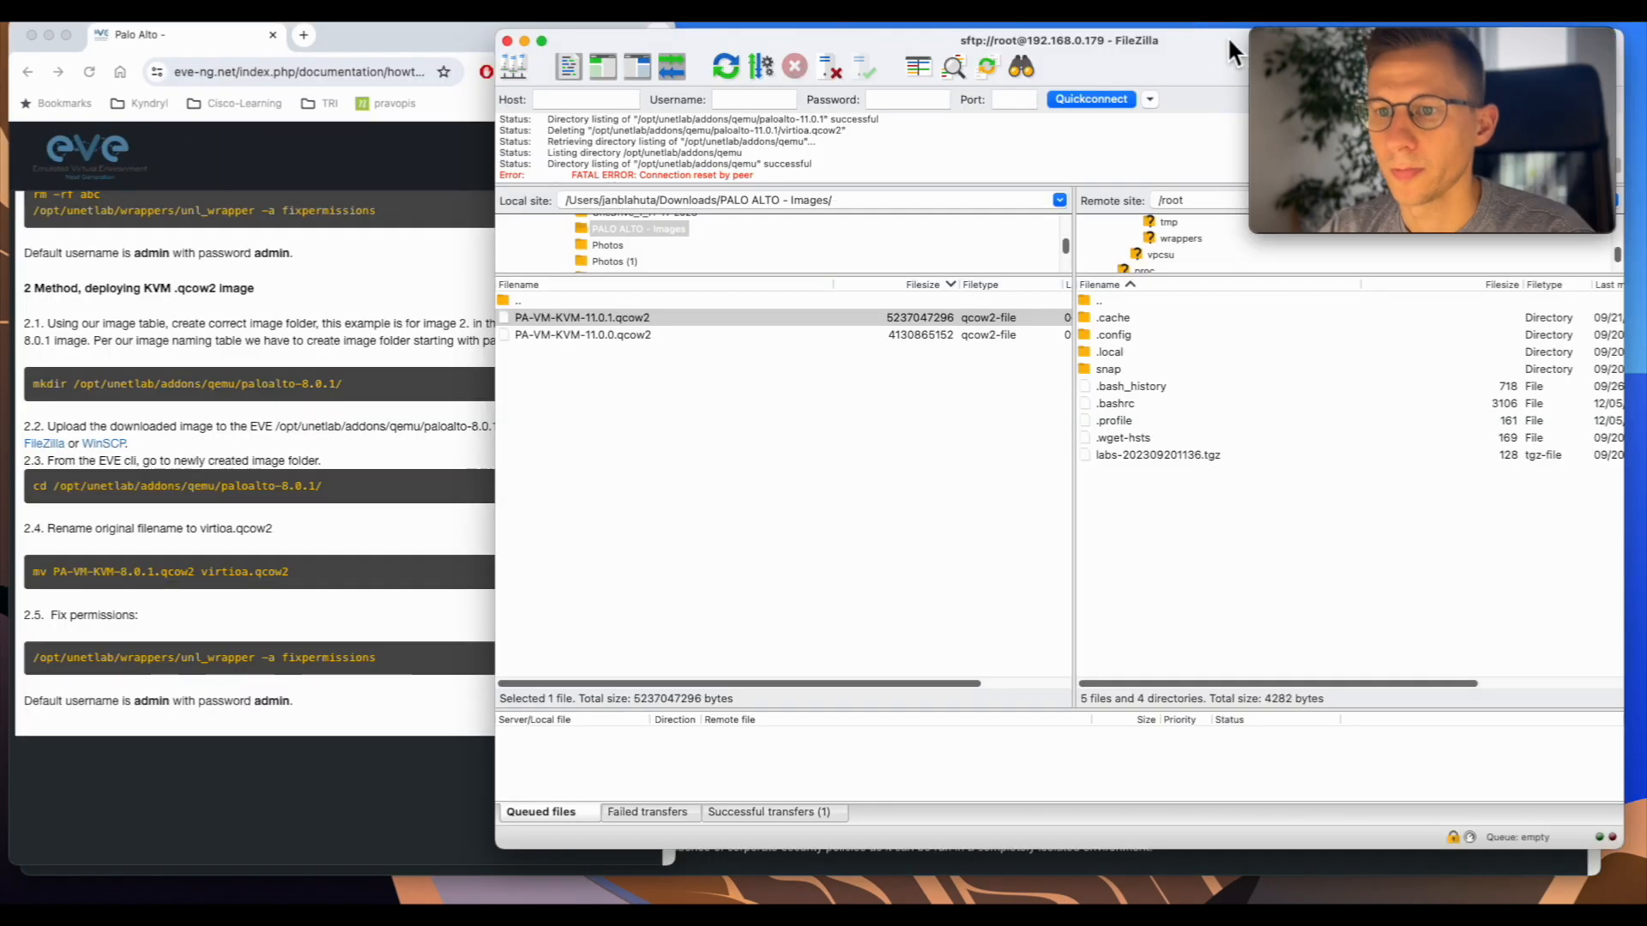
mouse_move(74, 387)
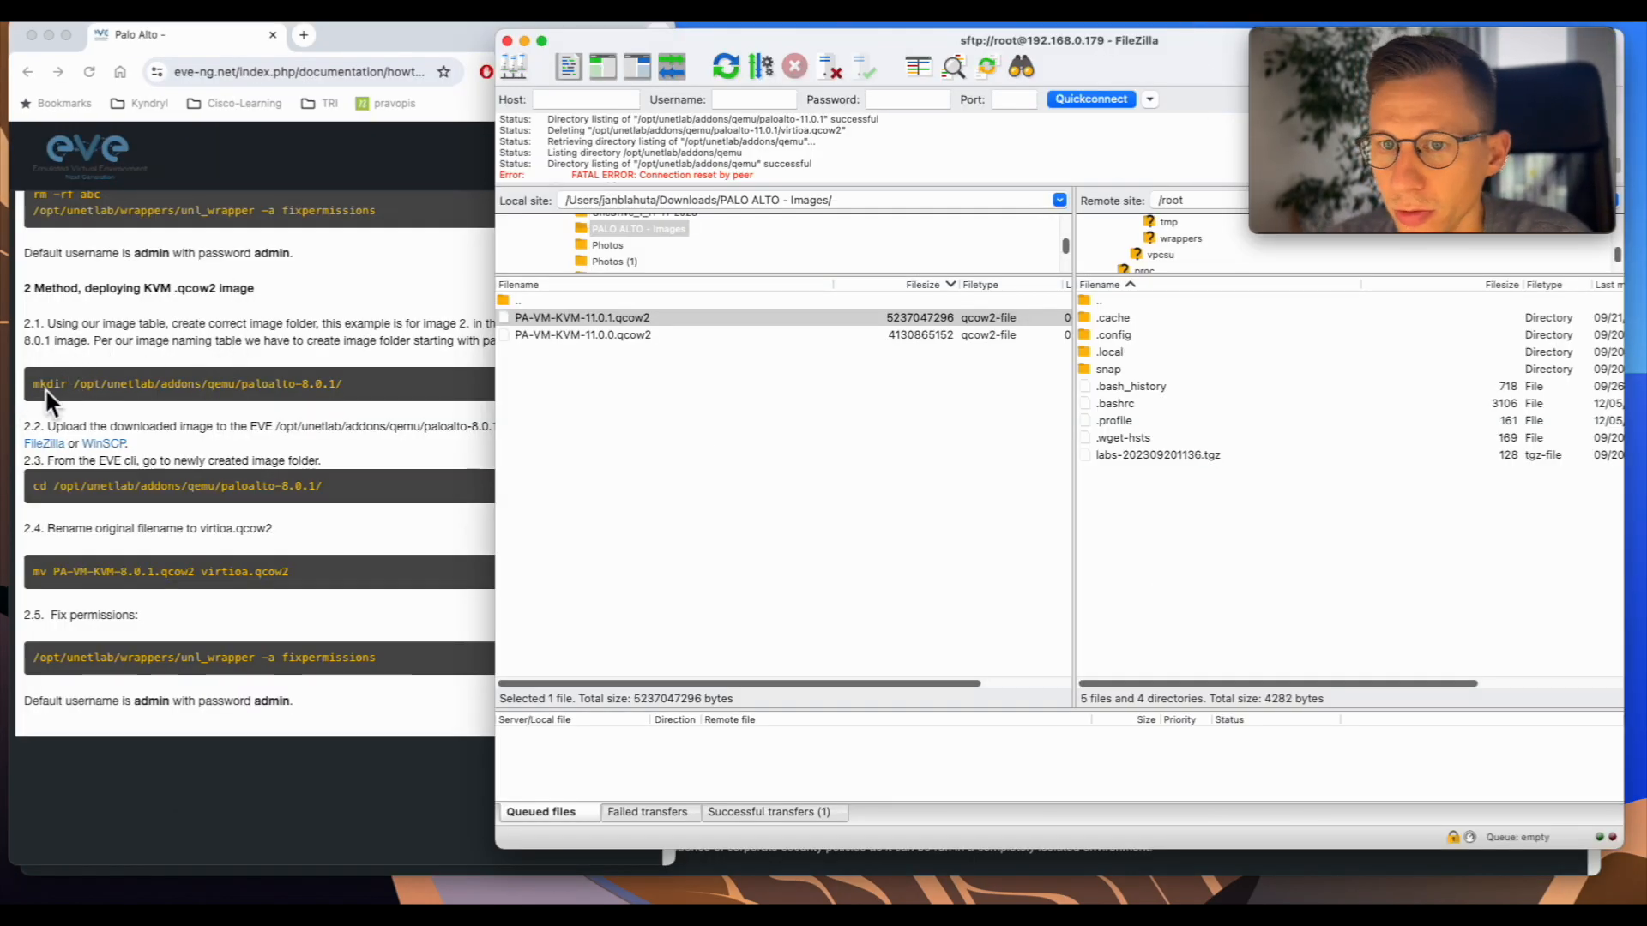
mouse_move(231, 399)
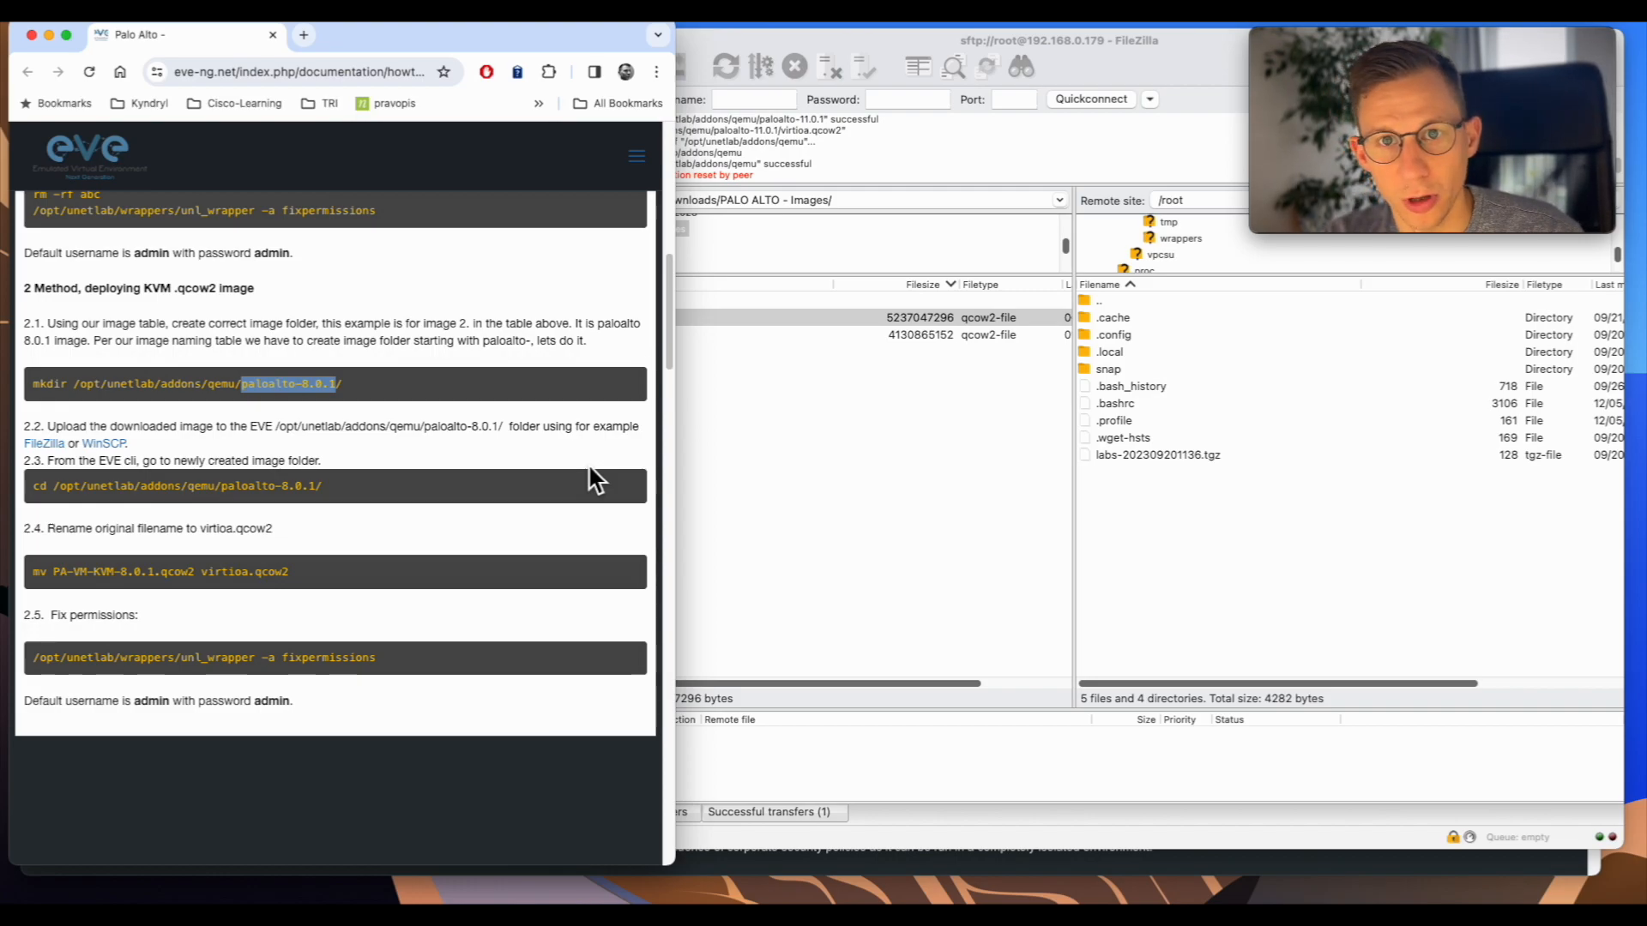
mouse_move(1544, 305)
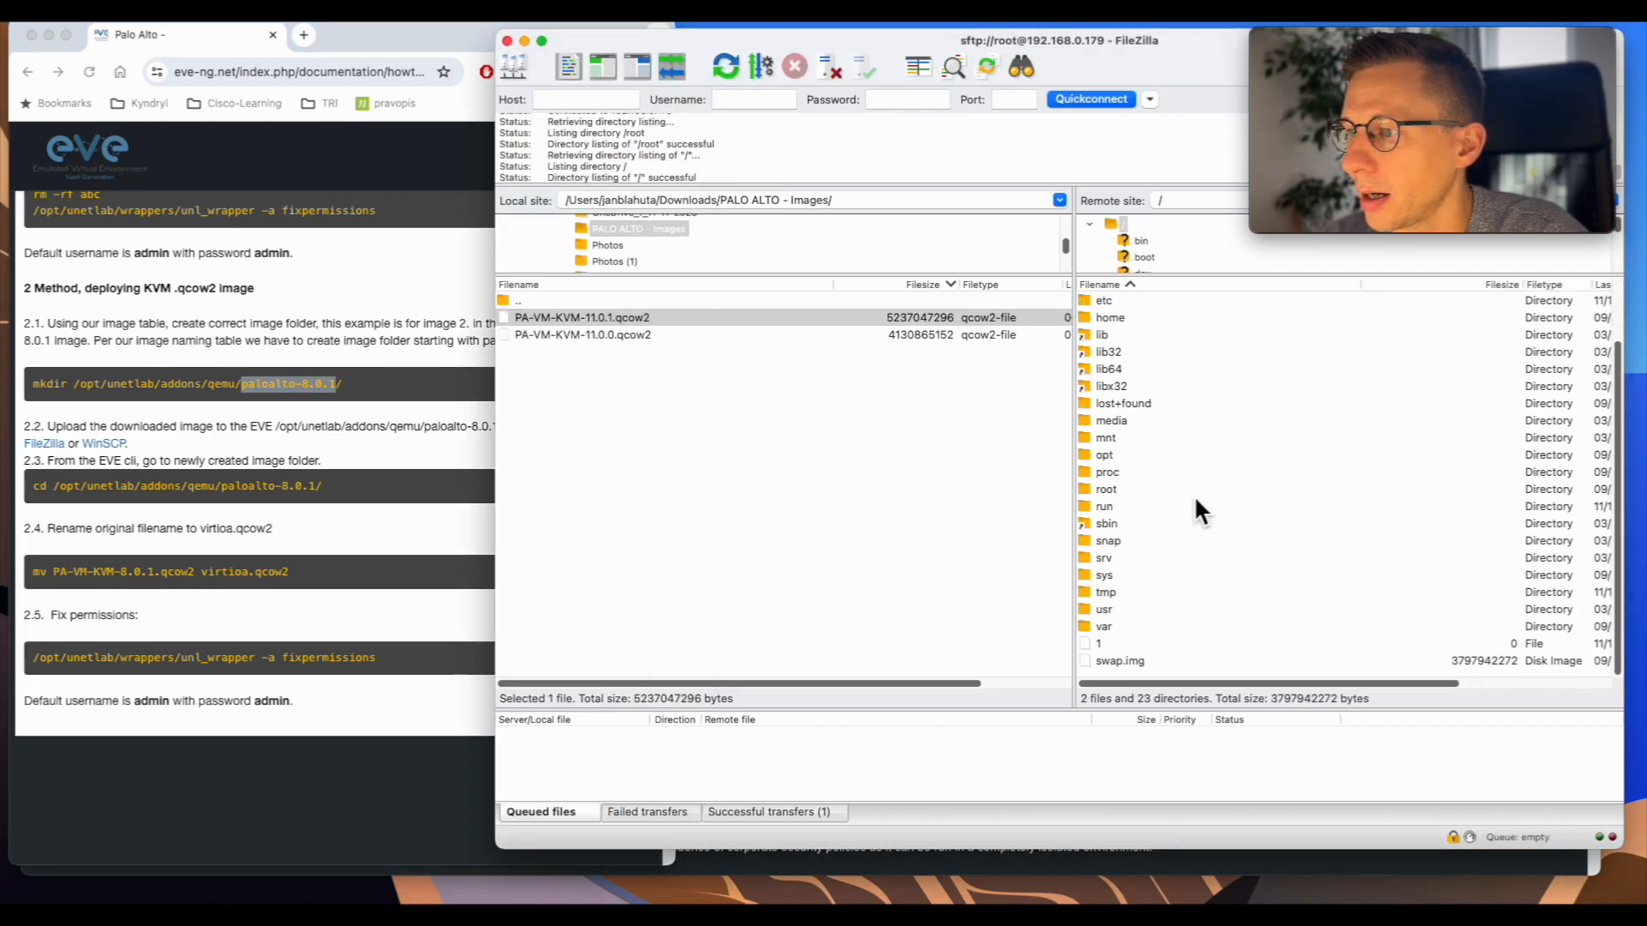
double_click(1104, 455)
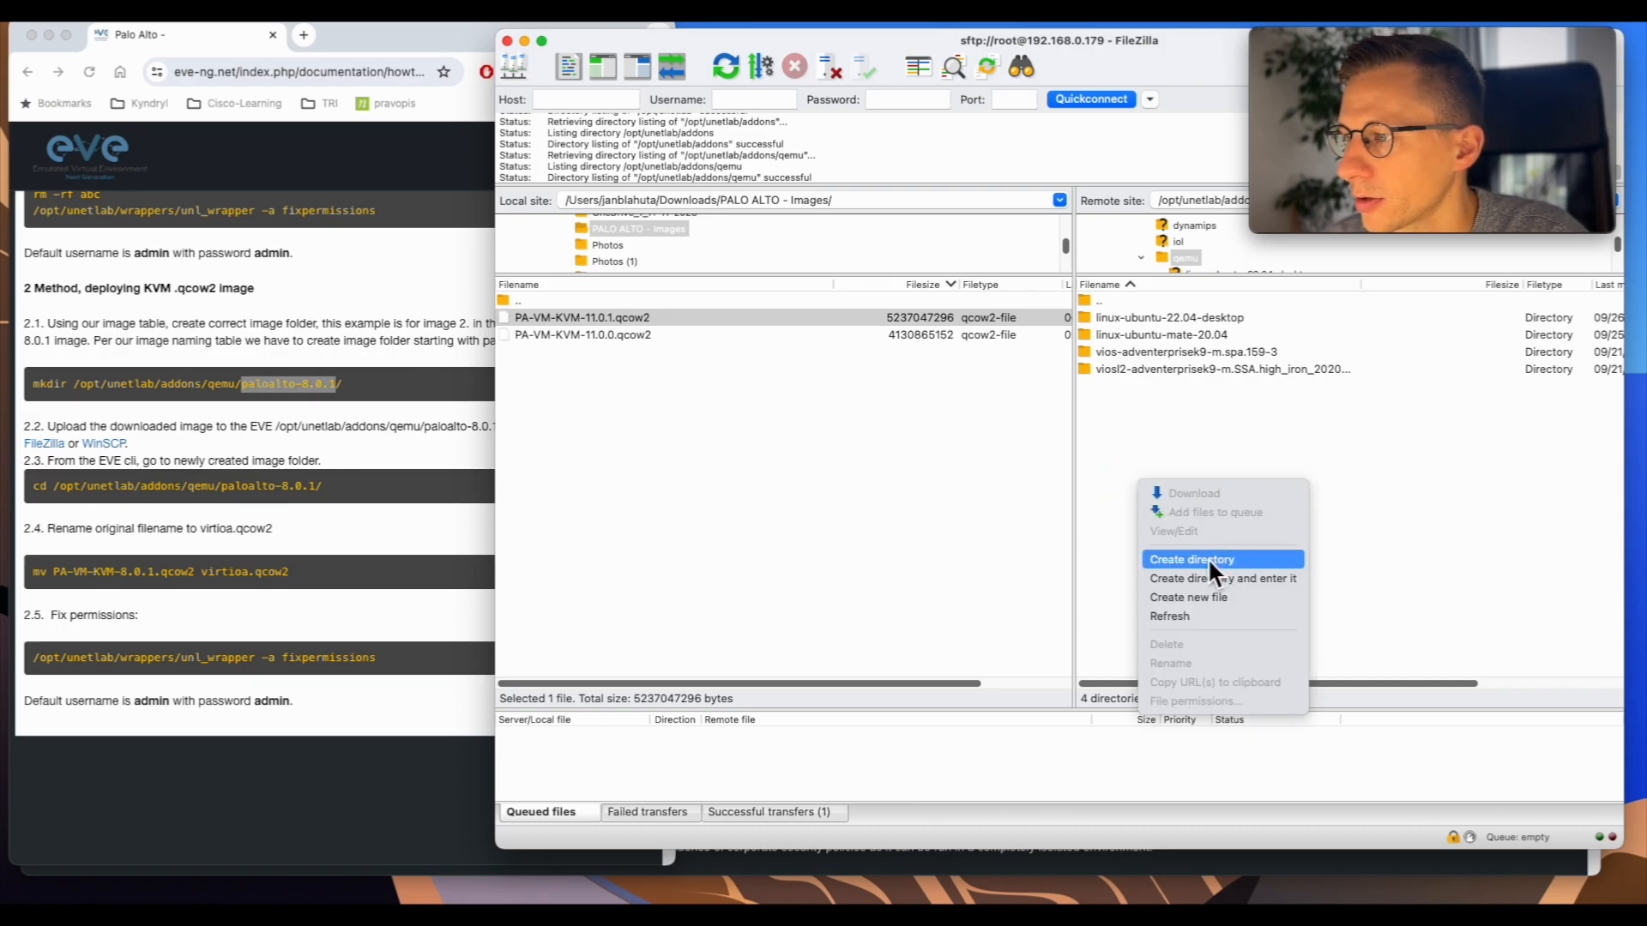
- Make a remote folder named paloalto-11.0.1 under /opt/unetlab/addons/qemu and enter it
click(1190, 559)
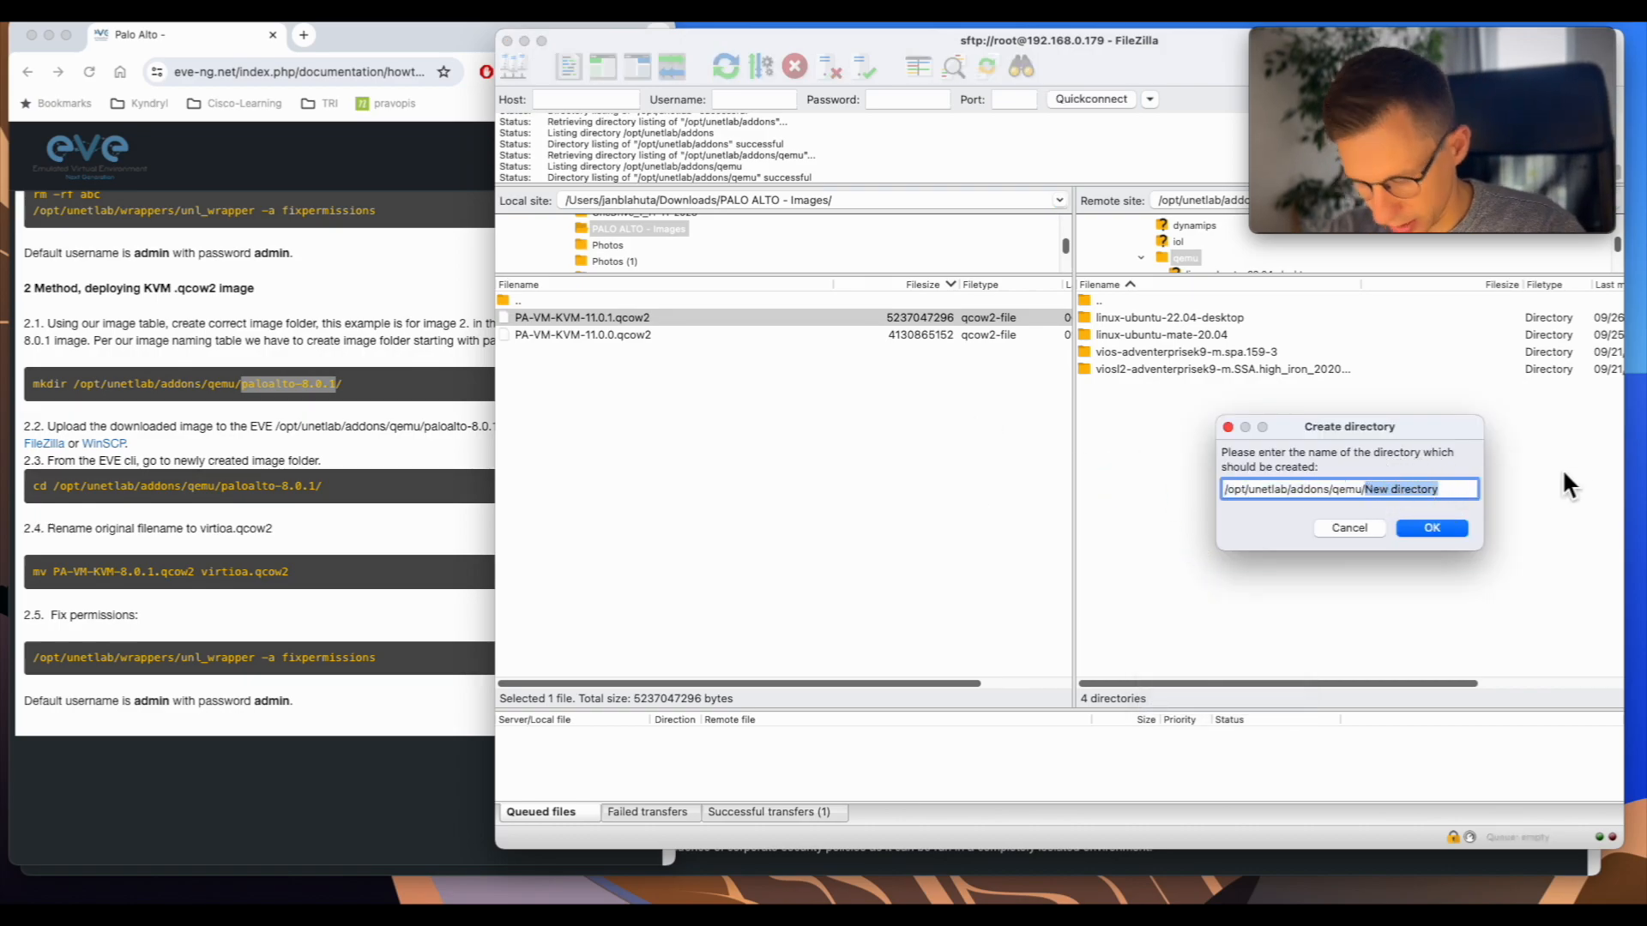
text(paloalto-8.0.1)
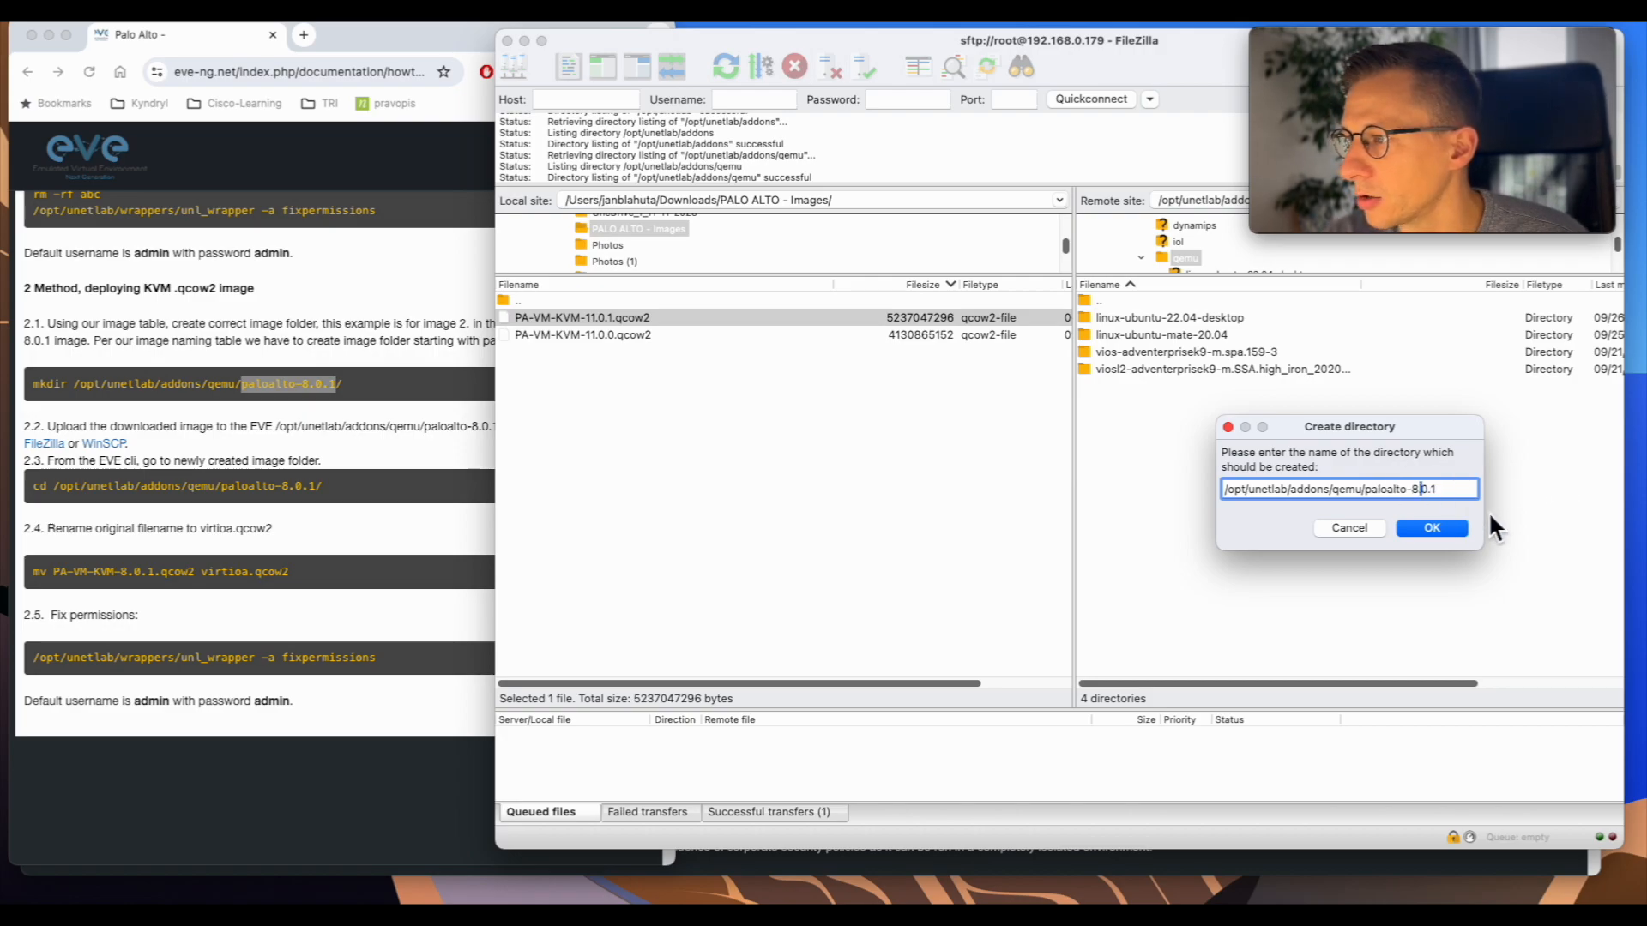
text(11)
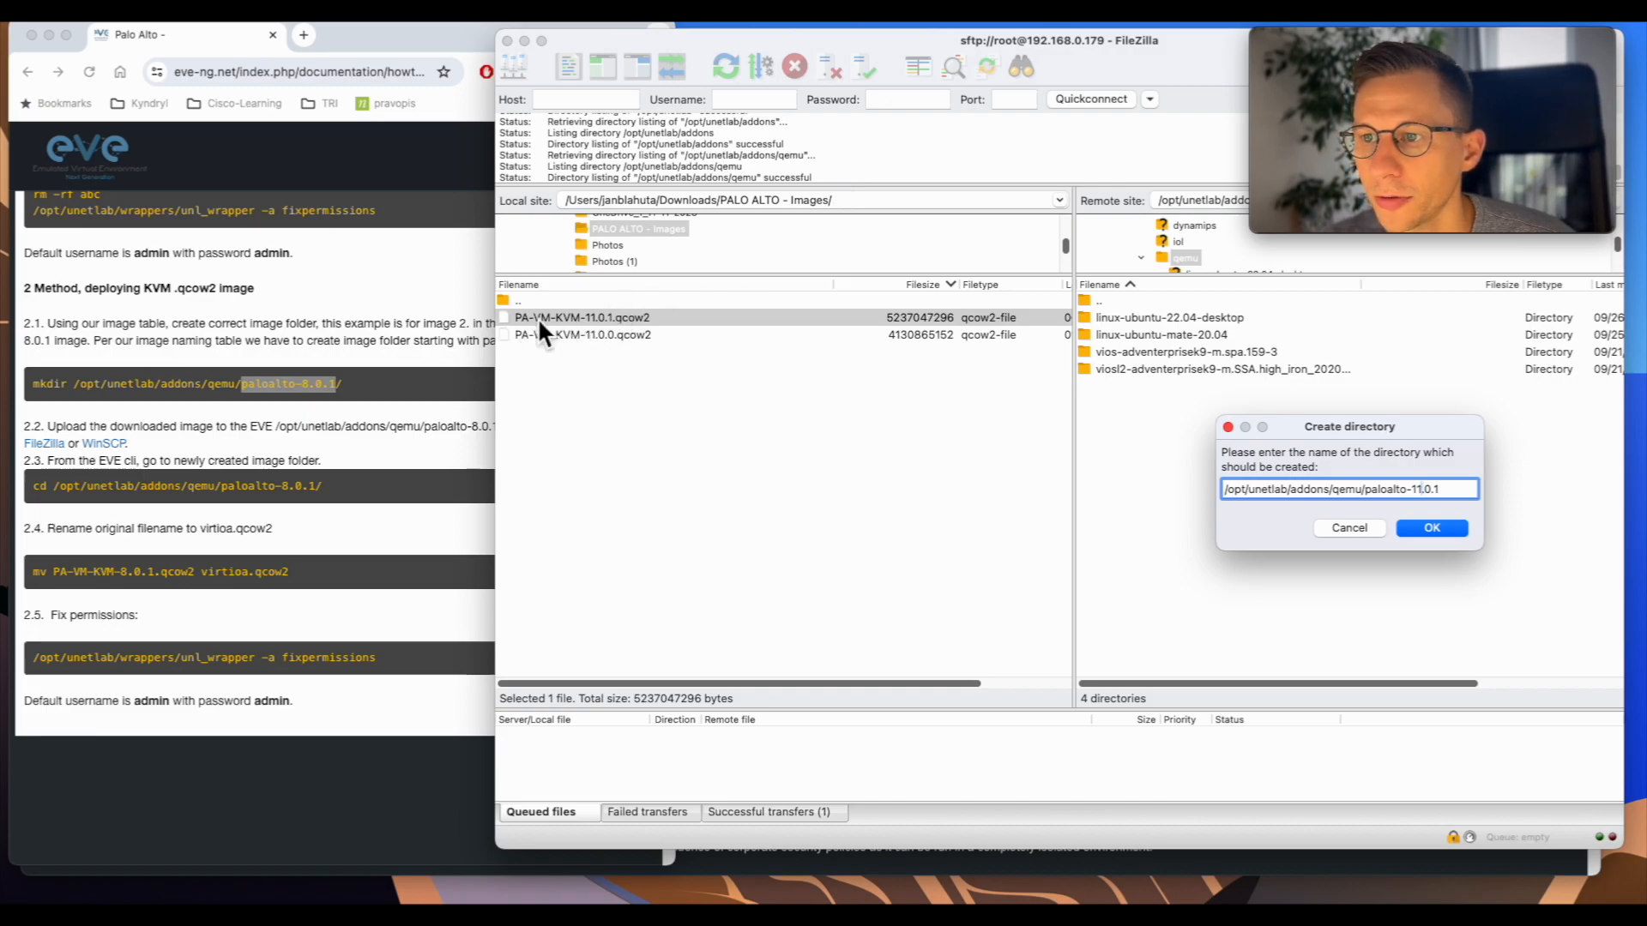
mouse_move(656, 334)
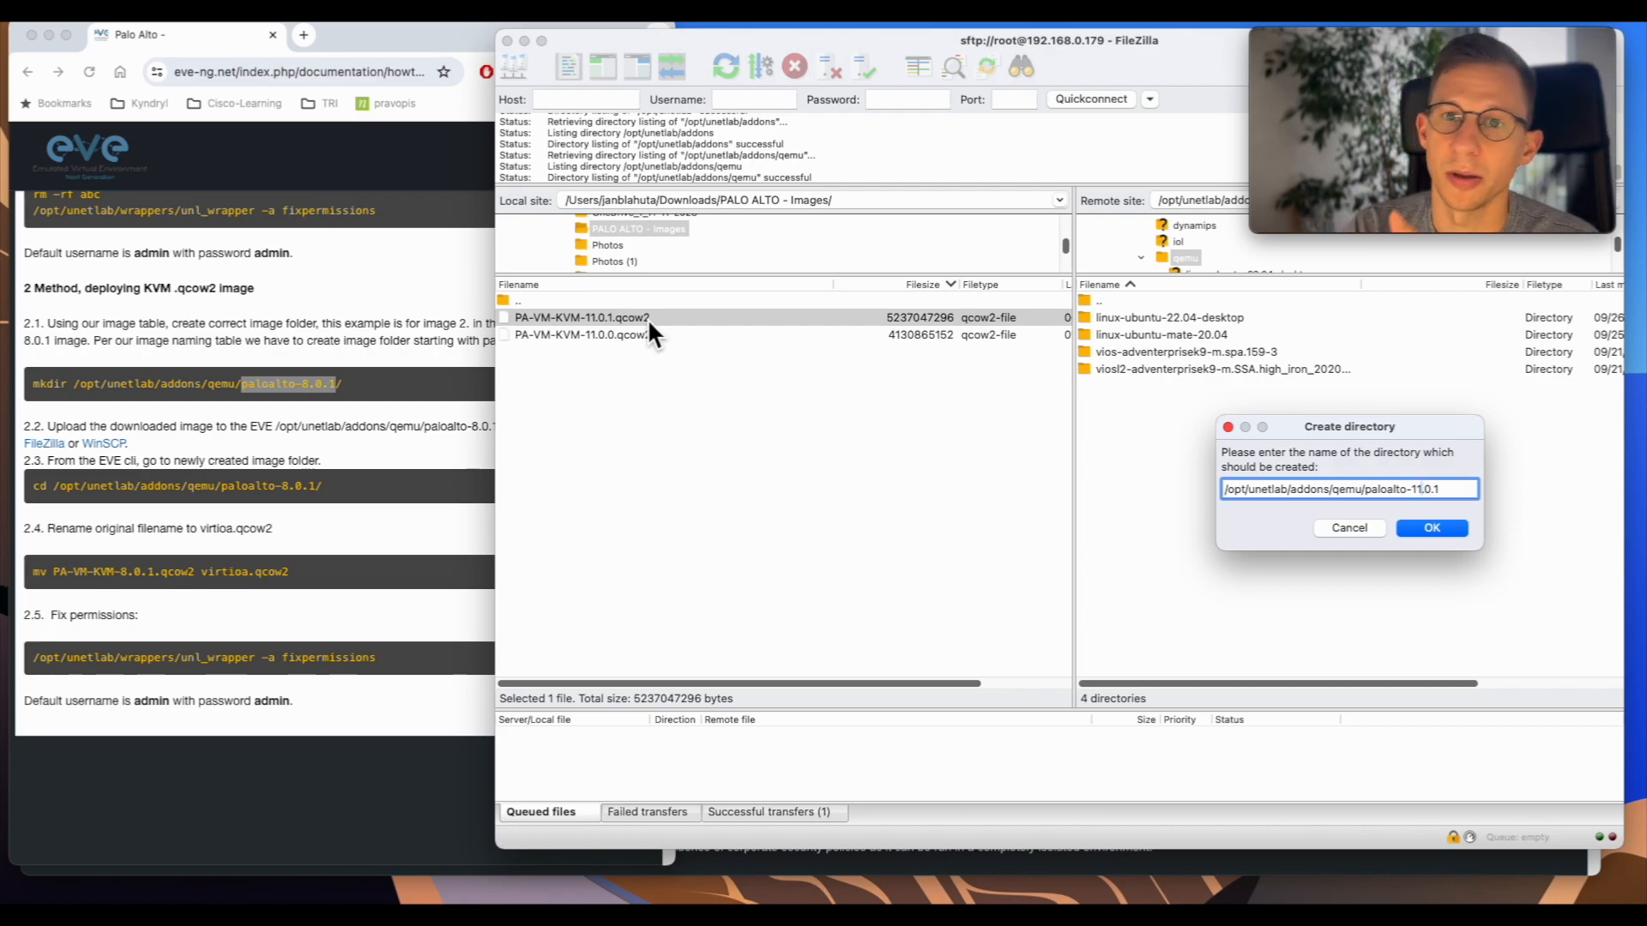
mouse_move(1481, 515)
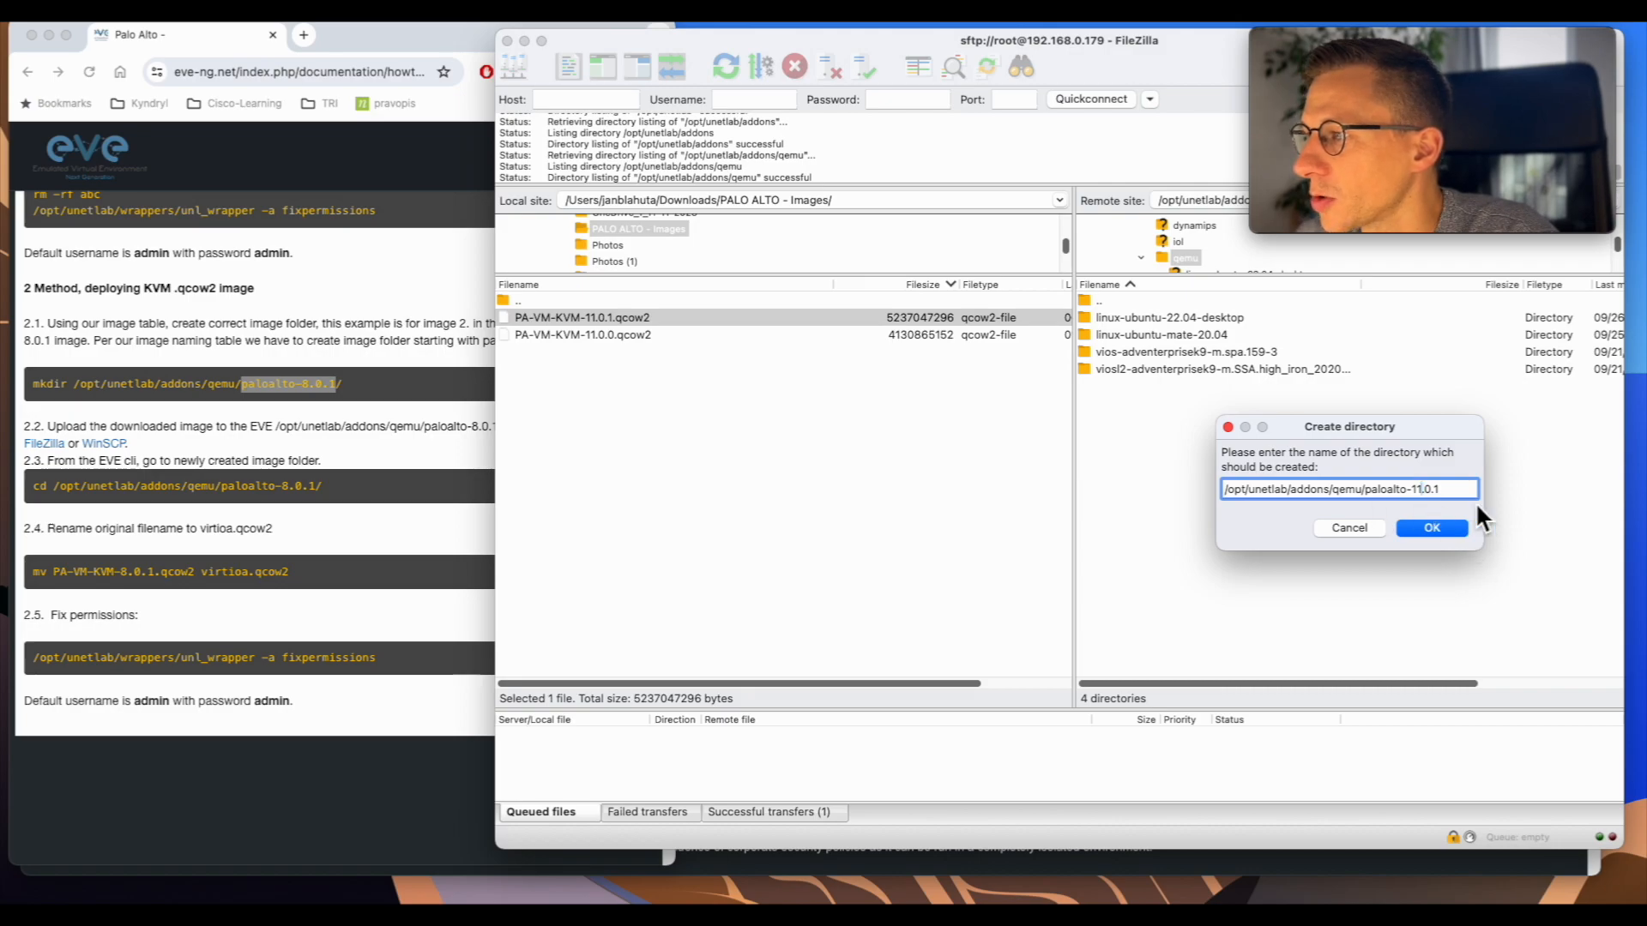
click(1431, 528)
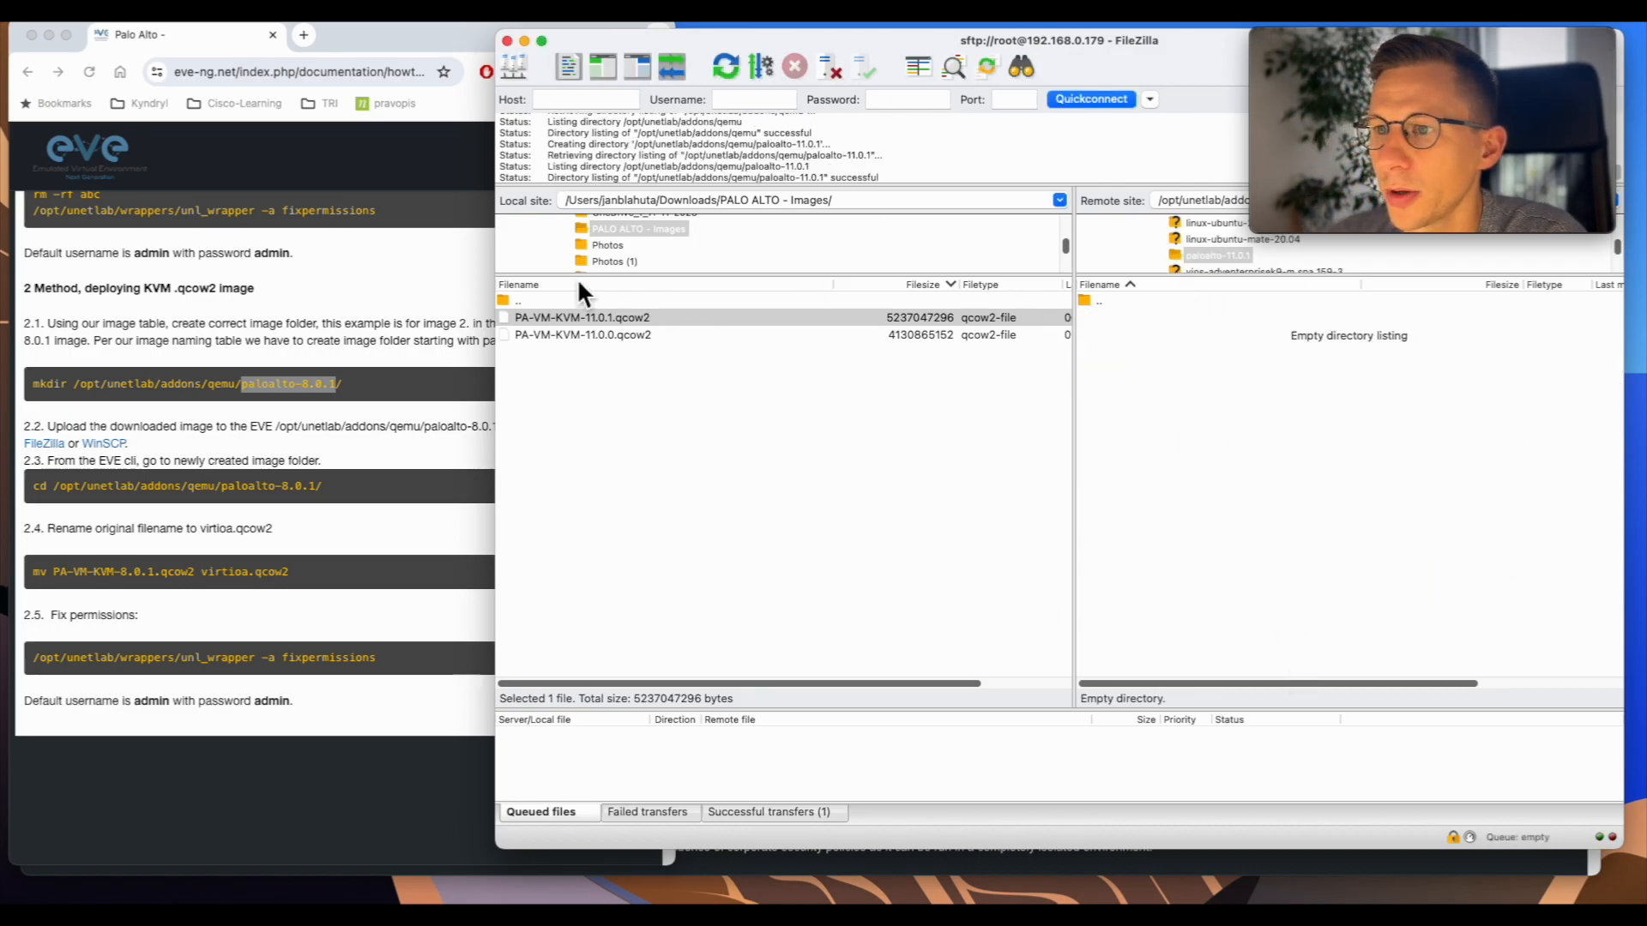
- Upload PA-VM-KVM-11.0.1.qcow2 from the local pane into the remote paloalto-11.0.1 folder
double_click(582, 317)
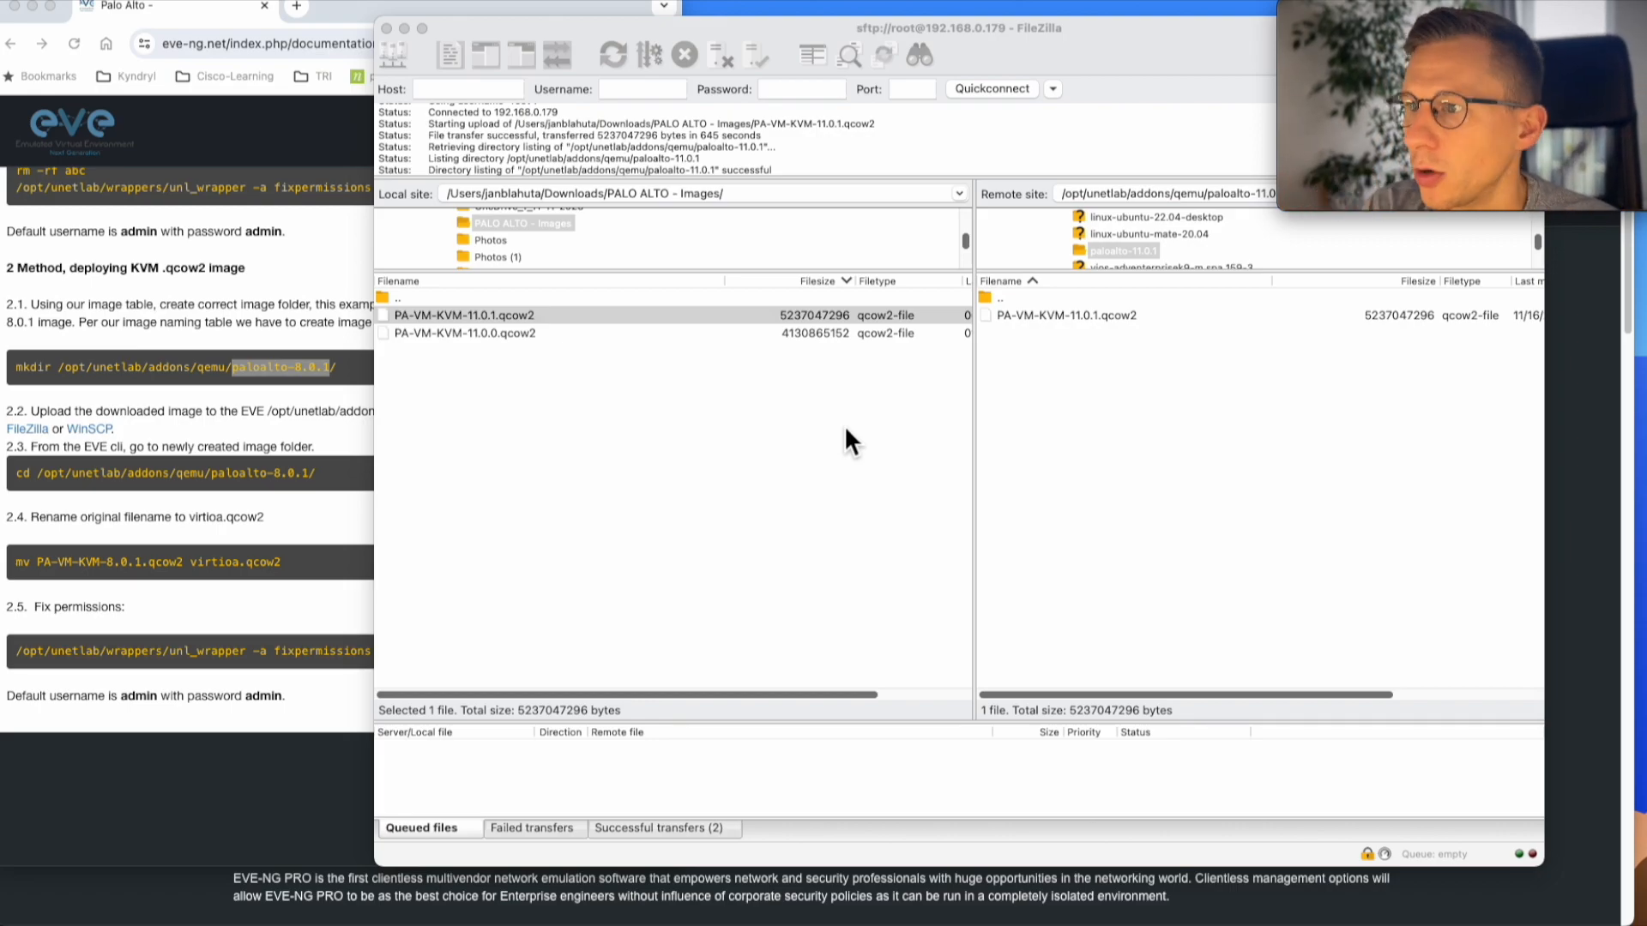
- Copy 'virtioa.qcow2' from the guide and give the remote image that name
double_click(217, 562)
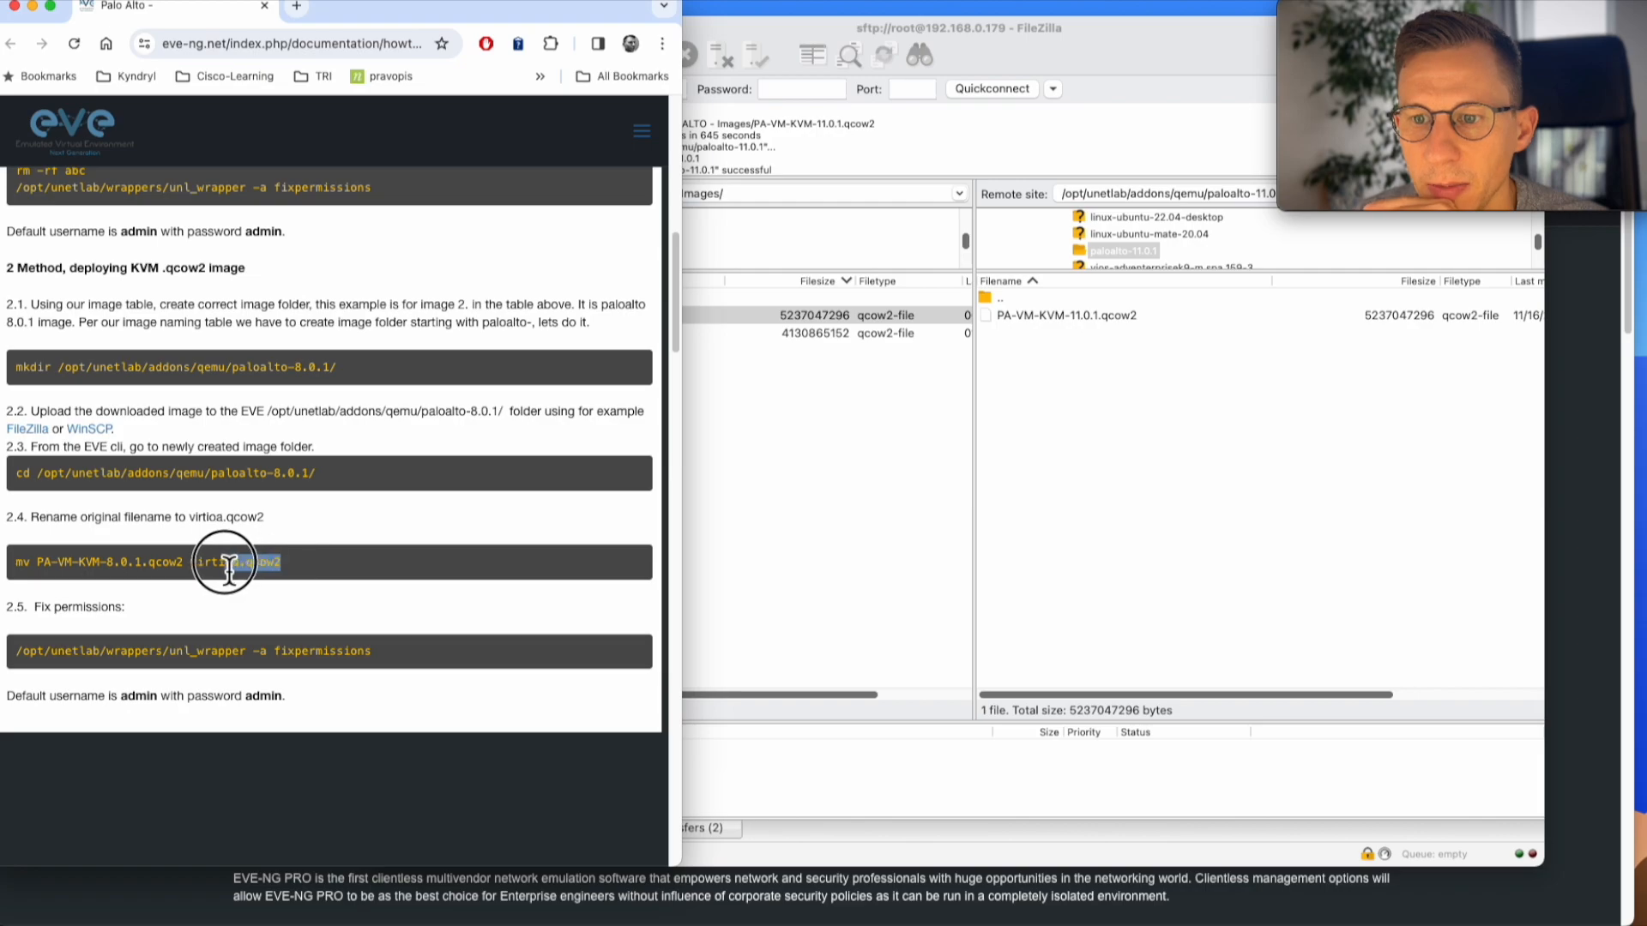
right_click(224, 562)
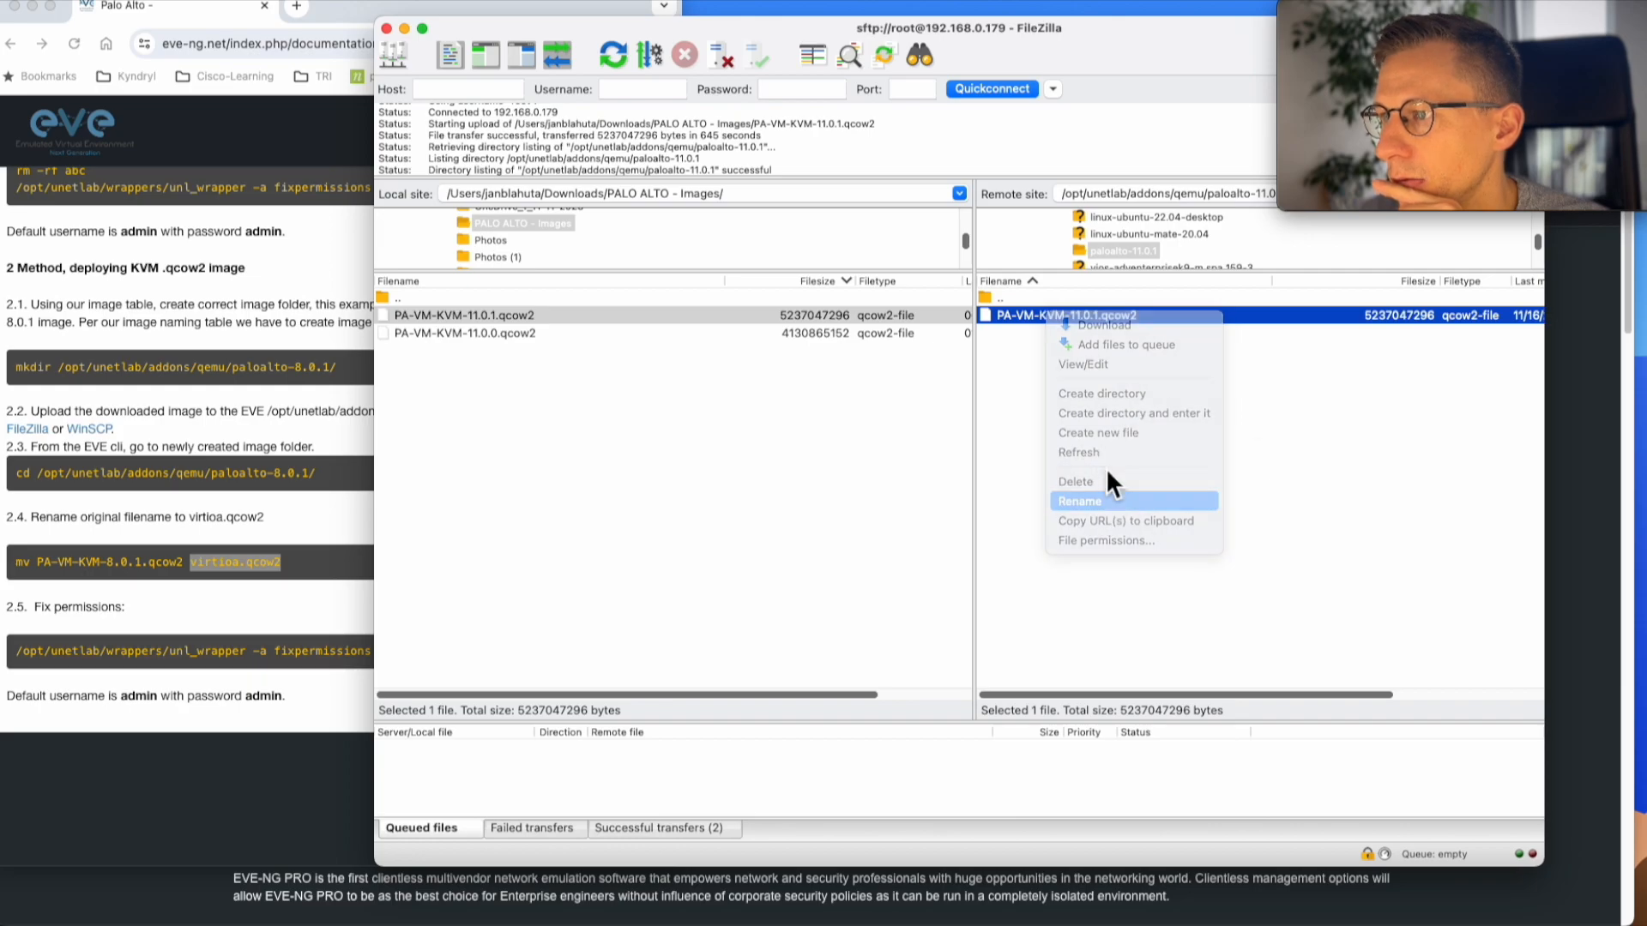
click(1079, 501)
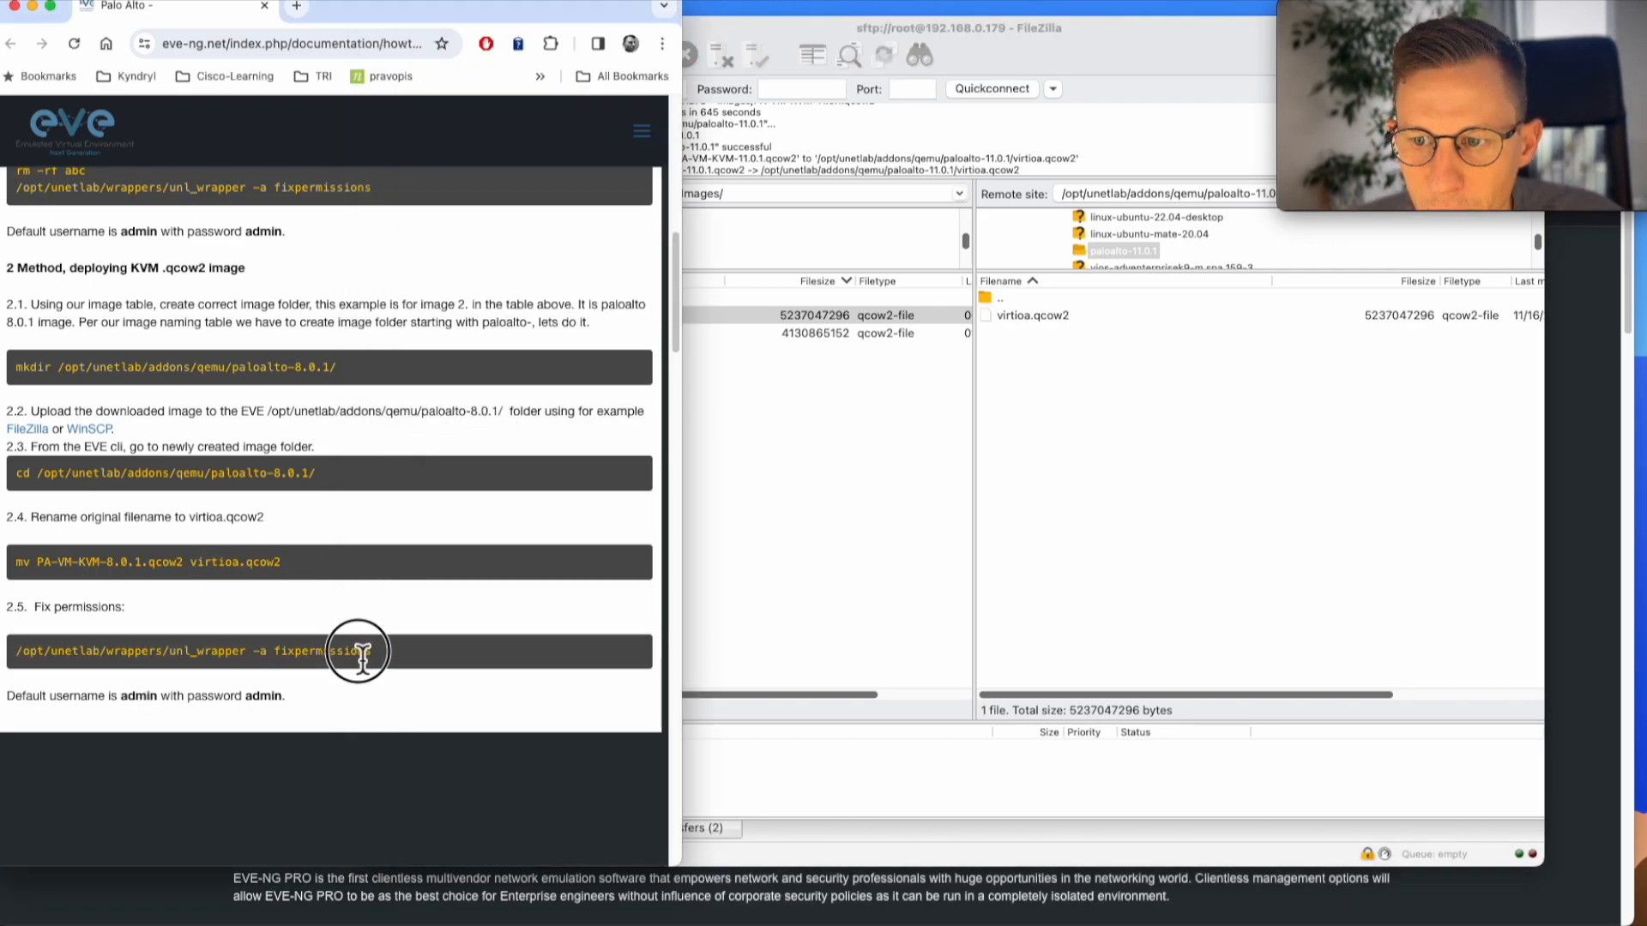
- Run '/opt/unetlab/wrappers/unl_wrapper -a fixpermissions' in Termius, then retype it with sudo
right_click(357, 652)
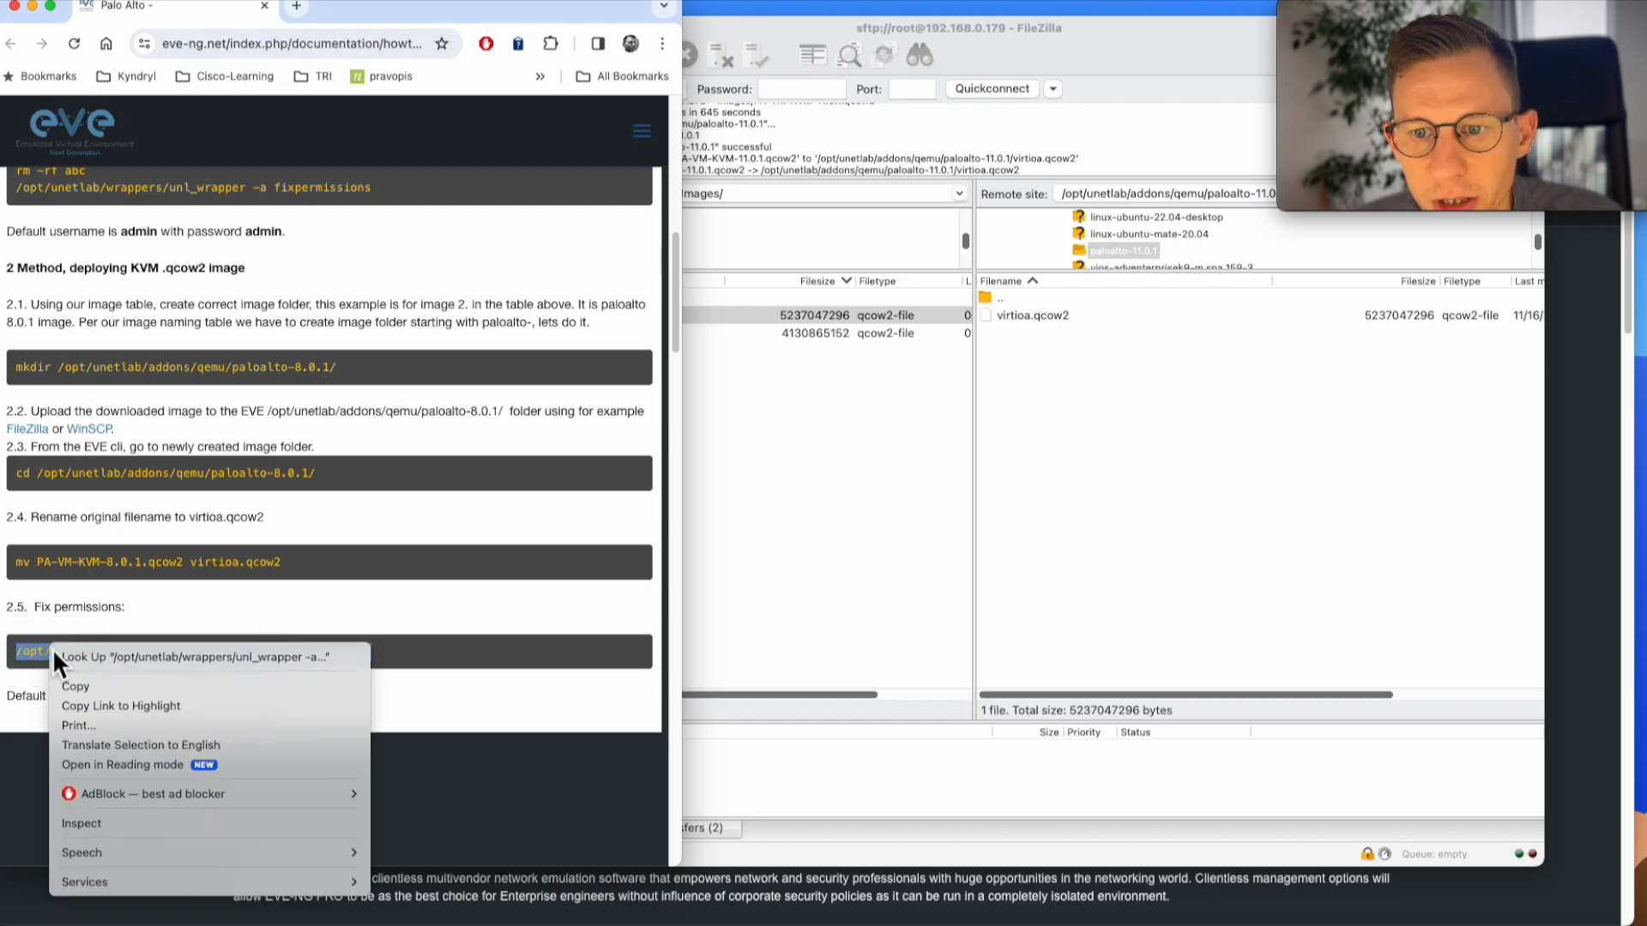
click(260, 599)
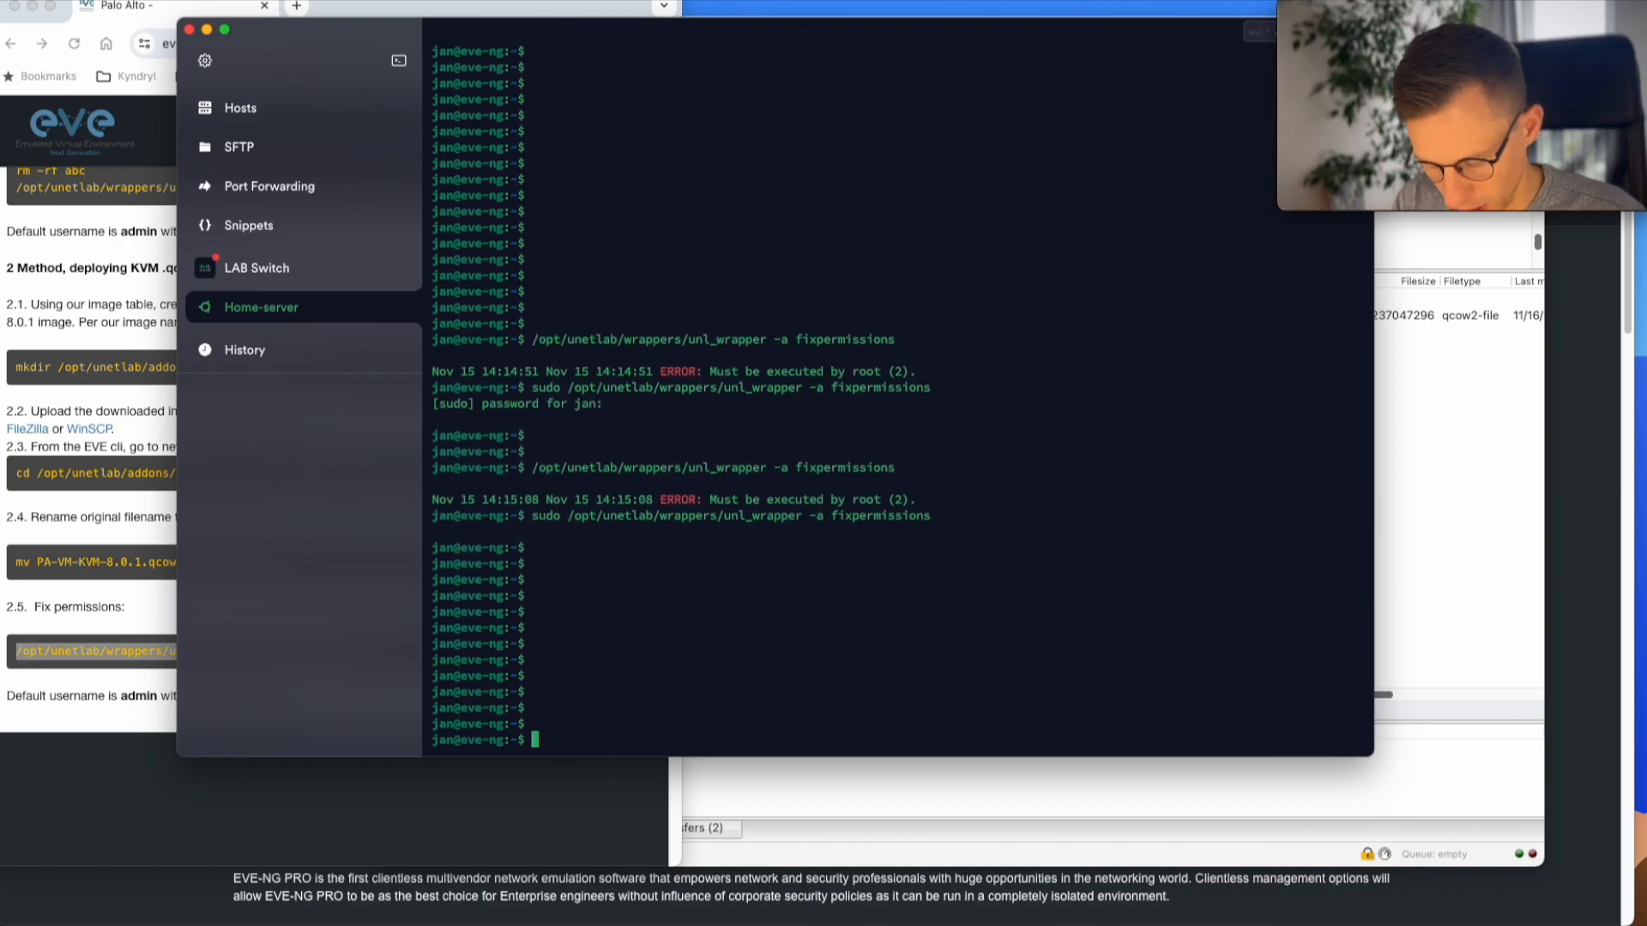
text(/opt/unetlab/wrappers/unl_wrapper -a fixpermissions)
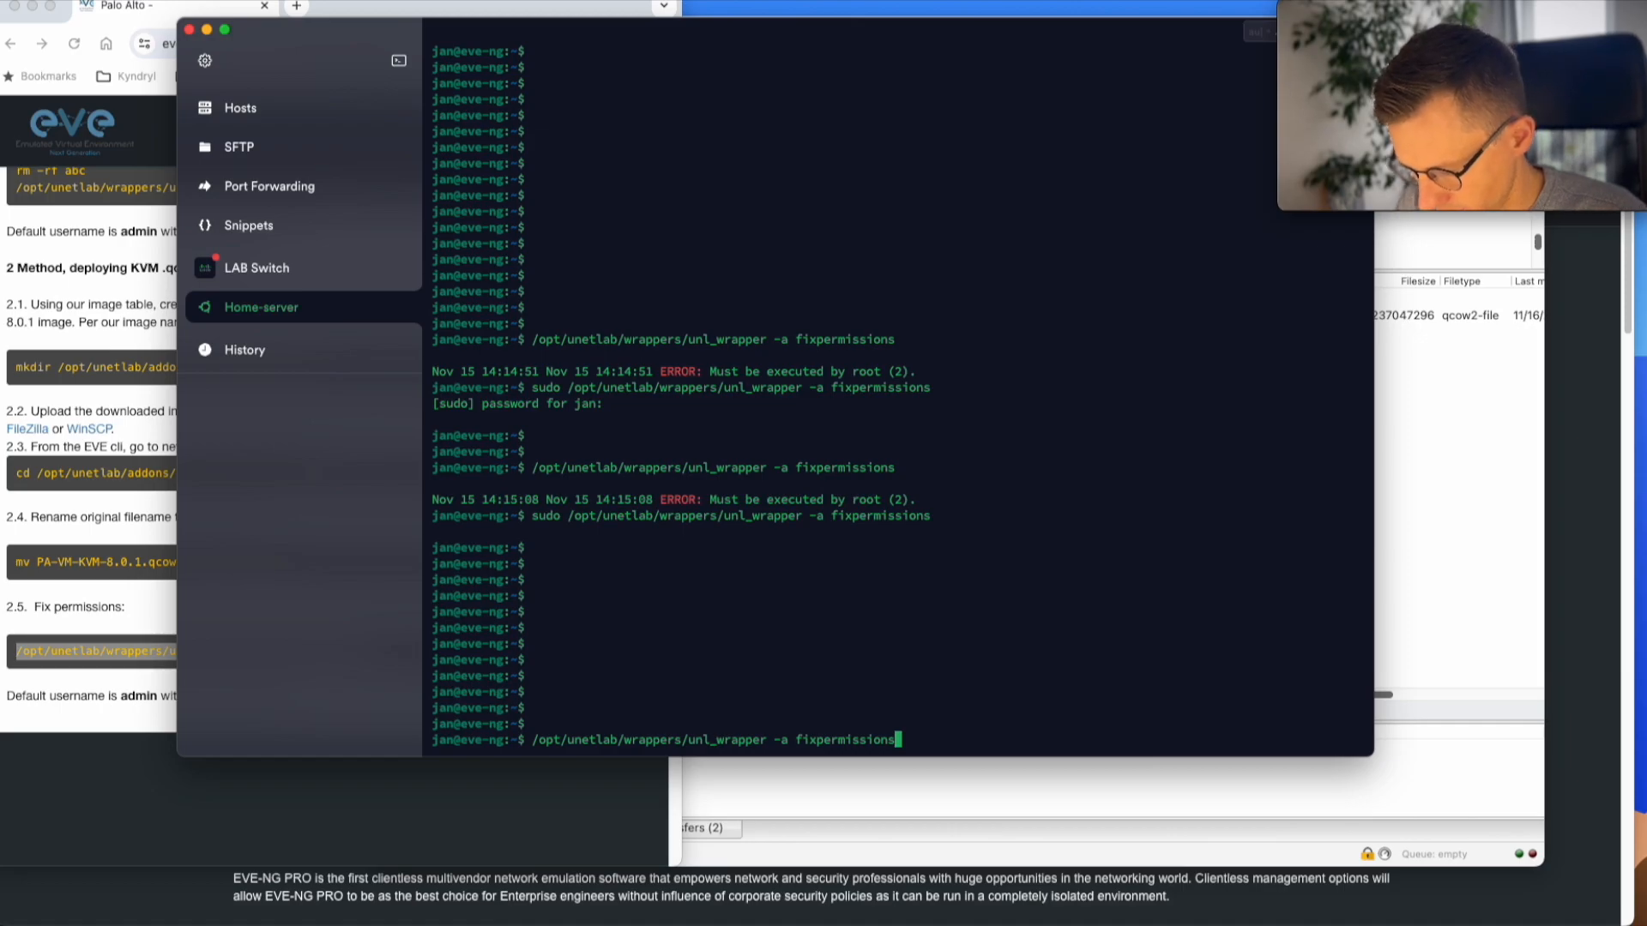
key(enter)
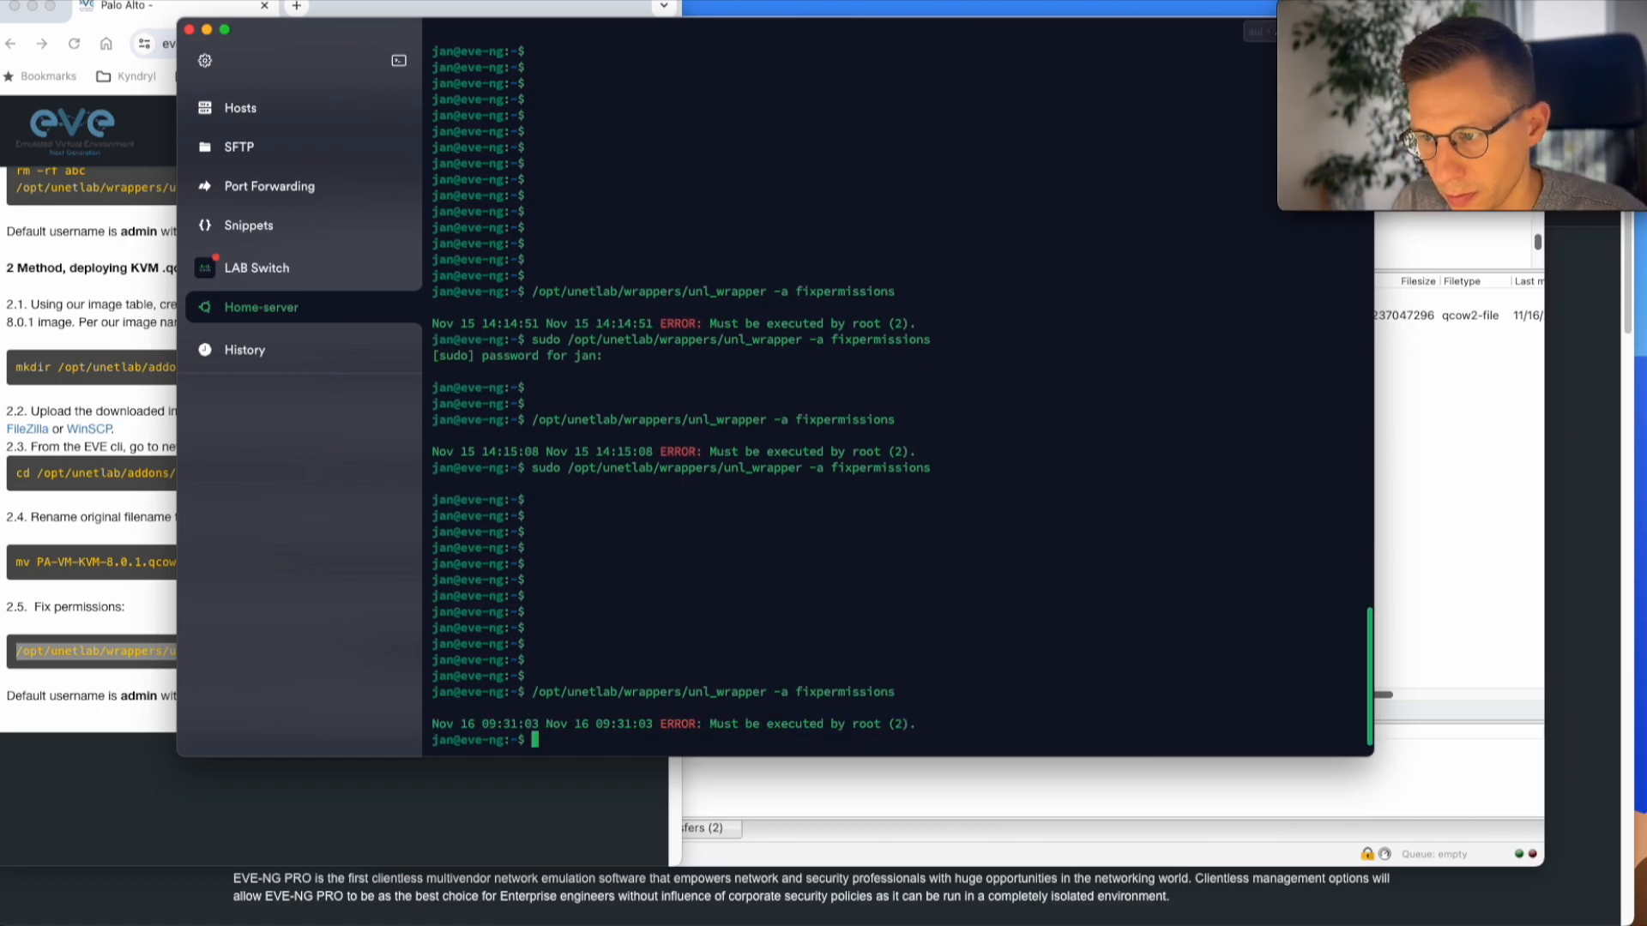
text(sudo)
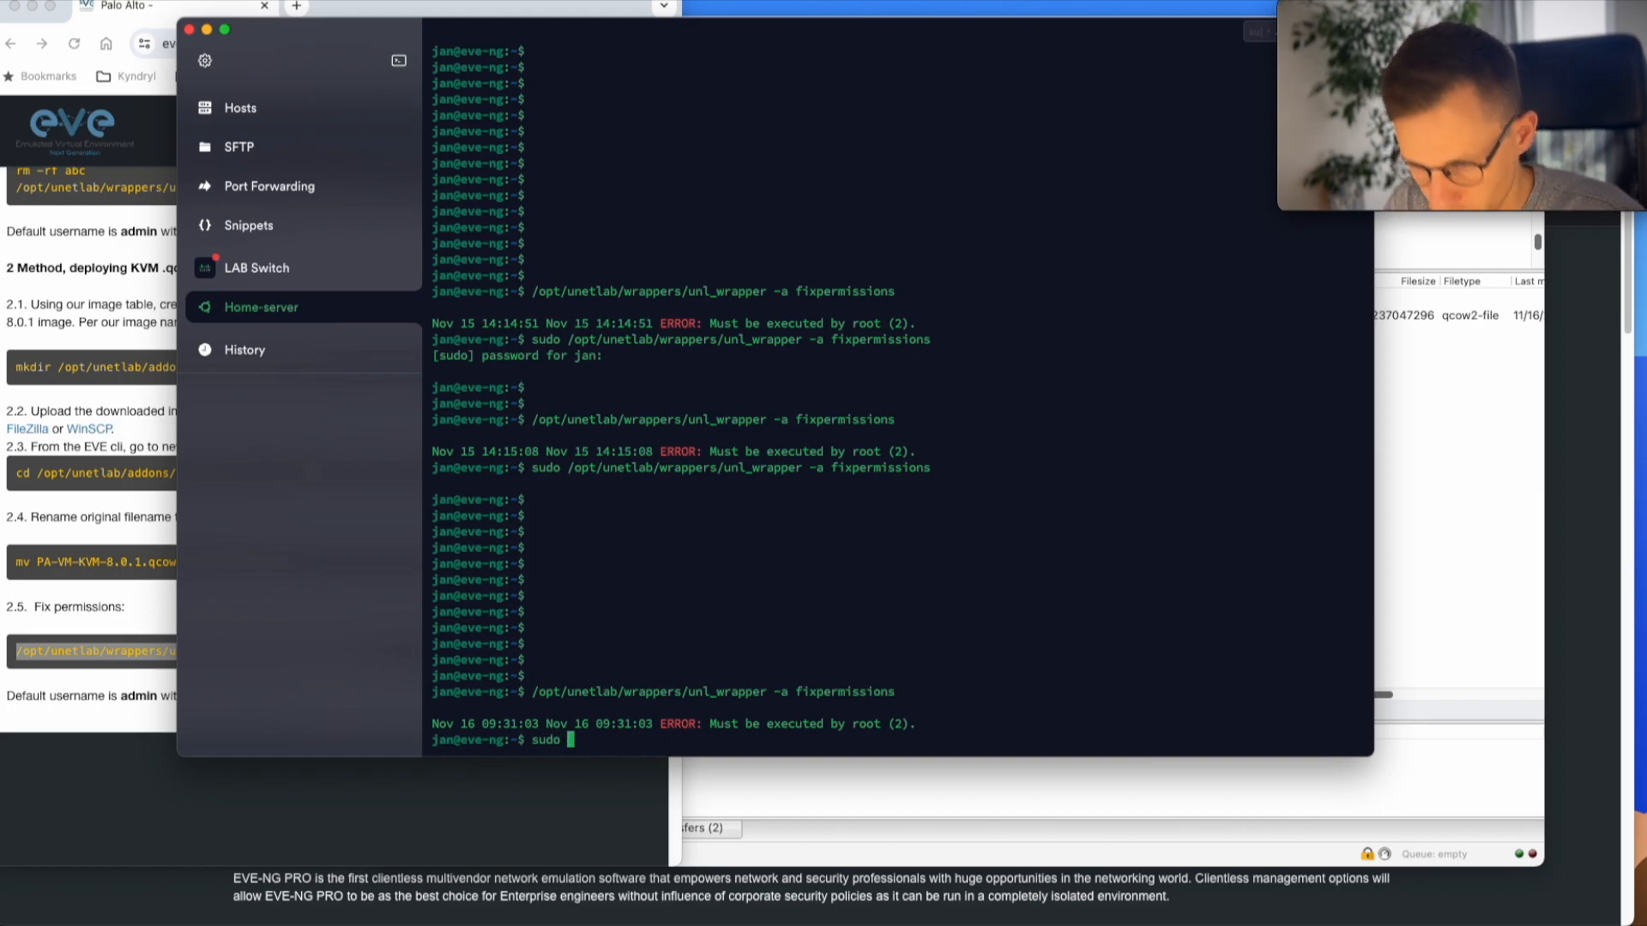
text(/opt/unetlab/wrappers/unl_wrapper -a fixpermissions)
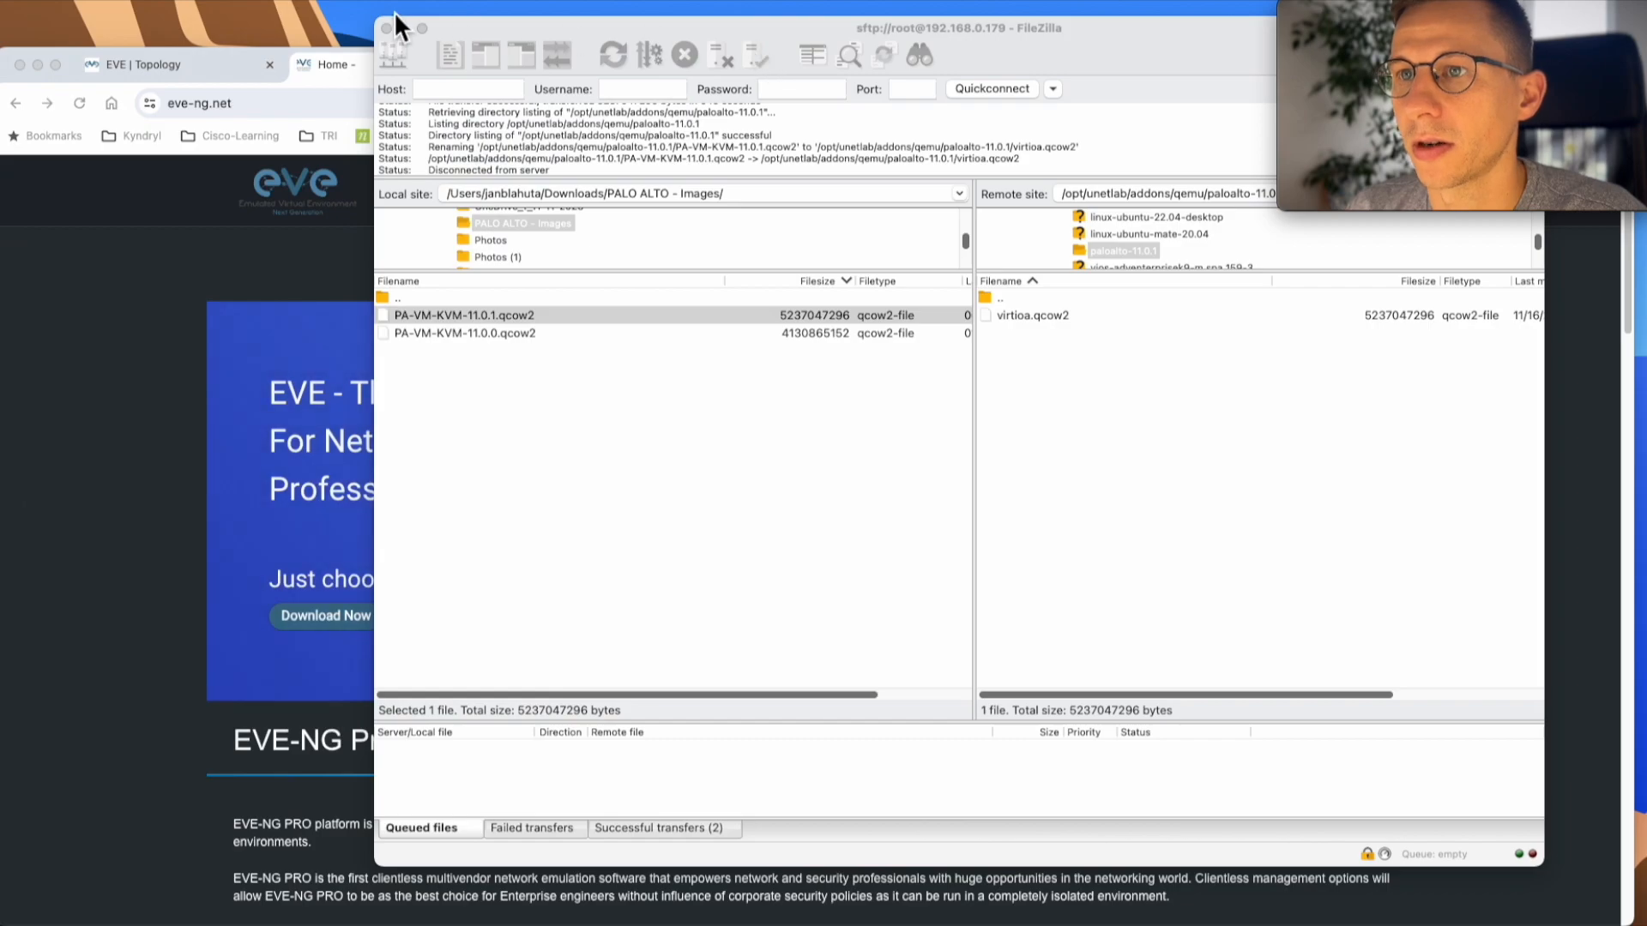
- Close FileZilla and add a Palo Alto paloalto-11.0.1 node with 6096 MB RAM
click(158, 22)
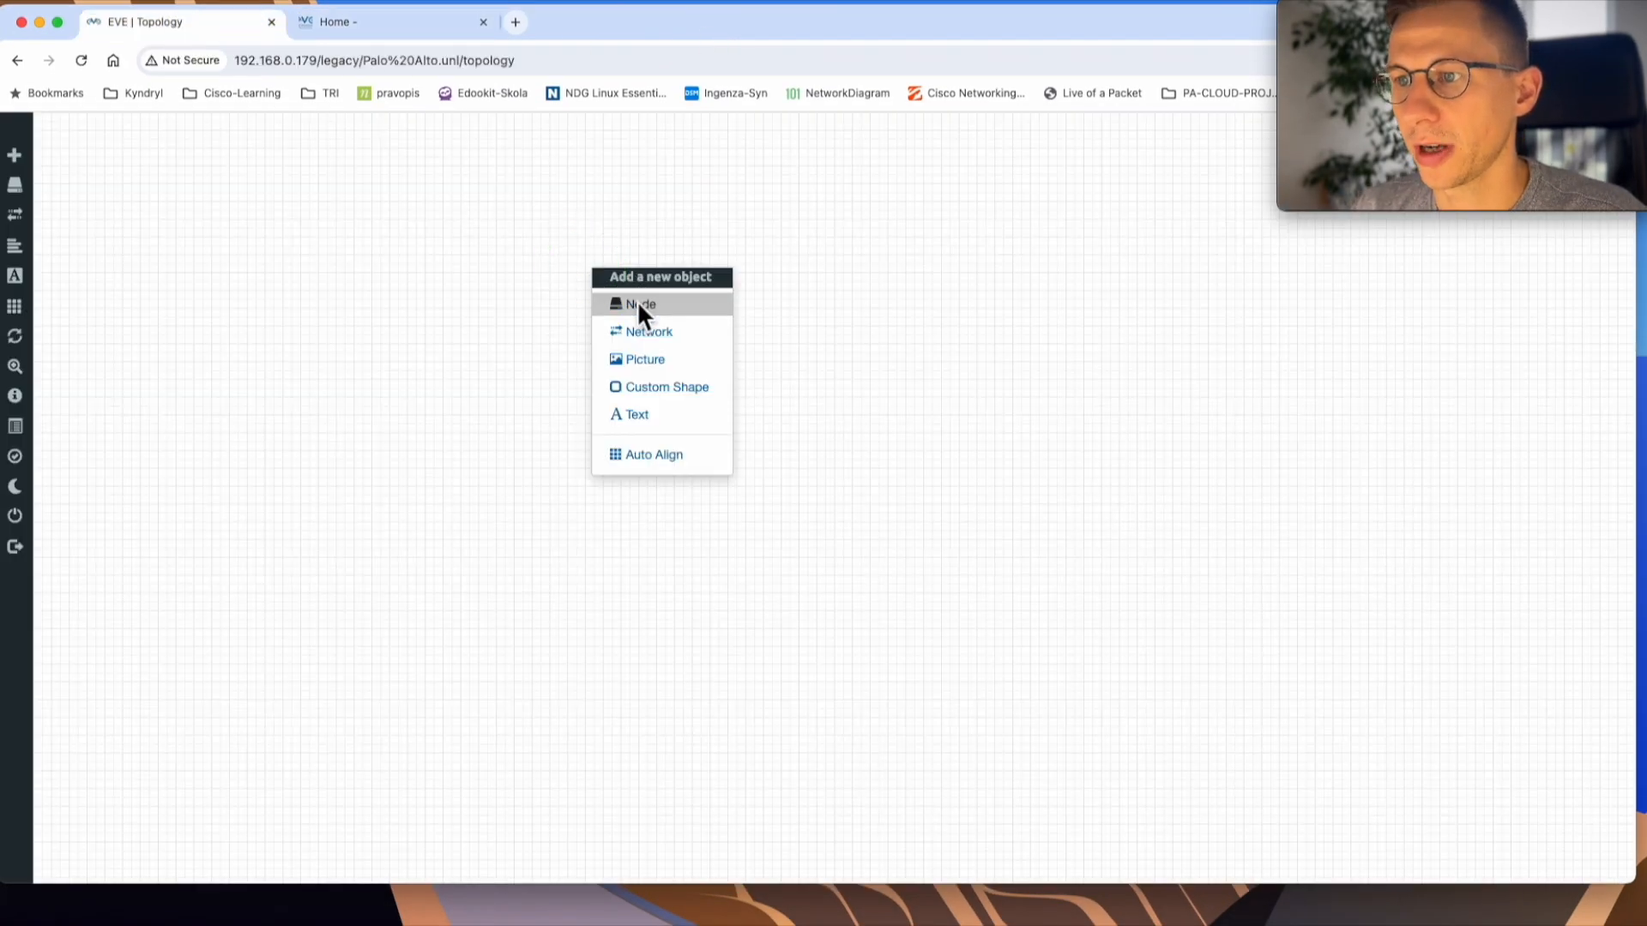
click(640, 304)
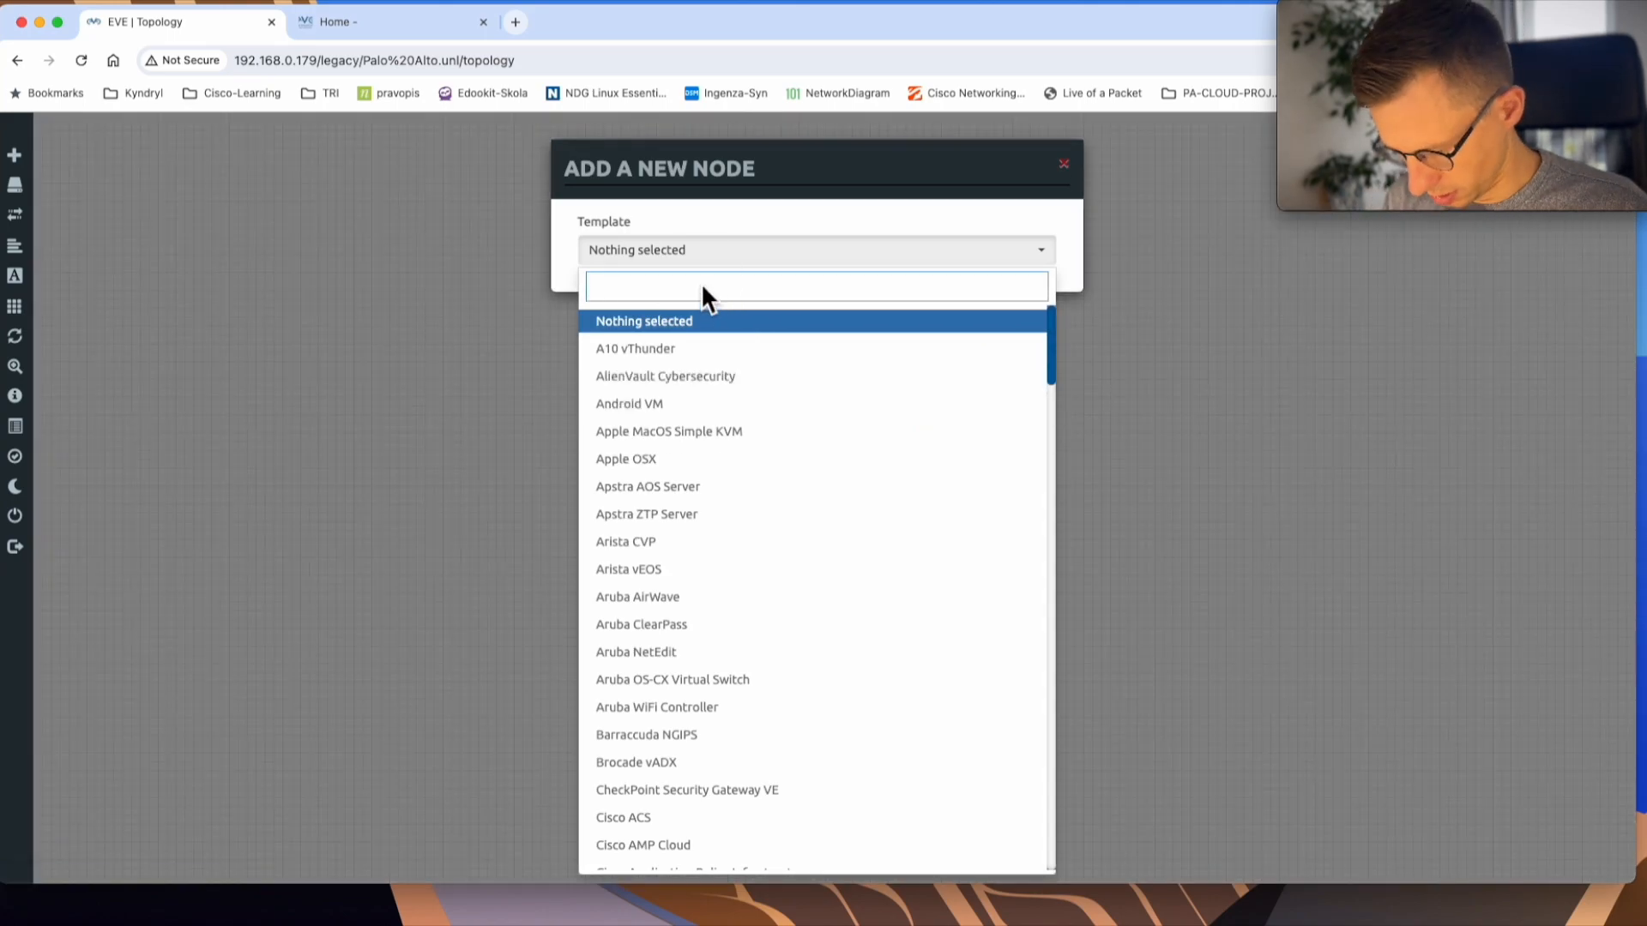
text(palo)
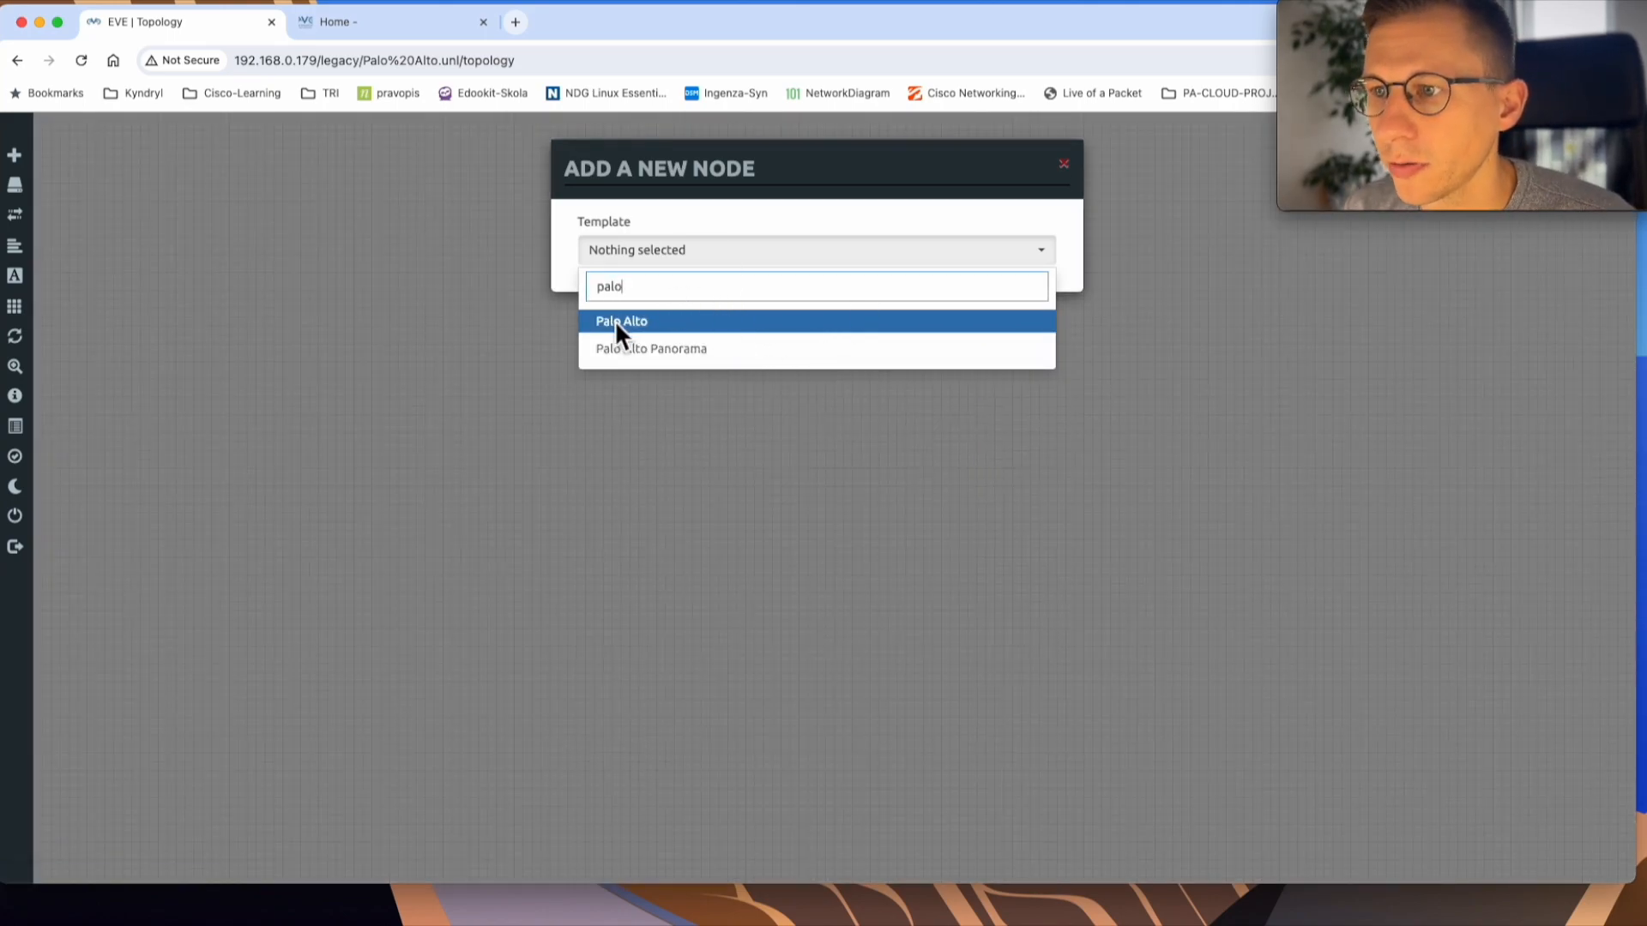
click(621, 320)
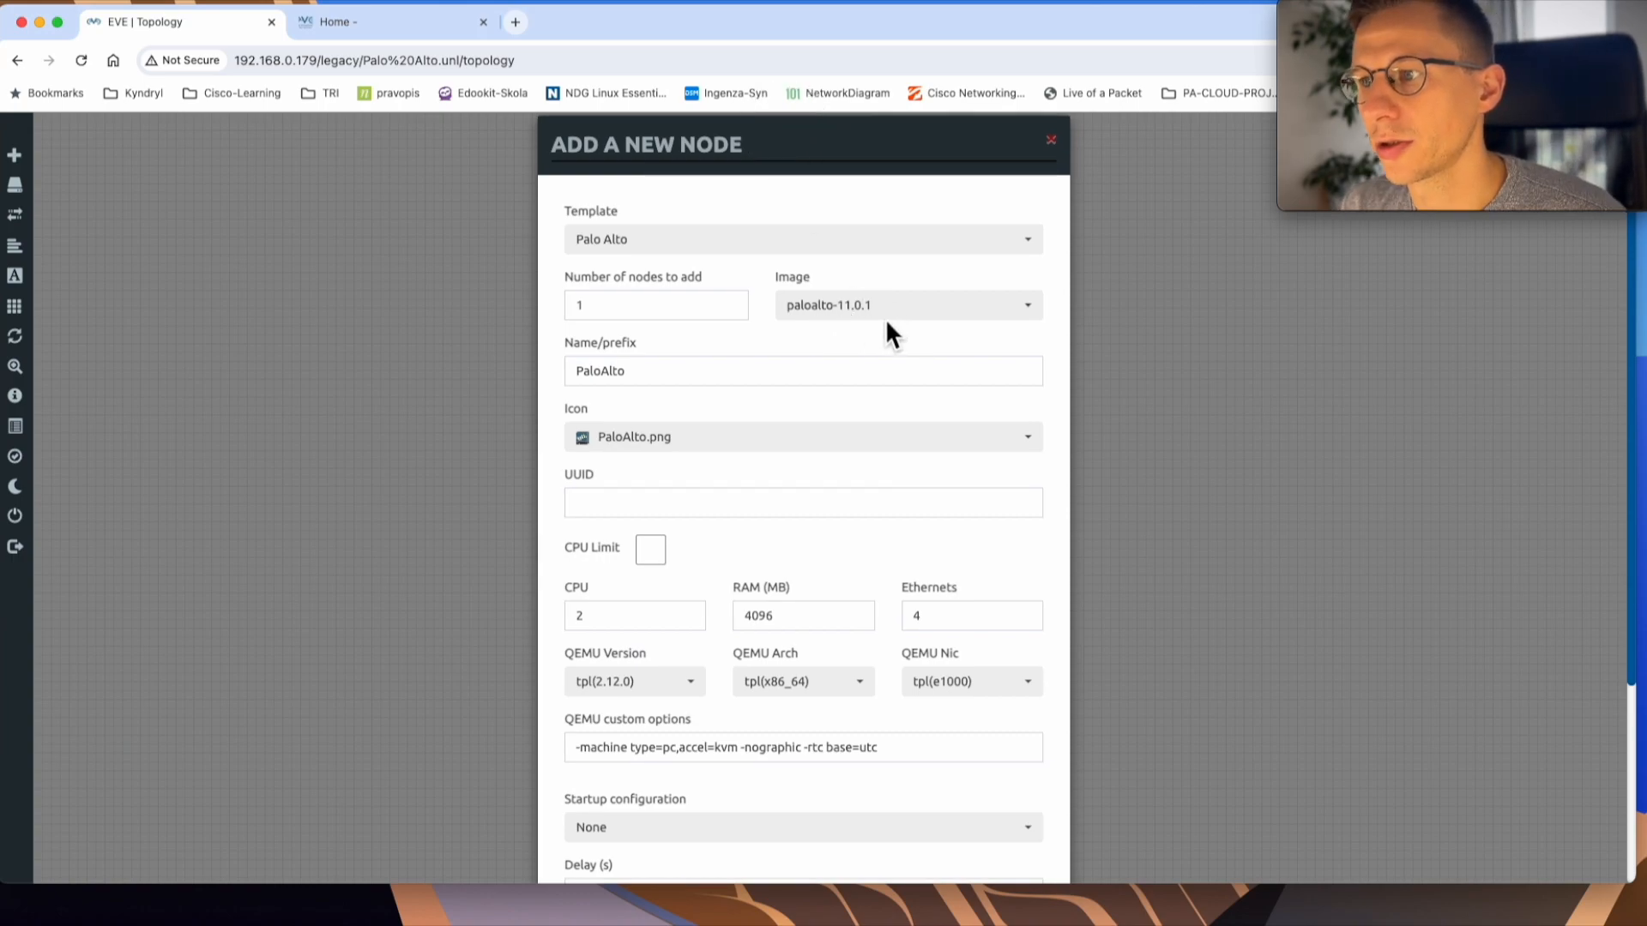
mouse_move(893, 315)
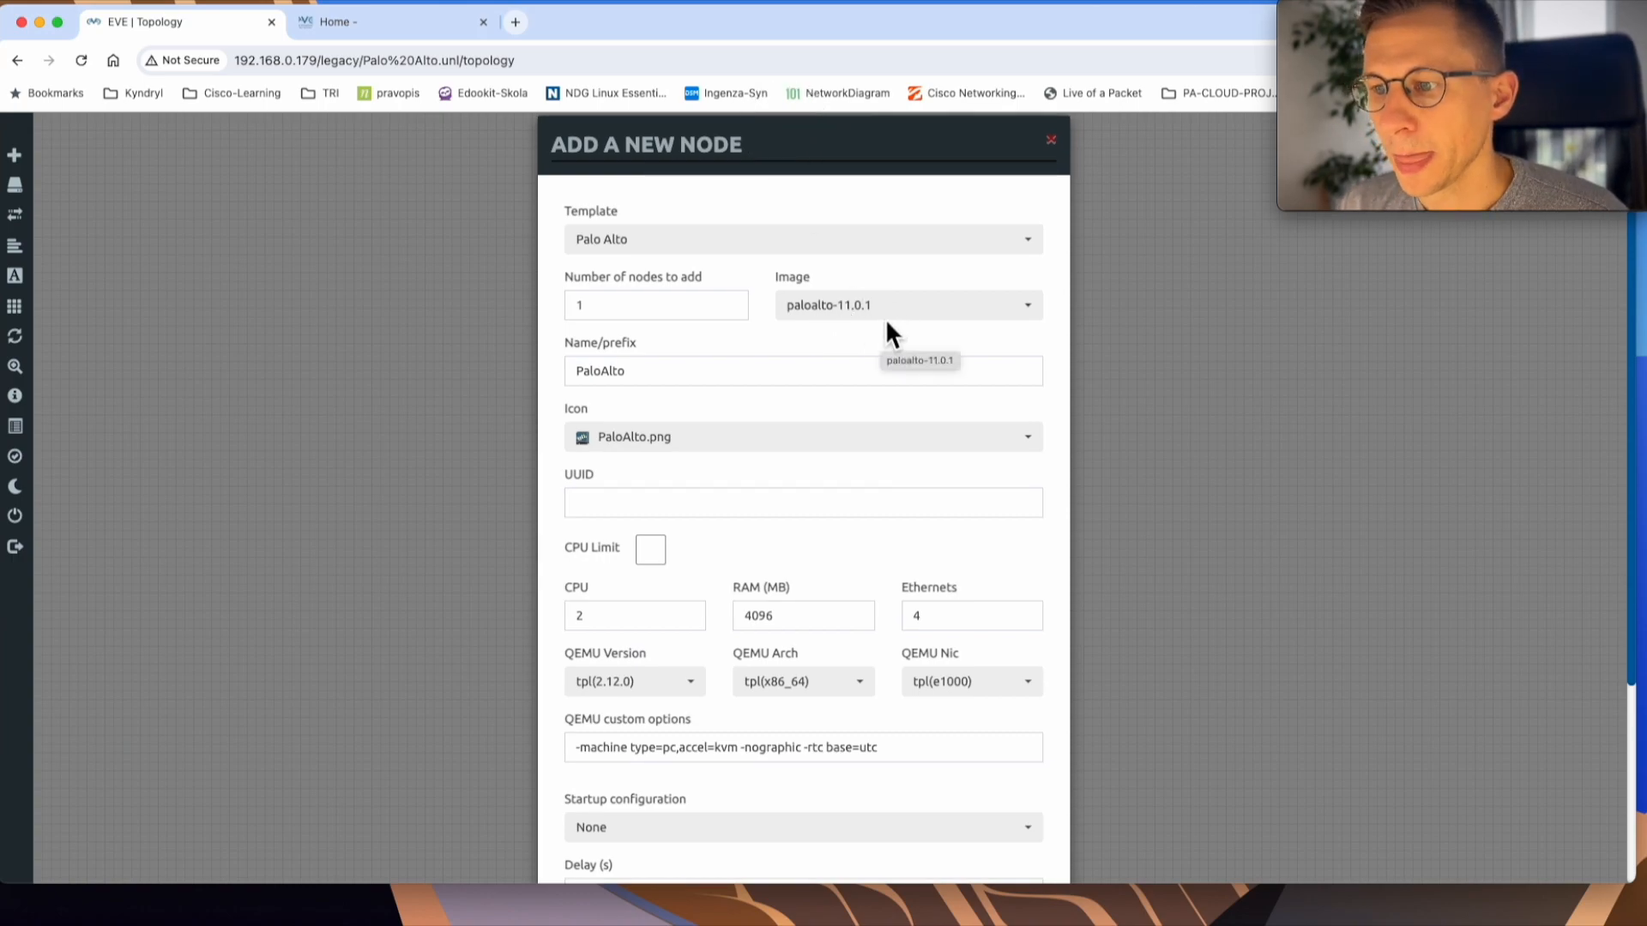
mouse_move(851, 562)
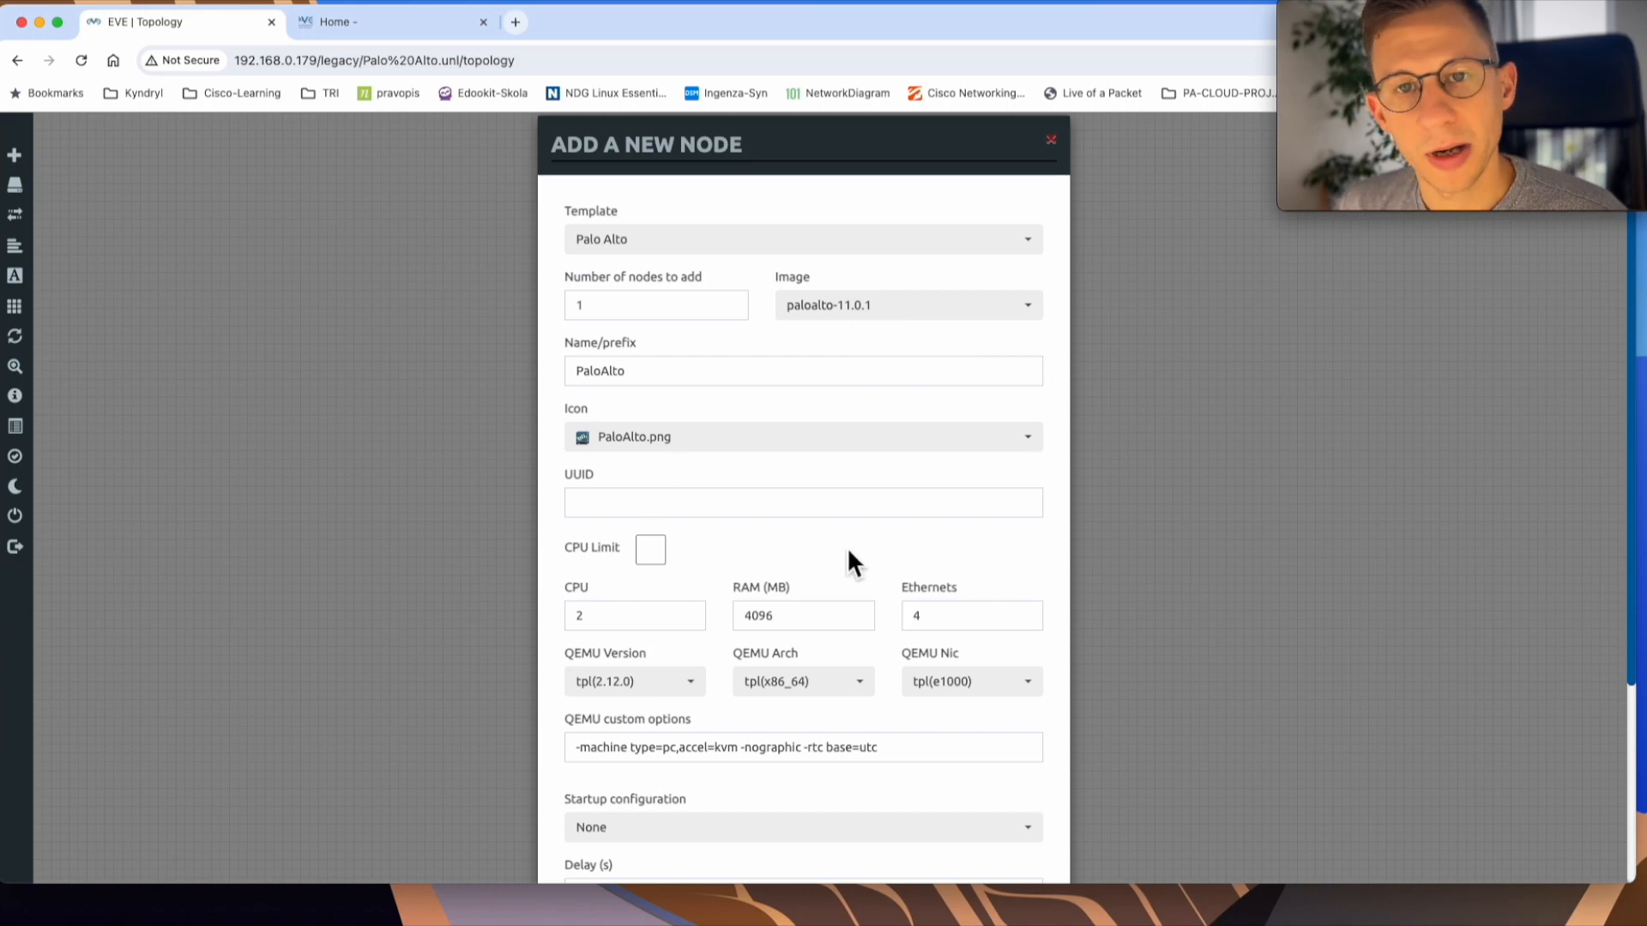
click(801, 616)
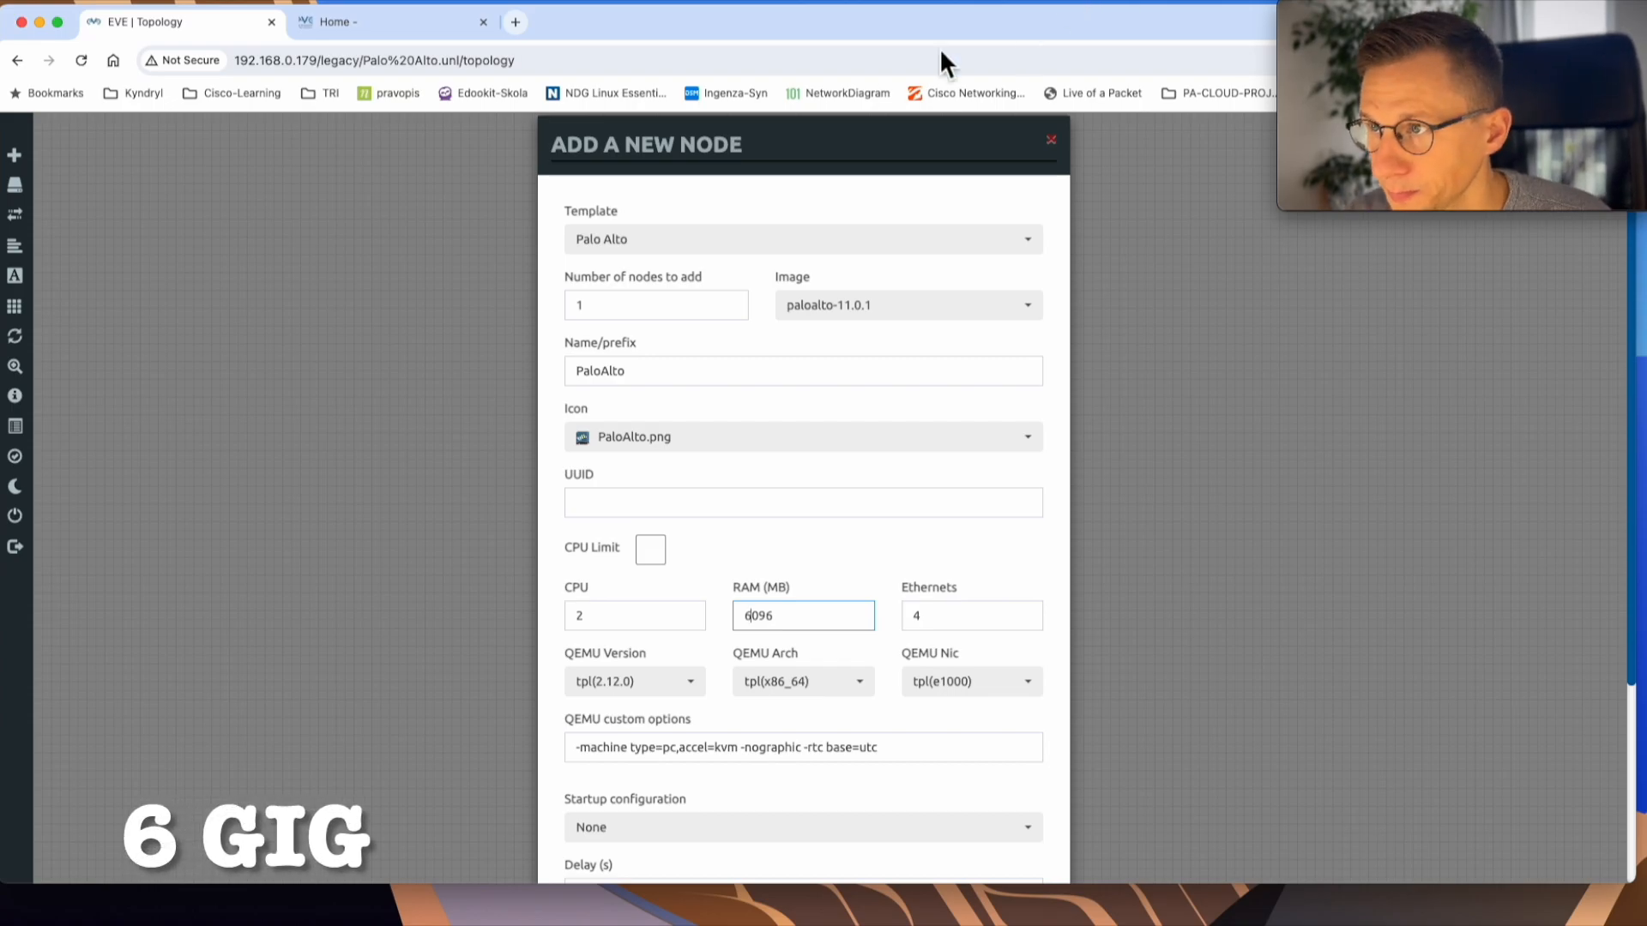
scroll(down, 3)
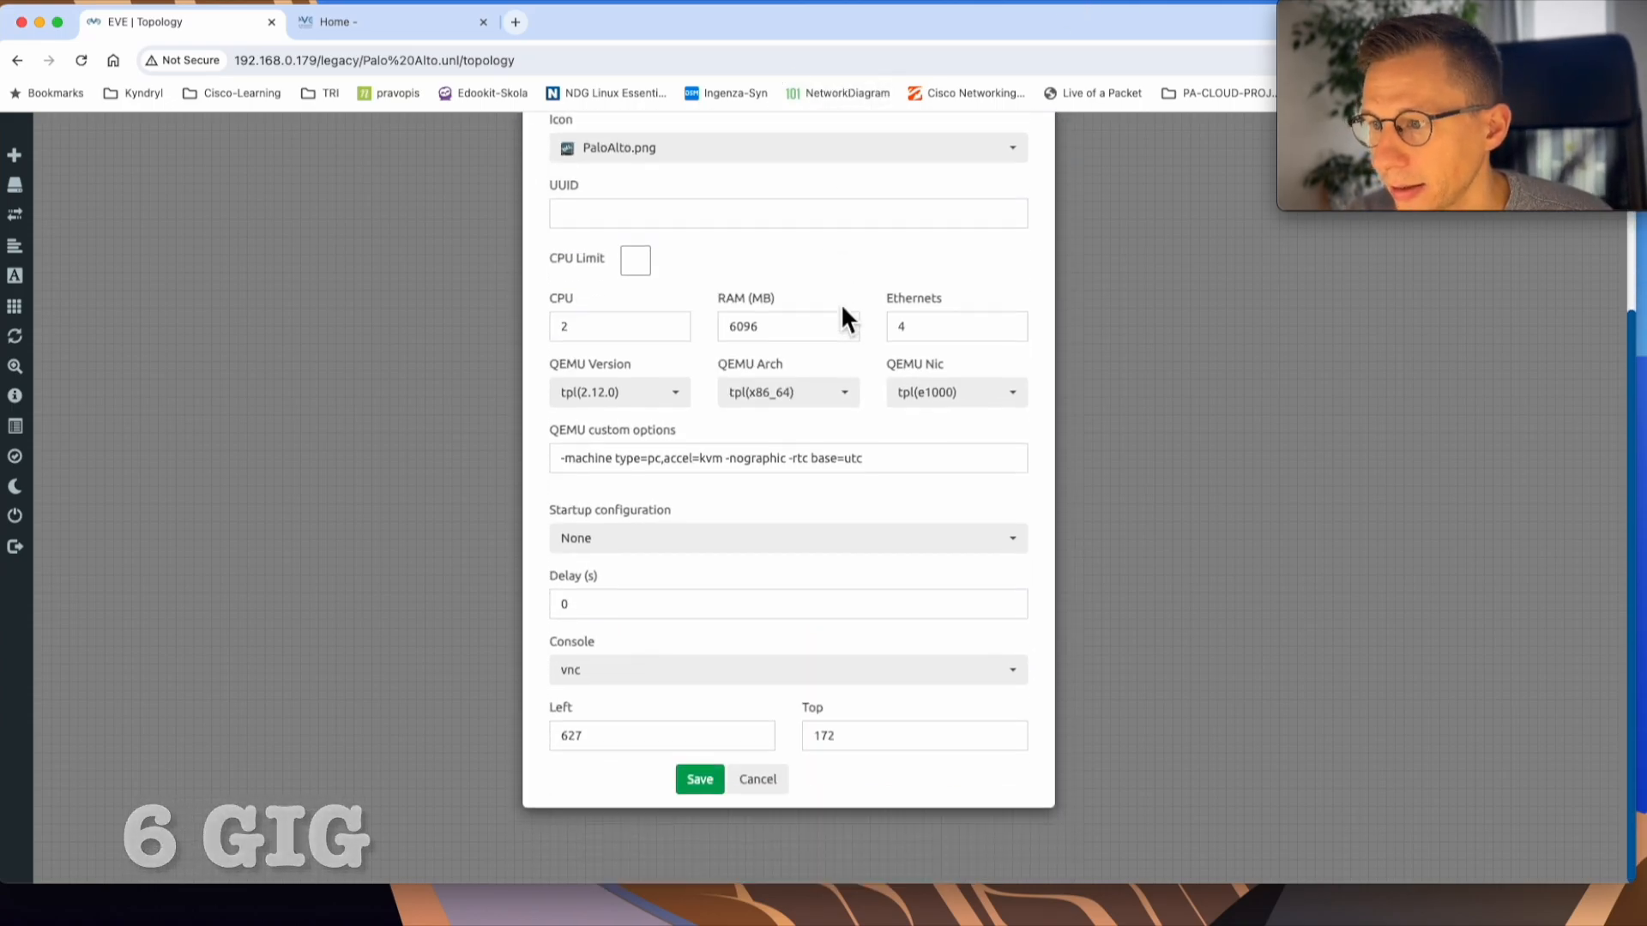
click(698, 778)
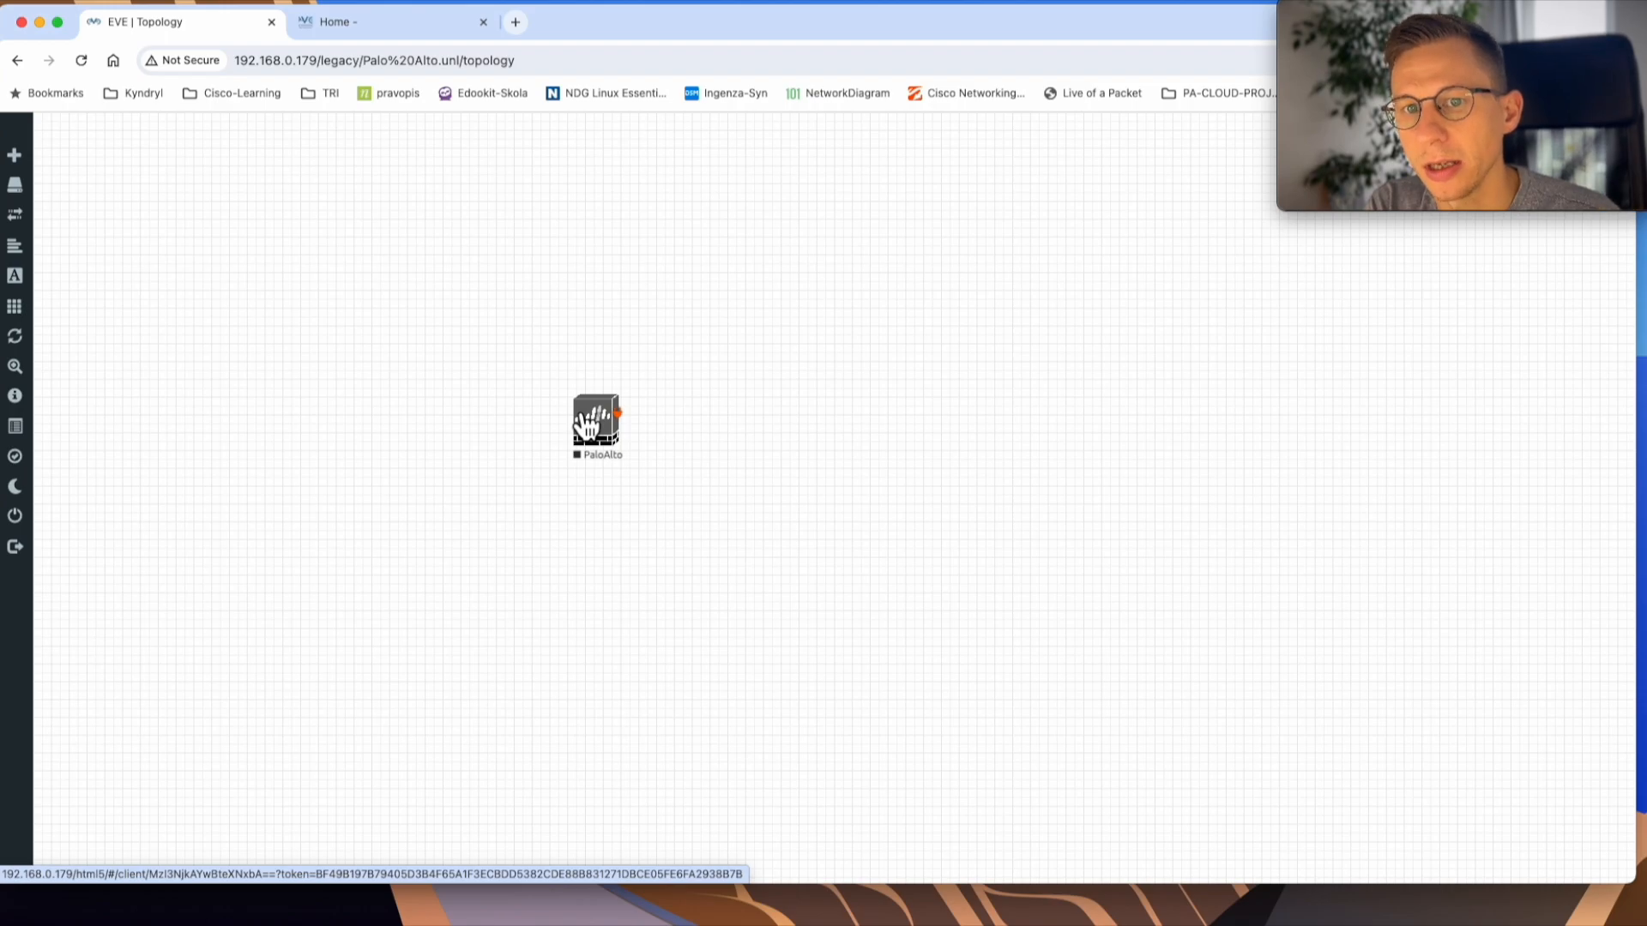
mouse_move(614, 196)
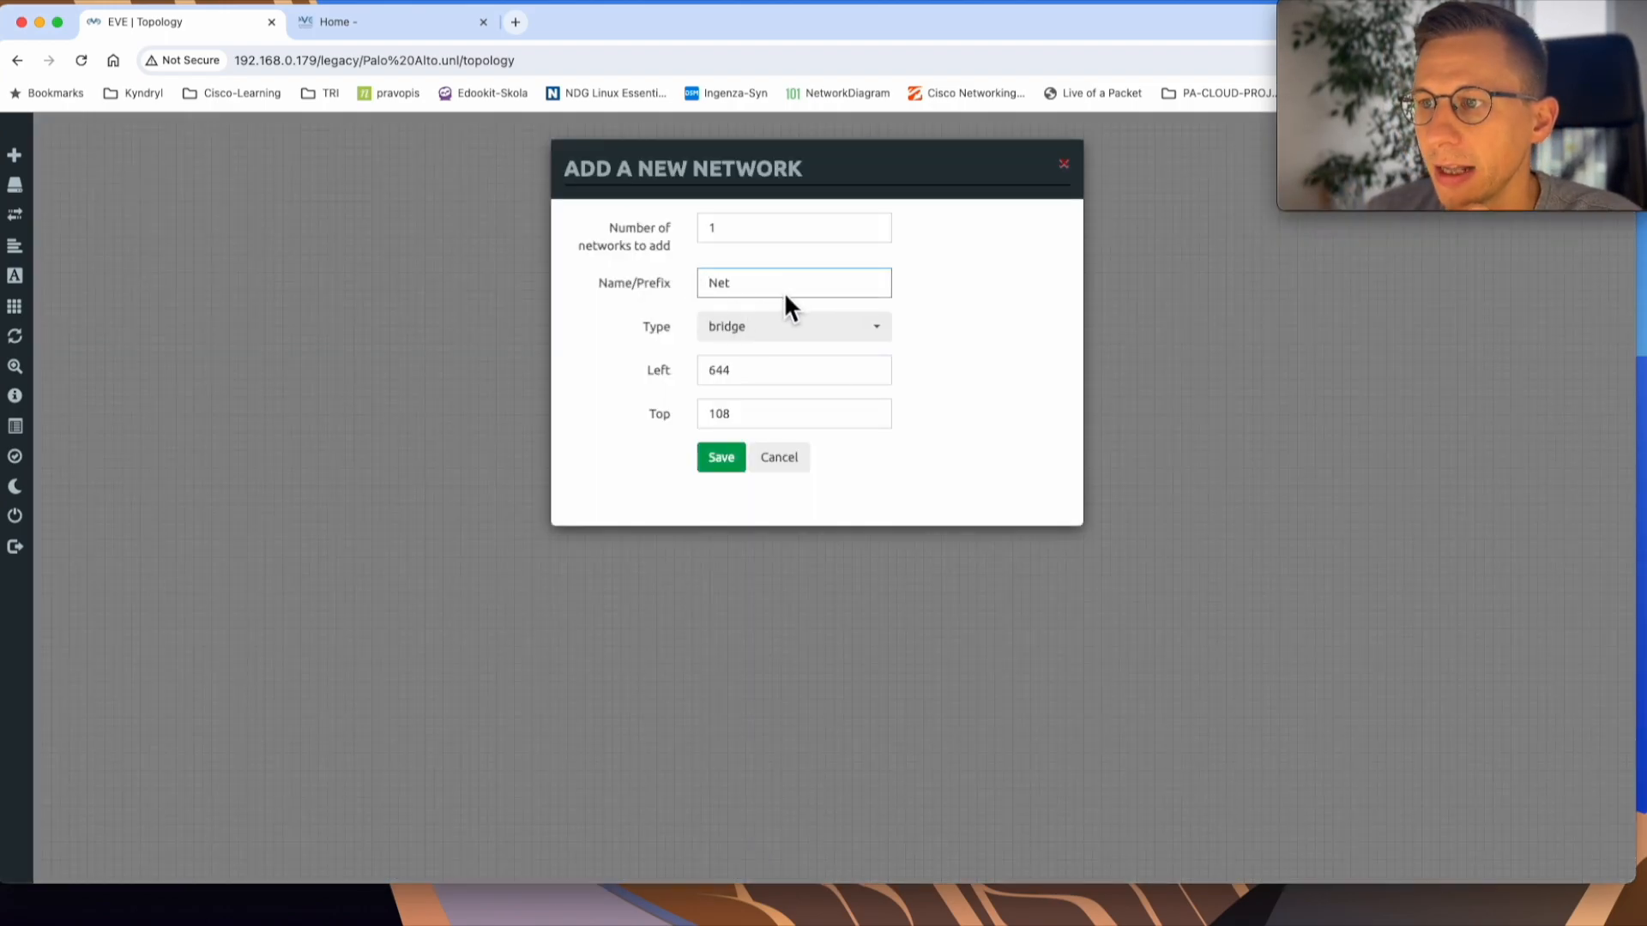
- Create a Management(Cloud0) network named Net and wire the Palo Alto mgmt interface to it
click(792, 327)
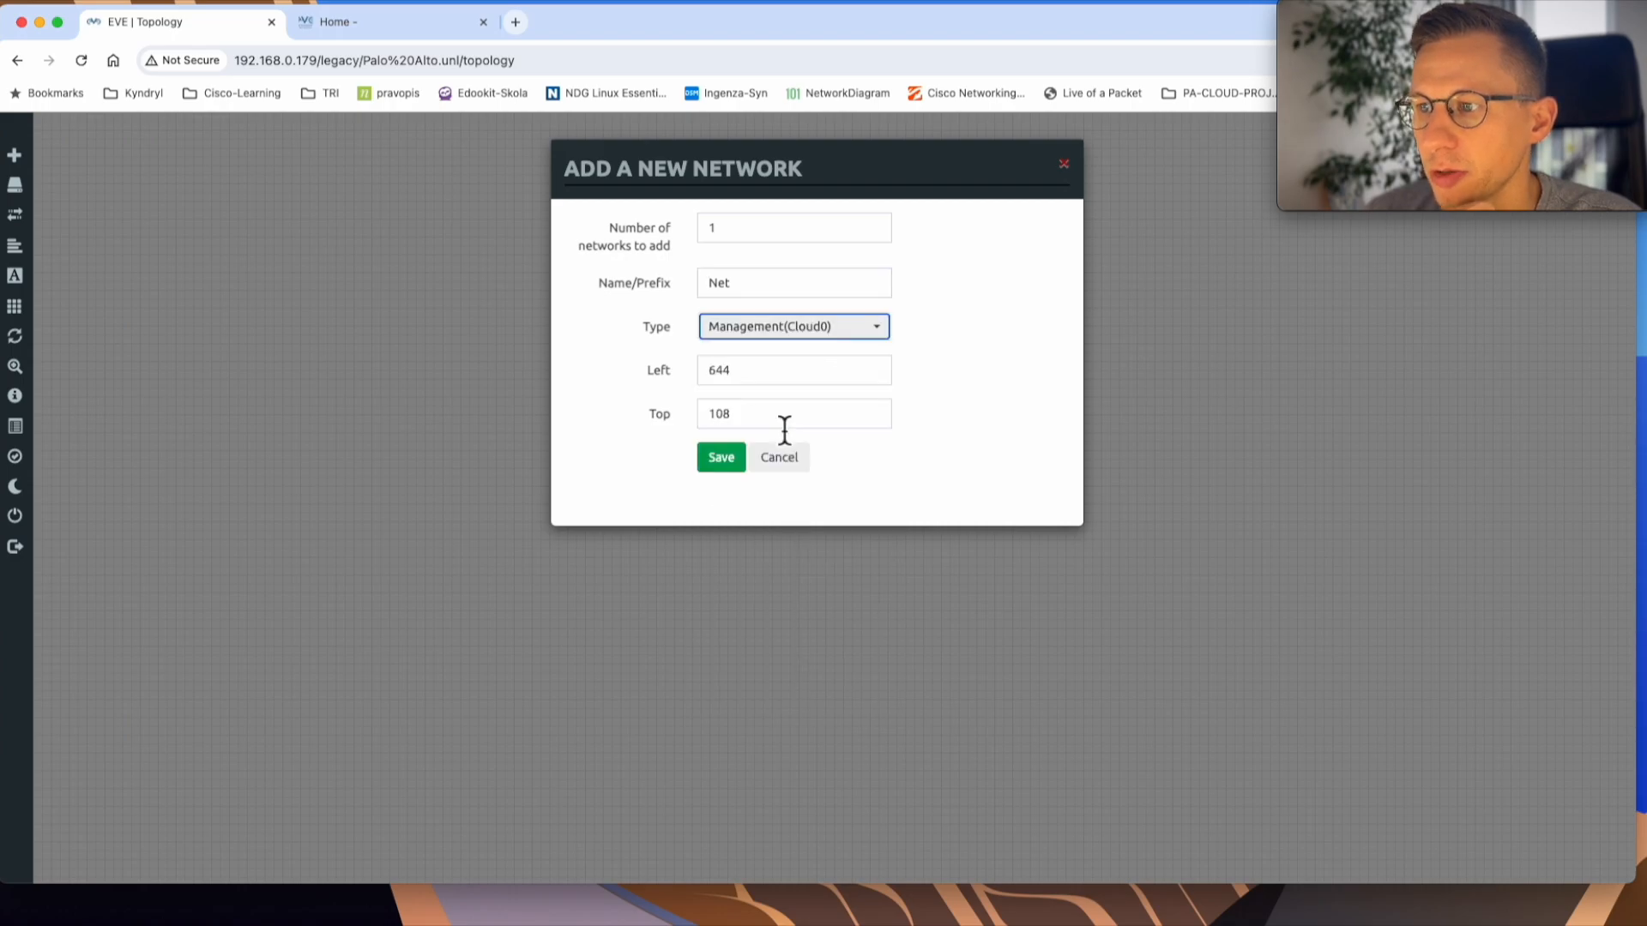
click(721, 458)
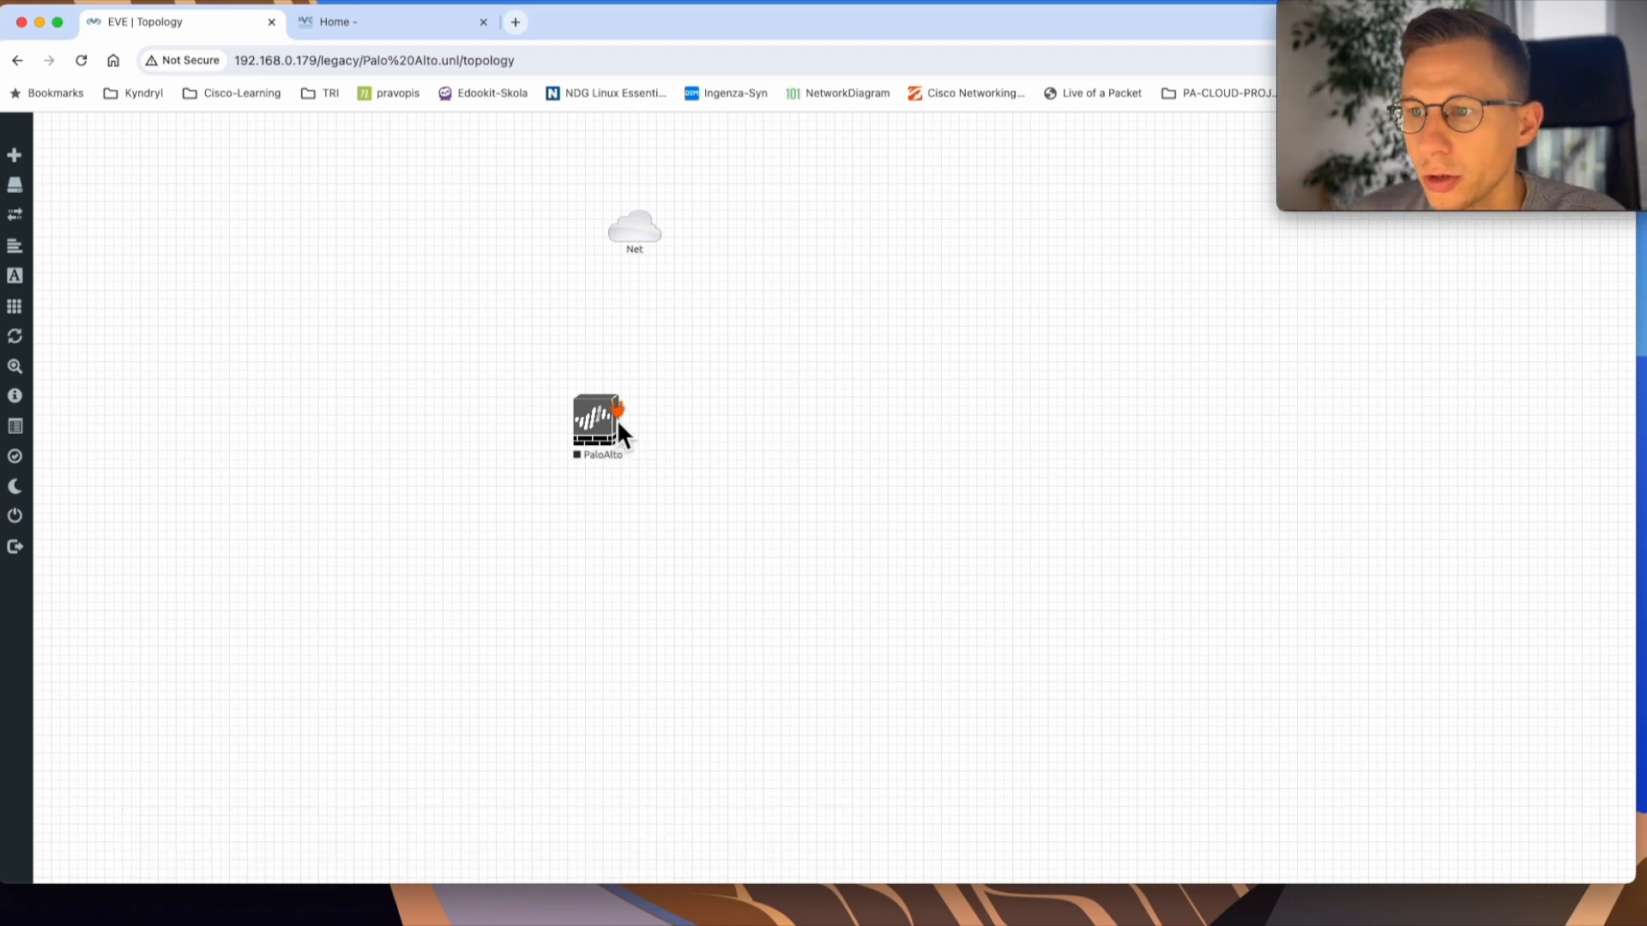
drag(618, 410, 635, 228)
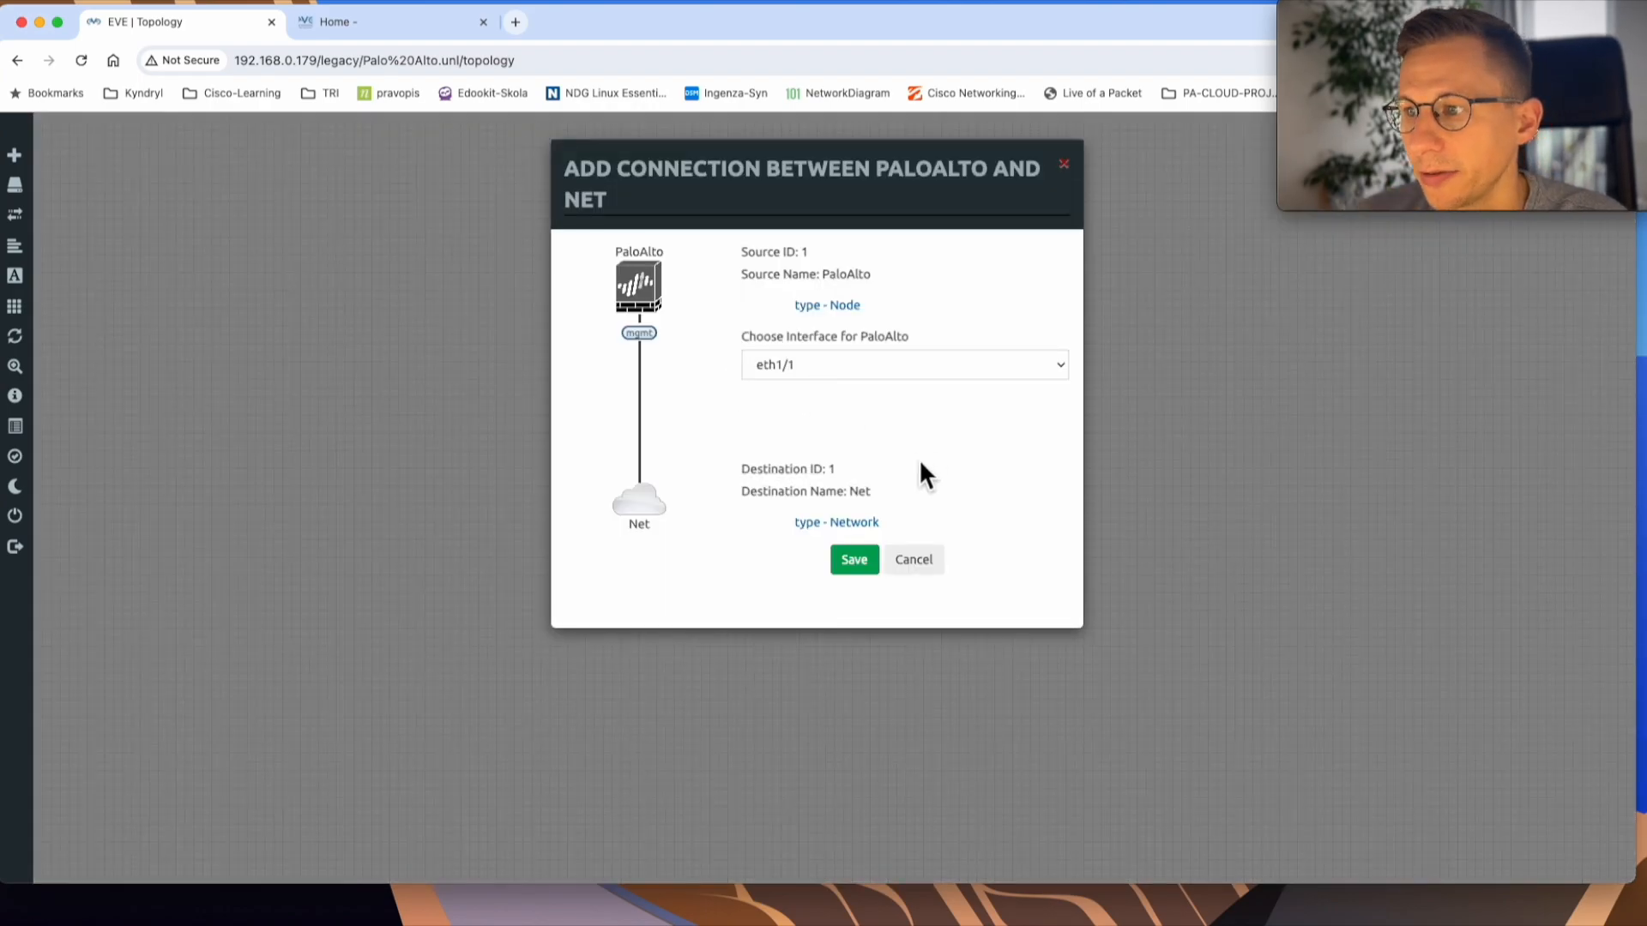
click(903, 365)
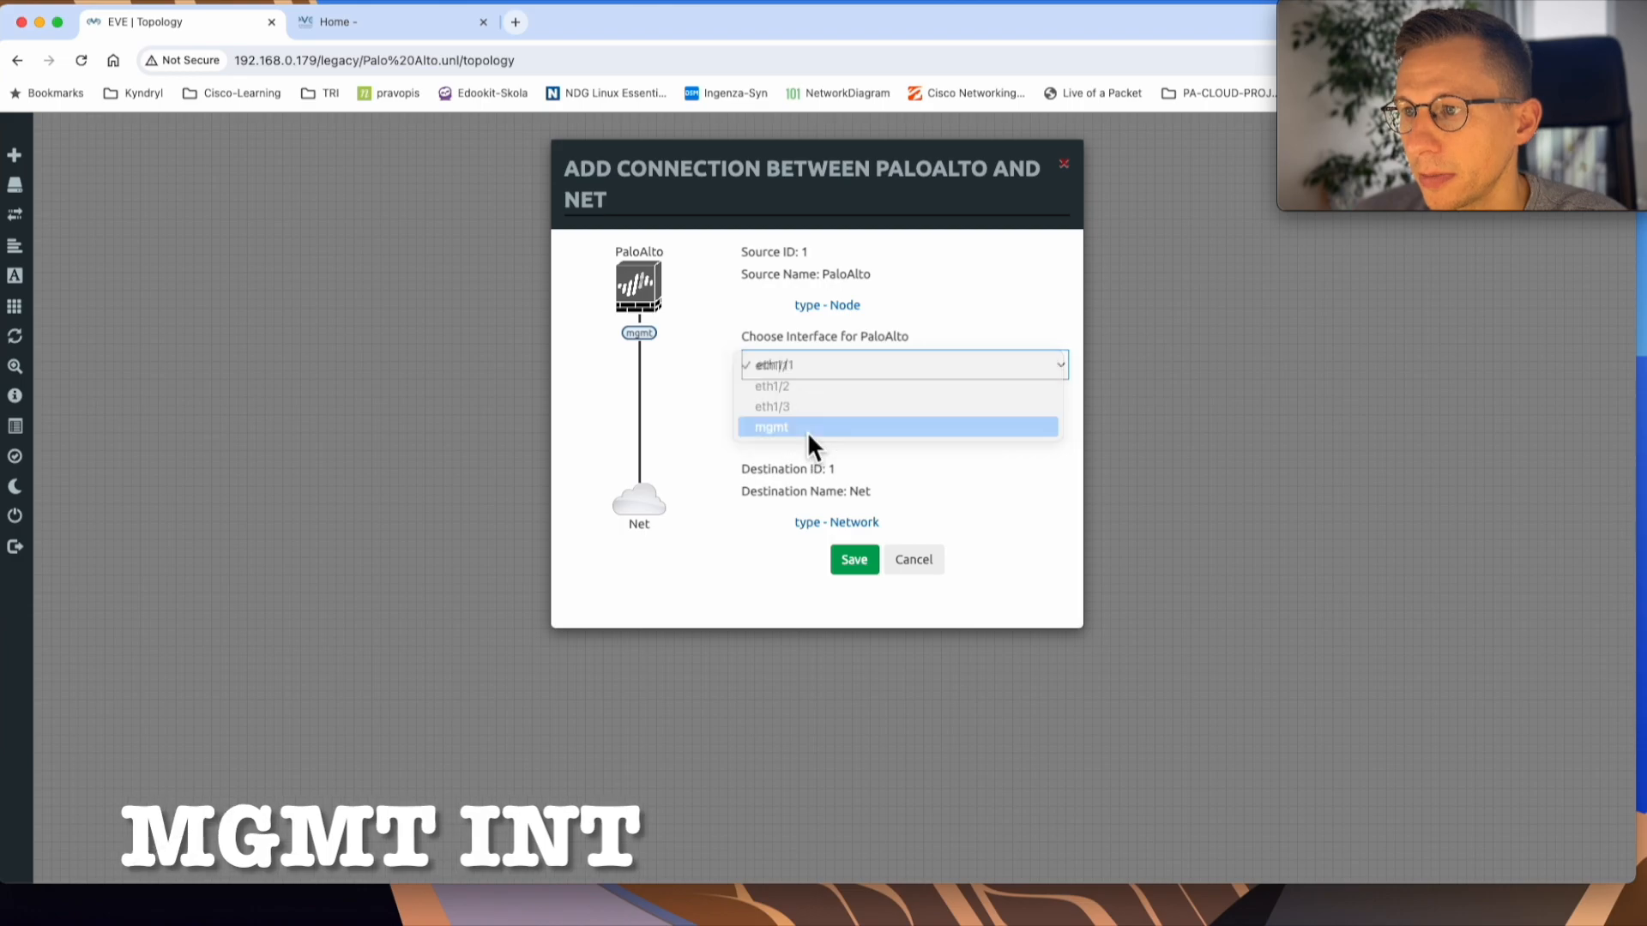
click(772, 426)
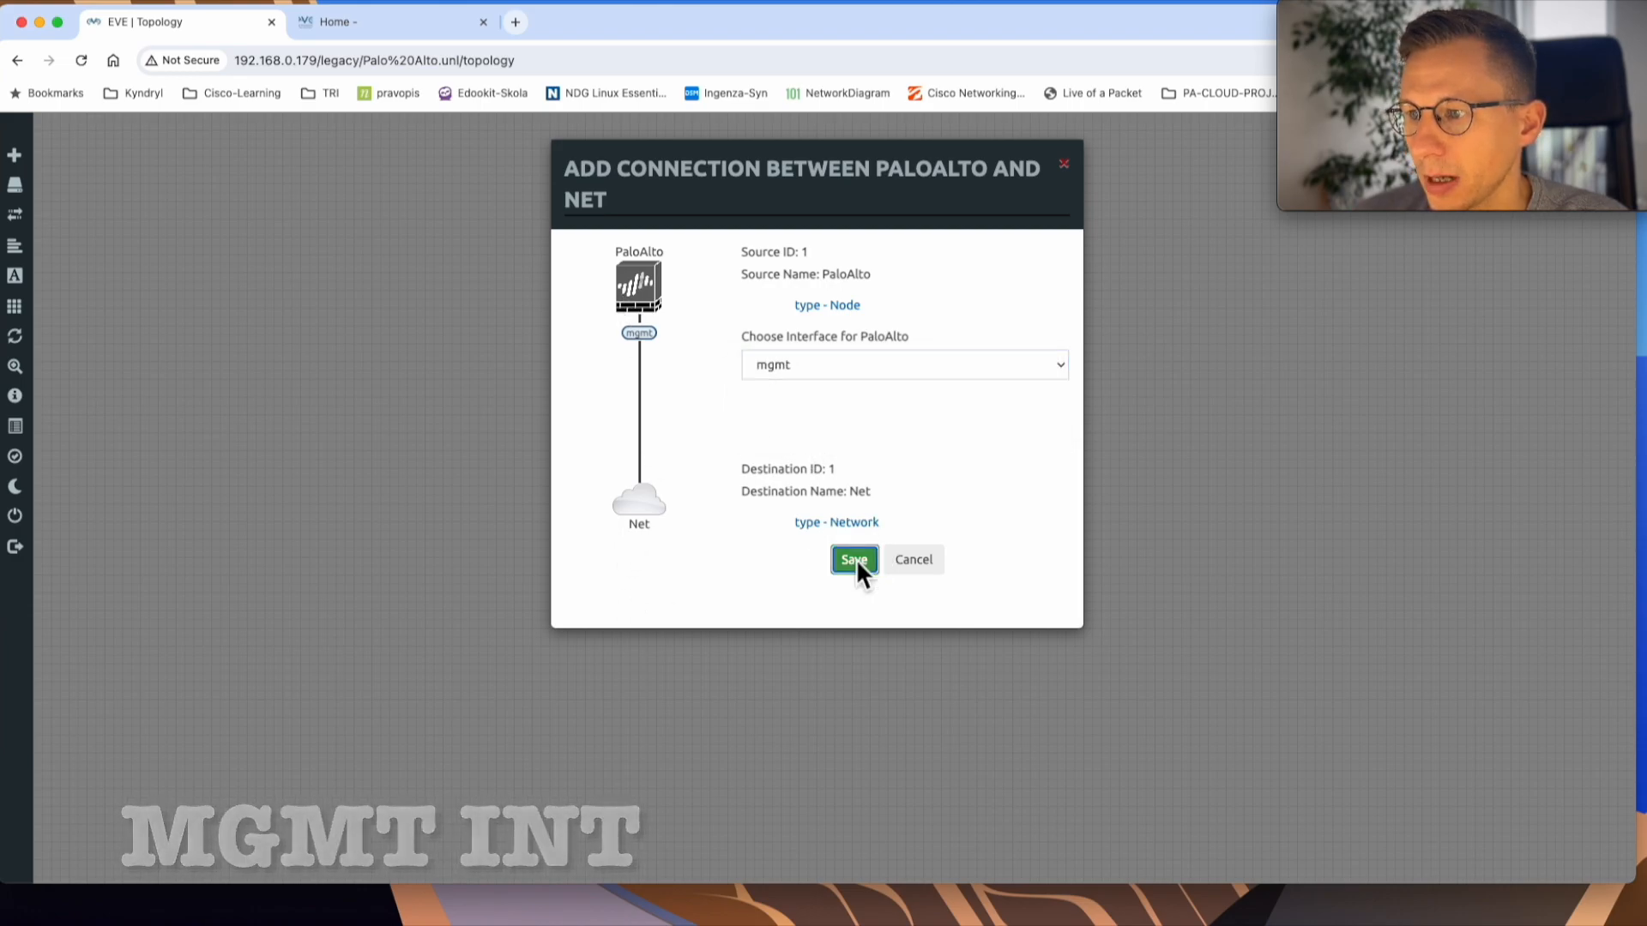
click(852, 559)
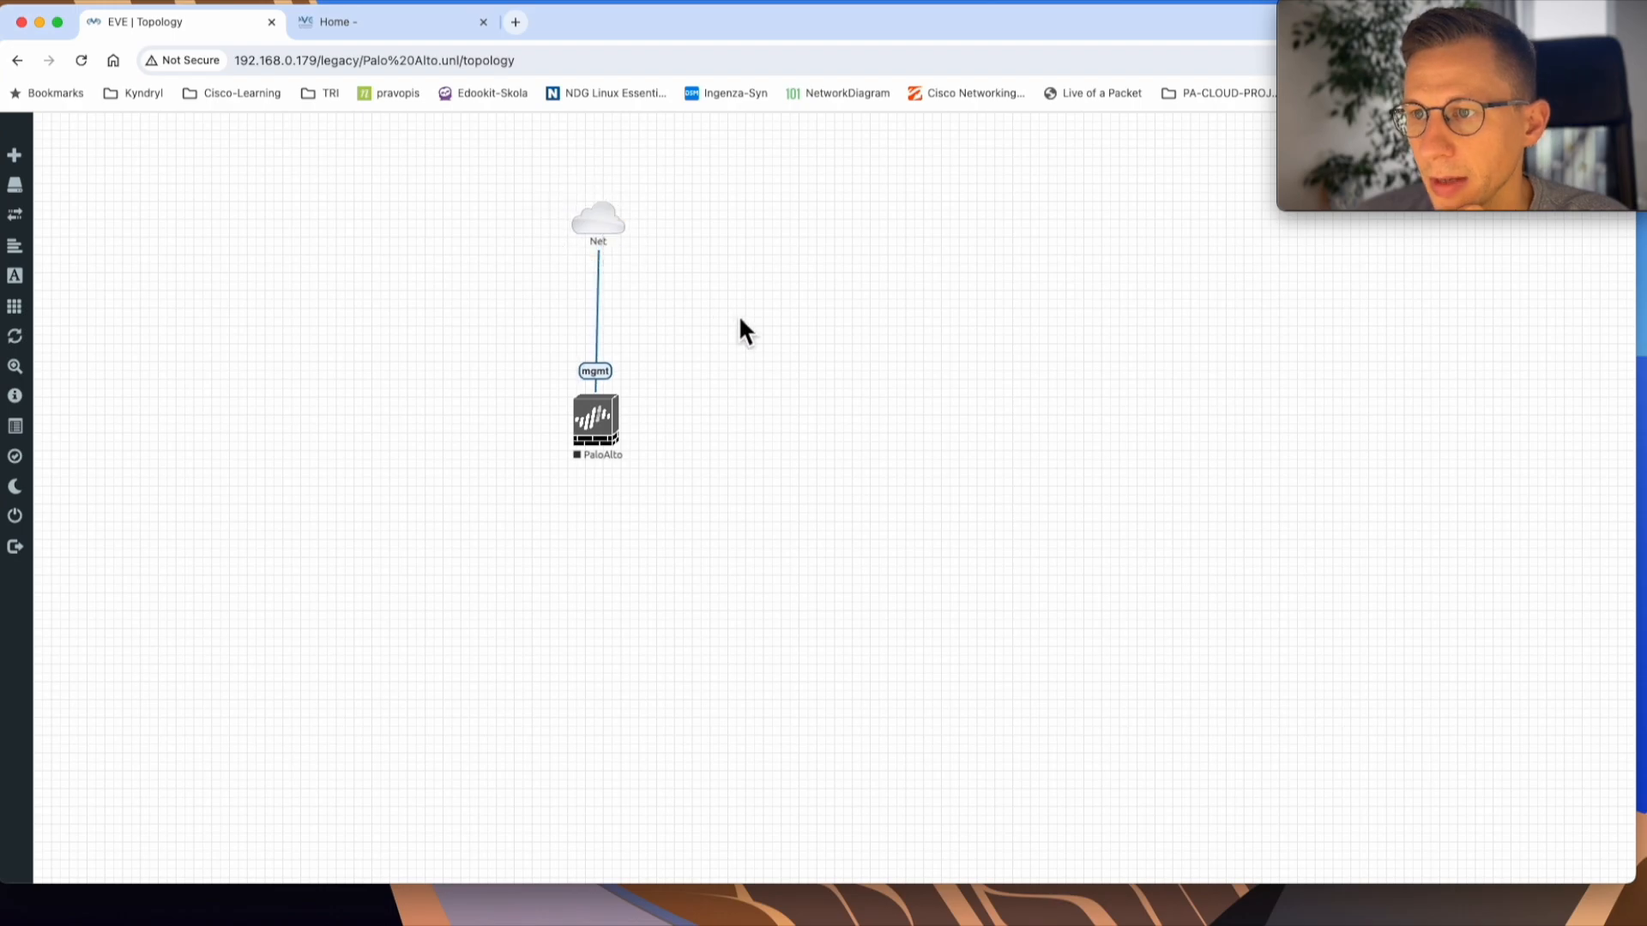
mouse_move(507, 315)
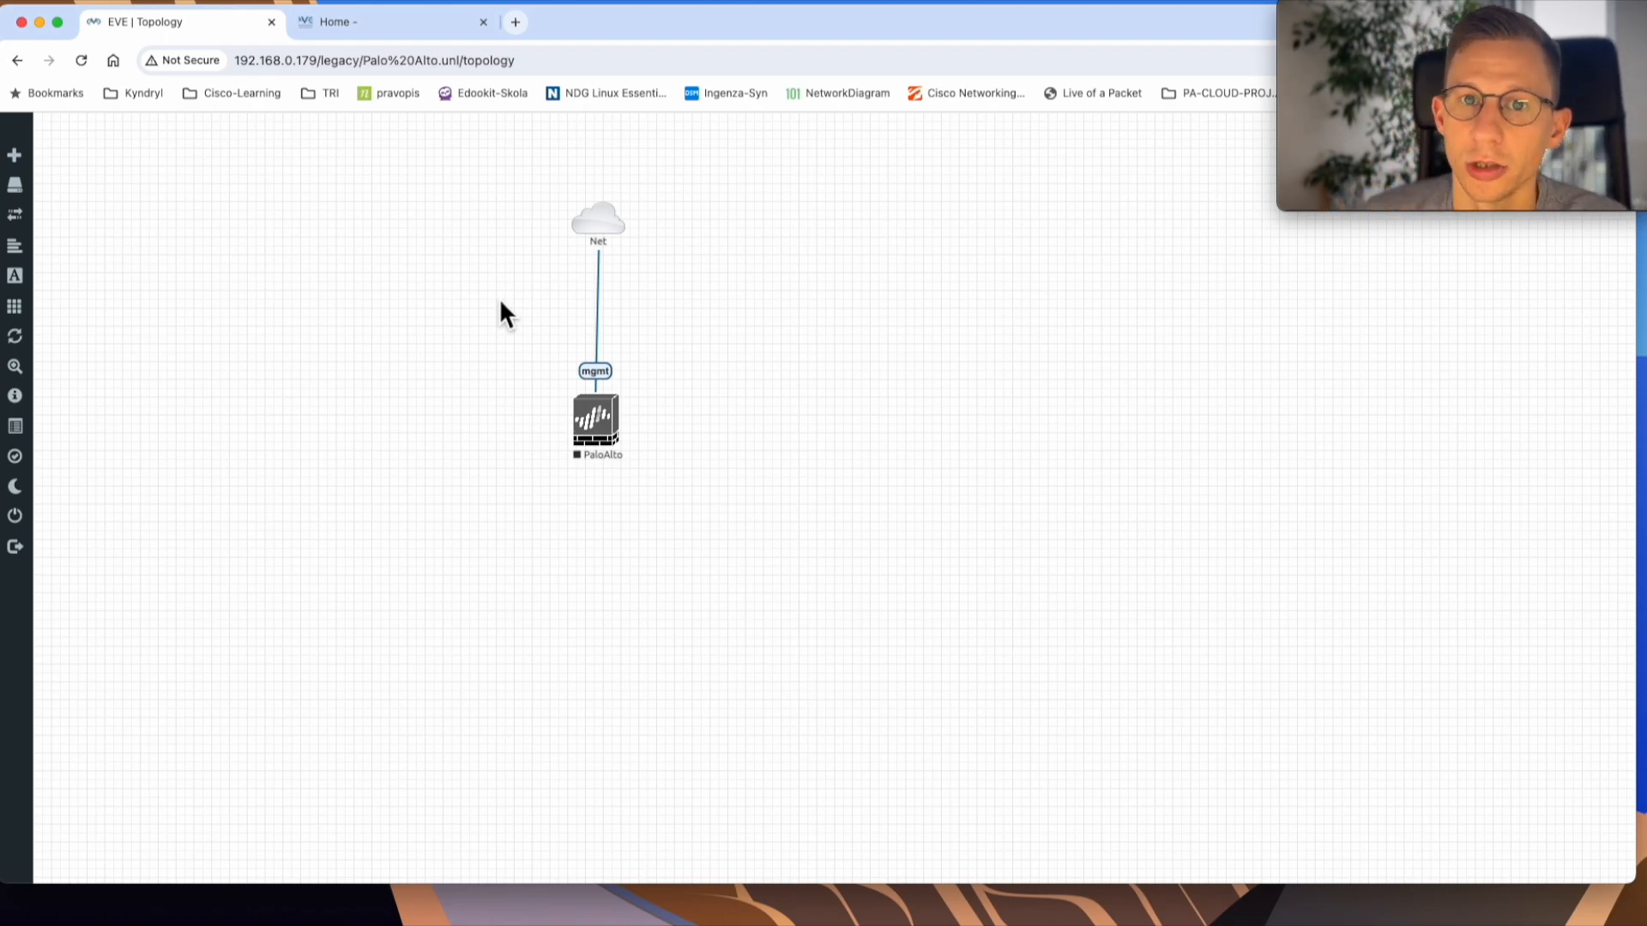
- Select the PaloAlto node on the topology to start it
click(595, 420)
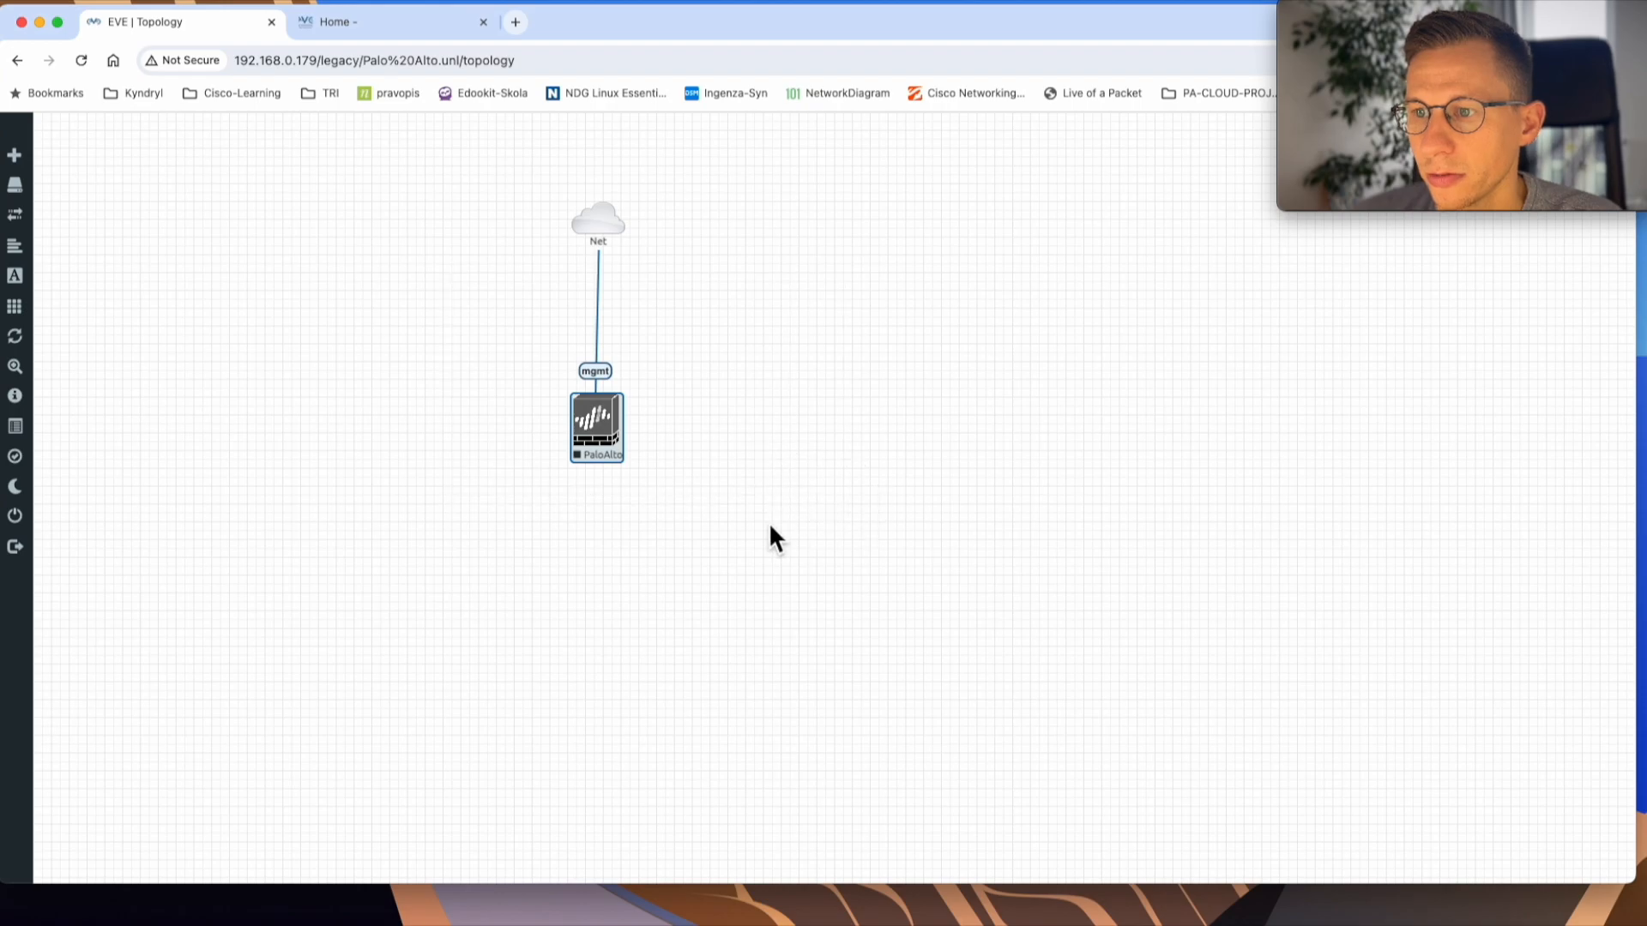
mouse_move(876, 505)
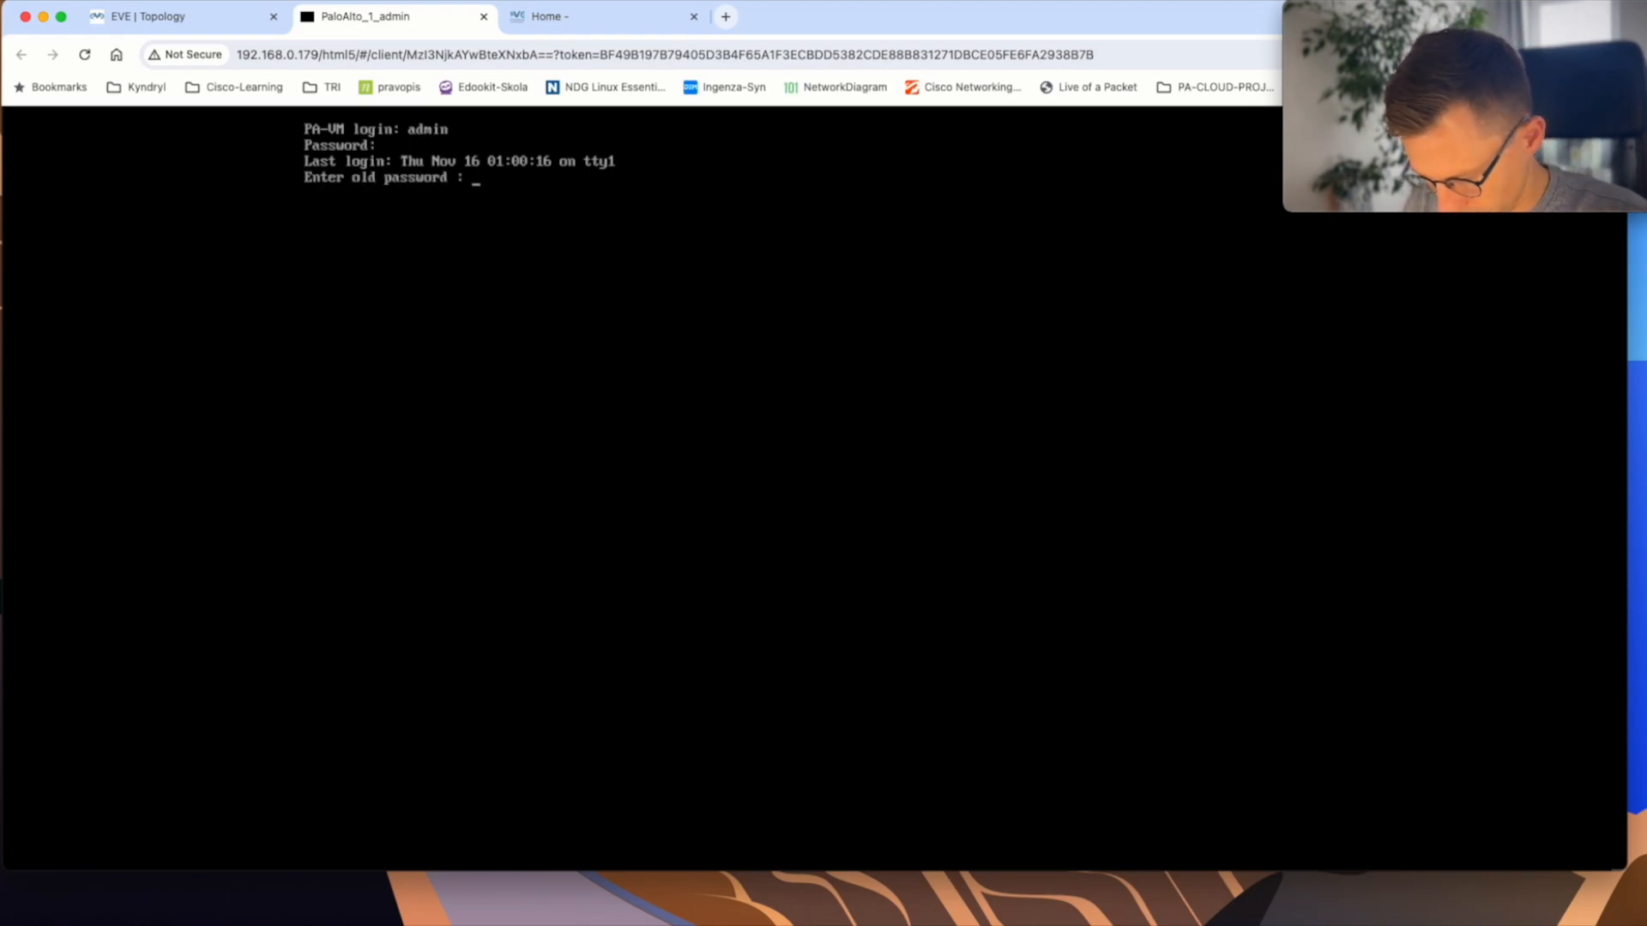
- Log in as admin on the PA-VM console and set a new password
key(Enter)
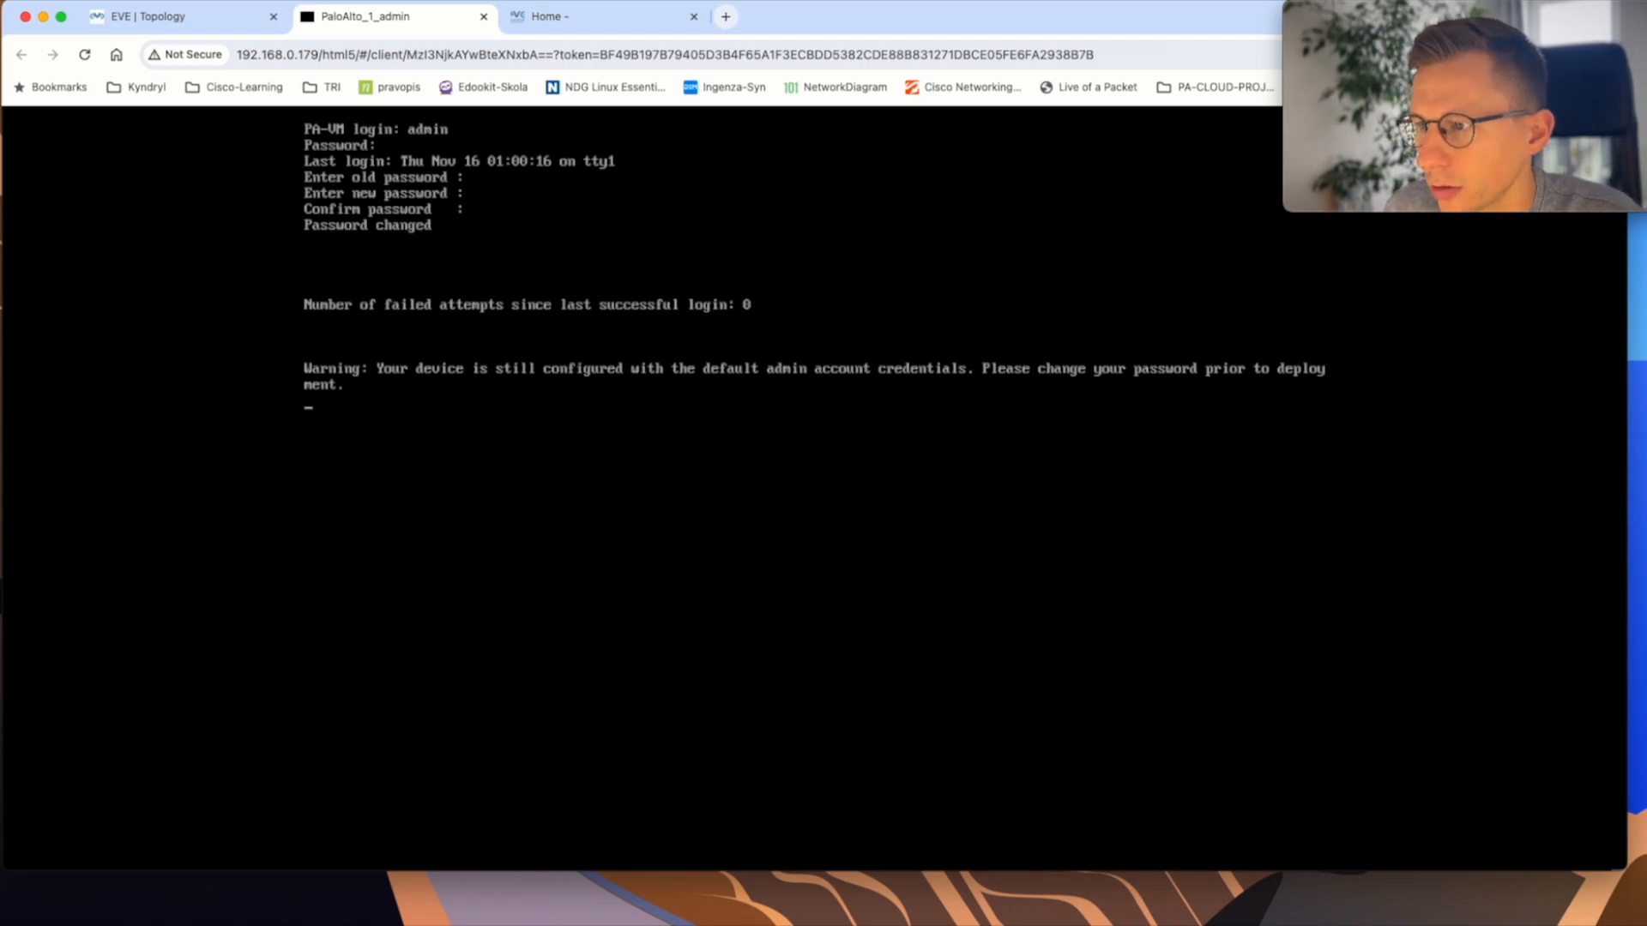
key(enter)
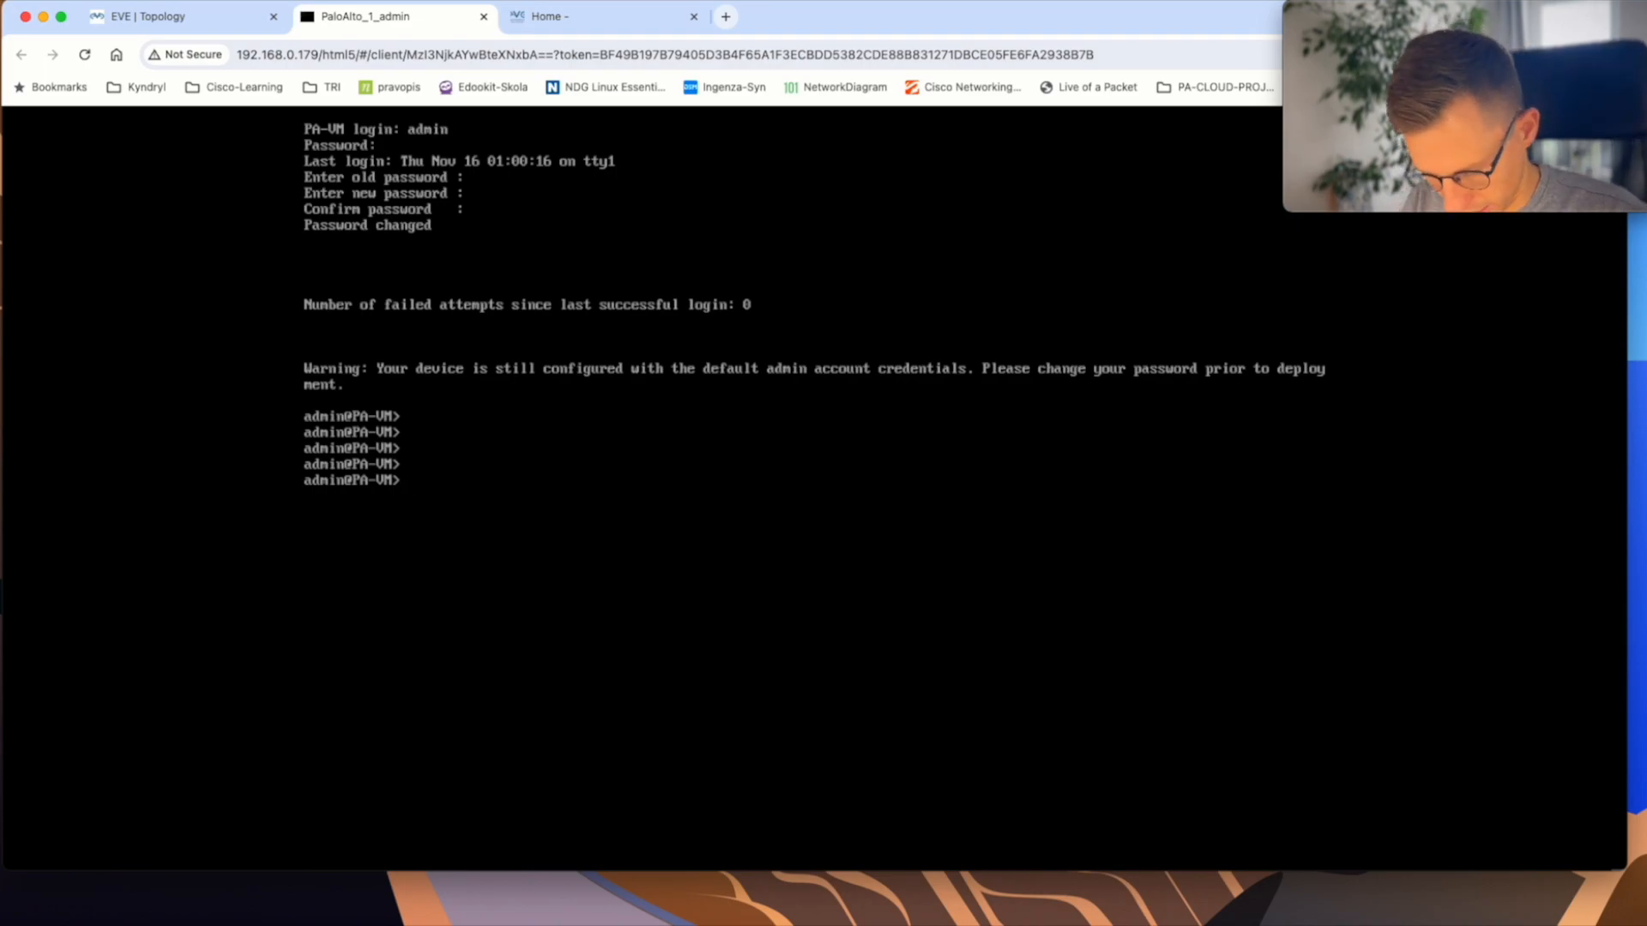
- Set CLI output format to set, enter configure mode, and show deviceconfig
text(set cli)
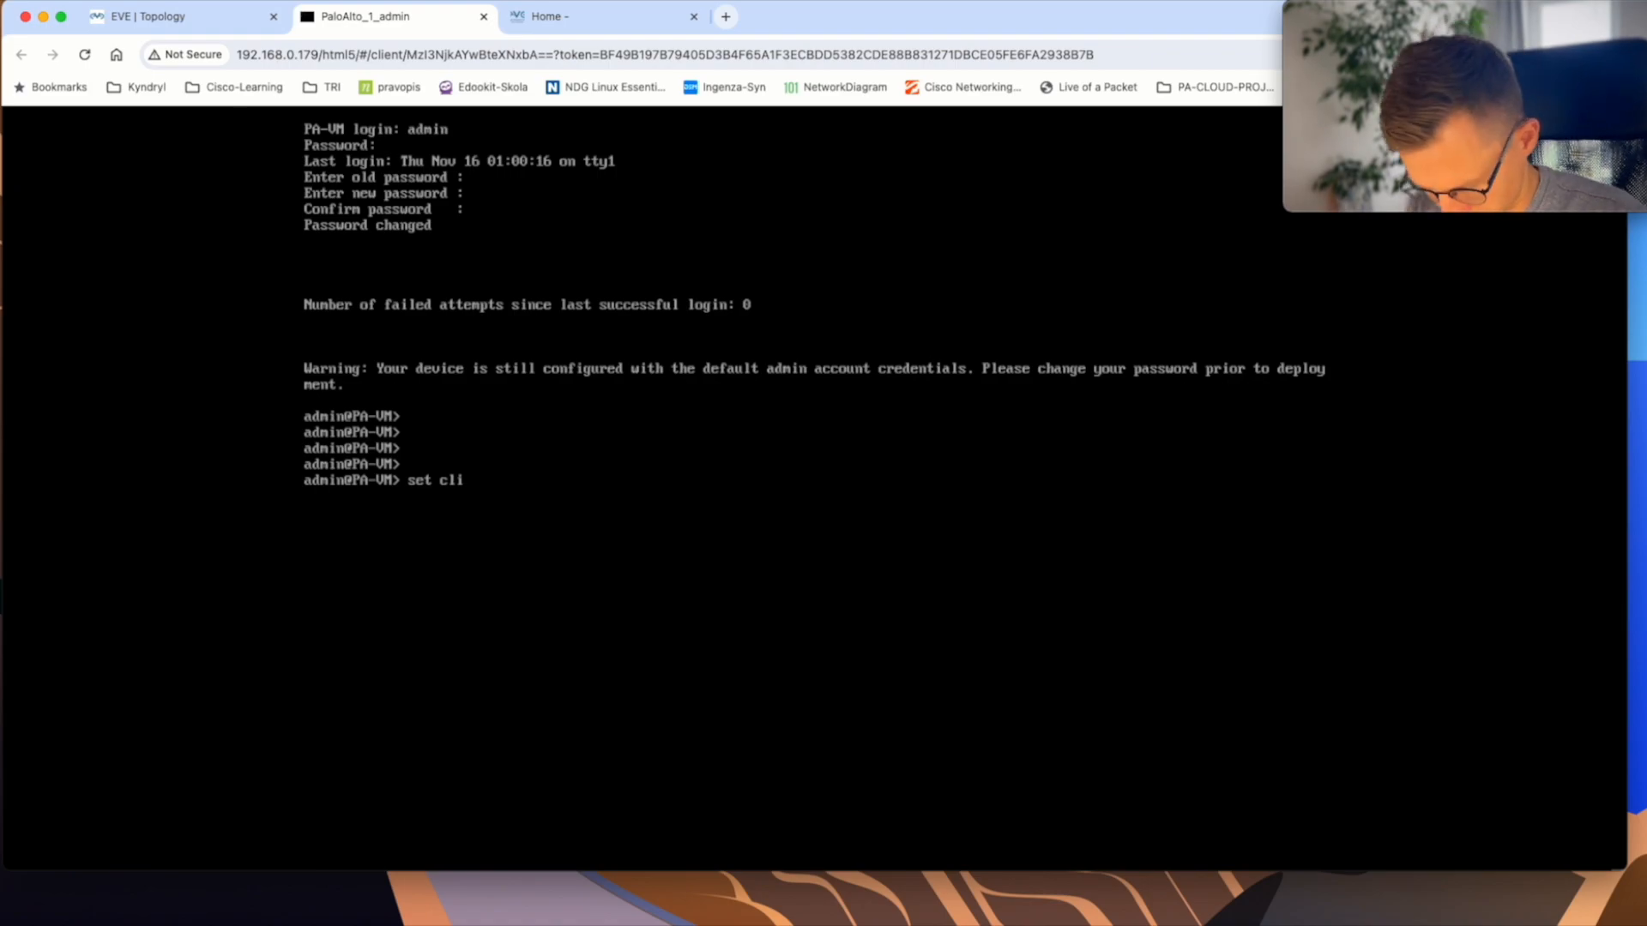
text(config-output-format set)
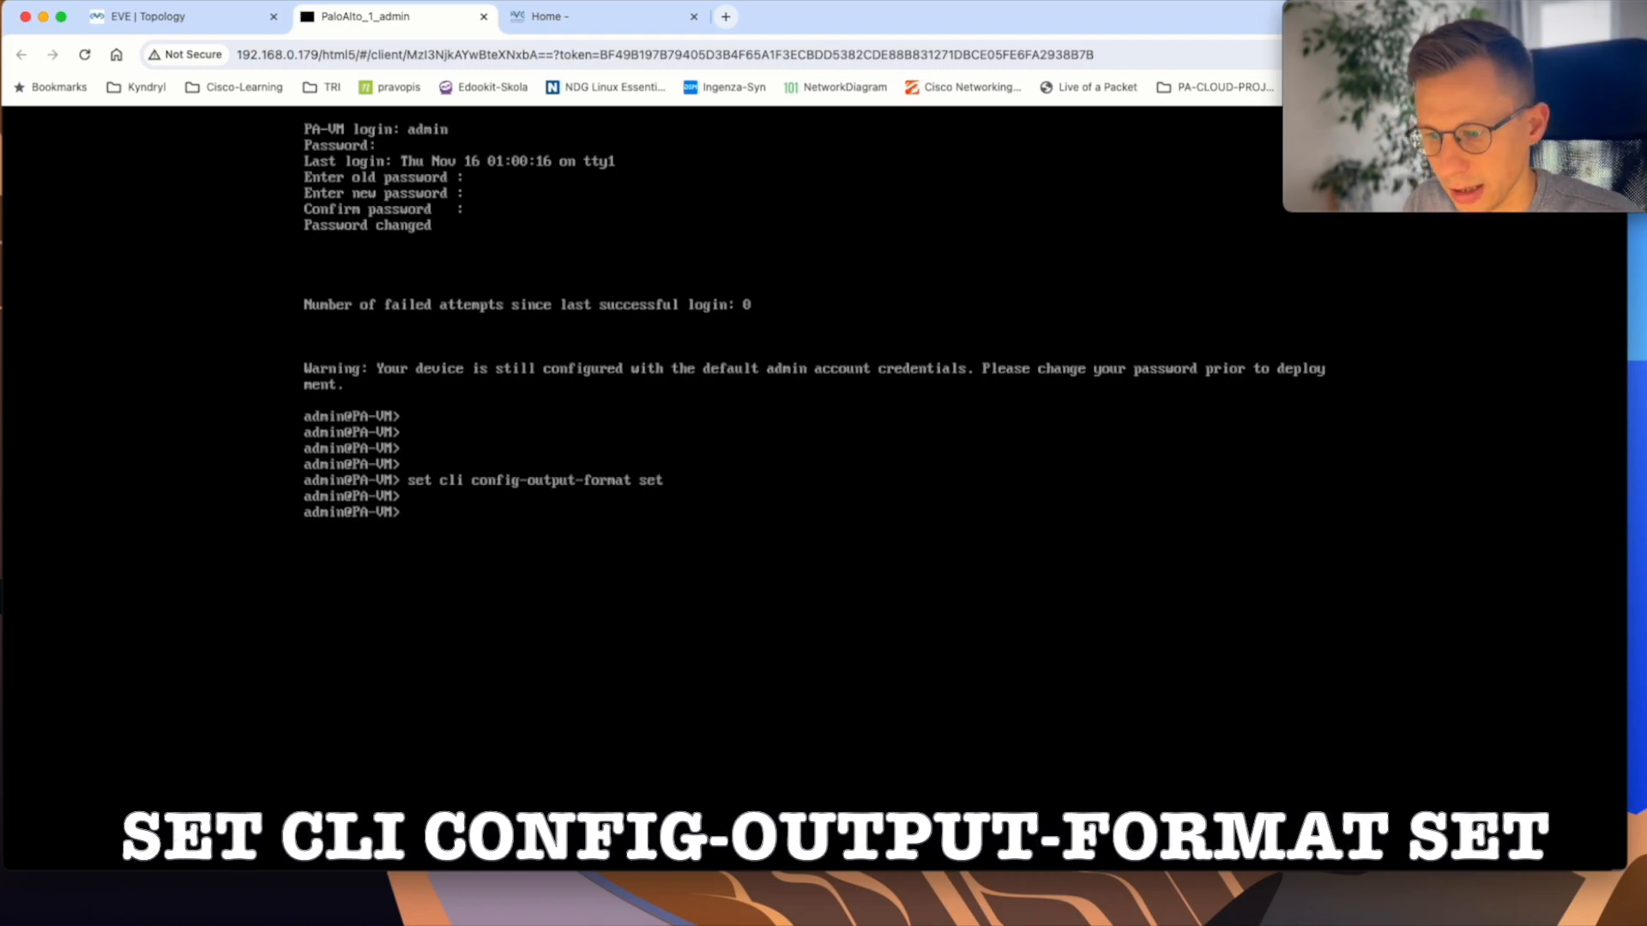
text(configure)
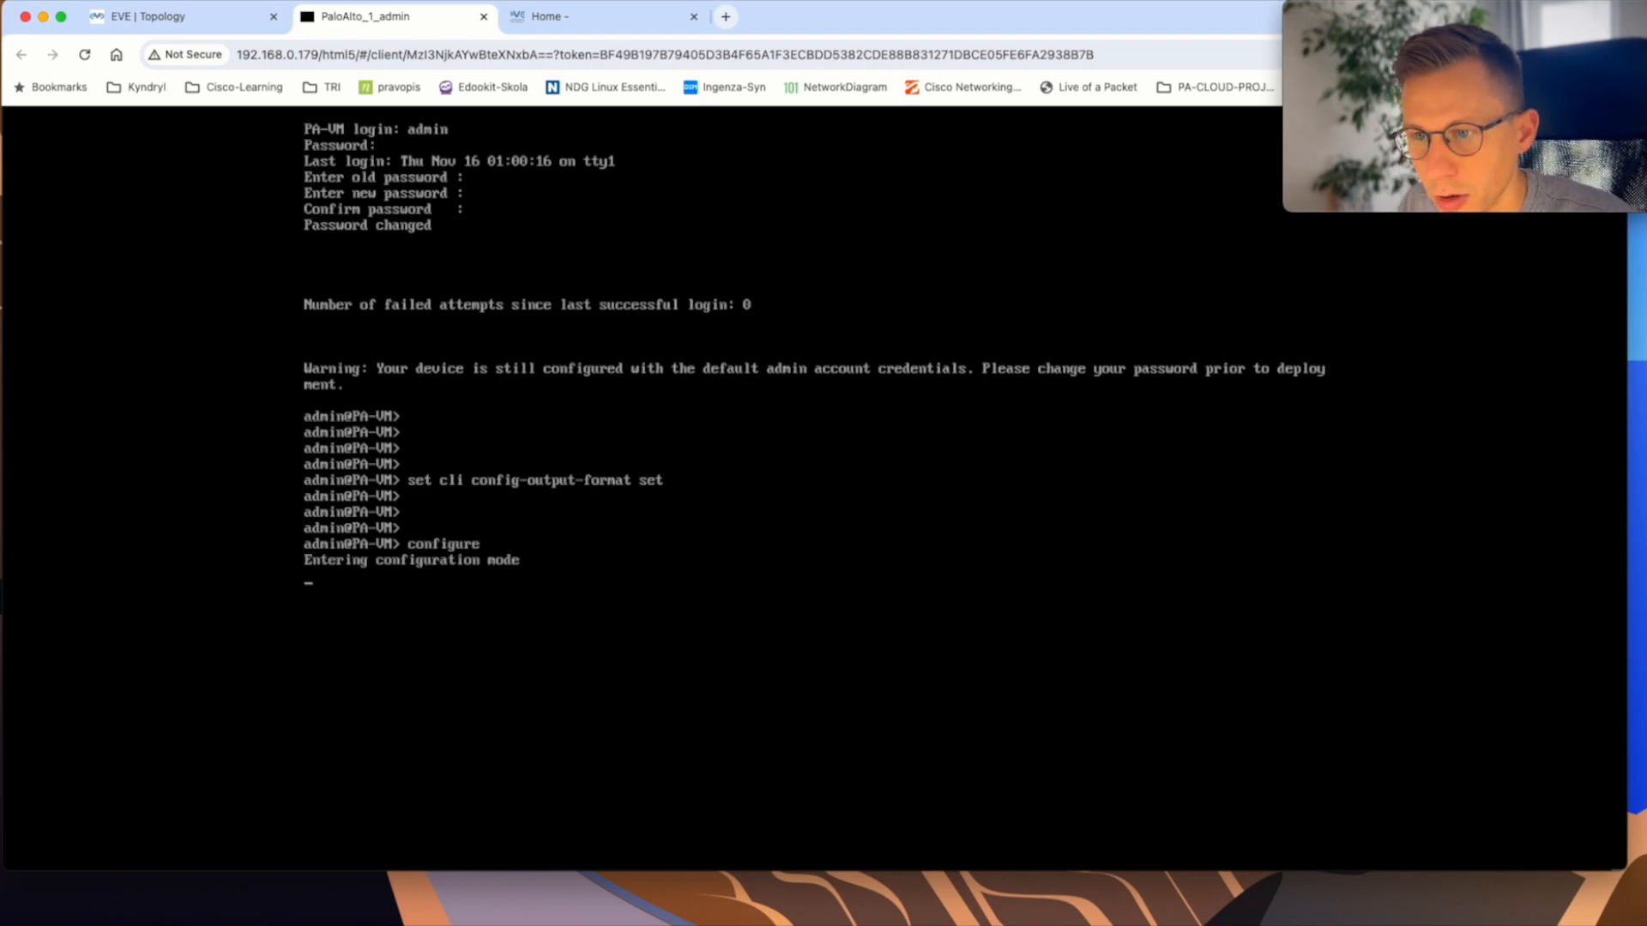
text(show deviceconfig)
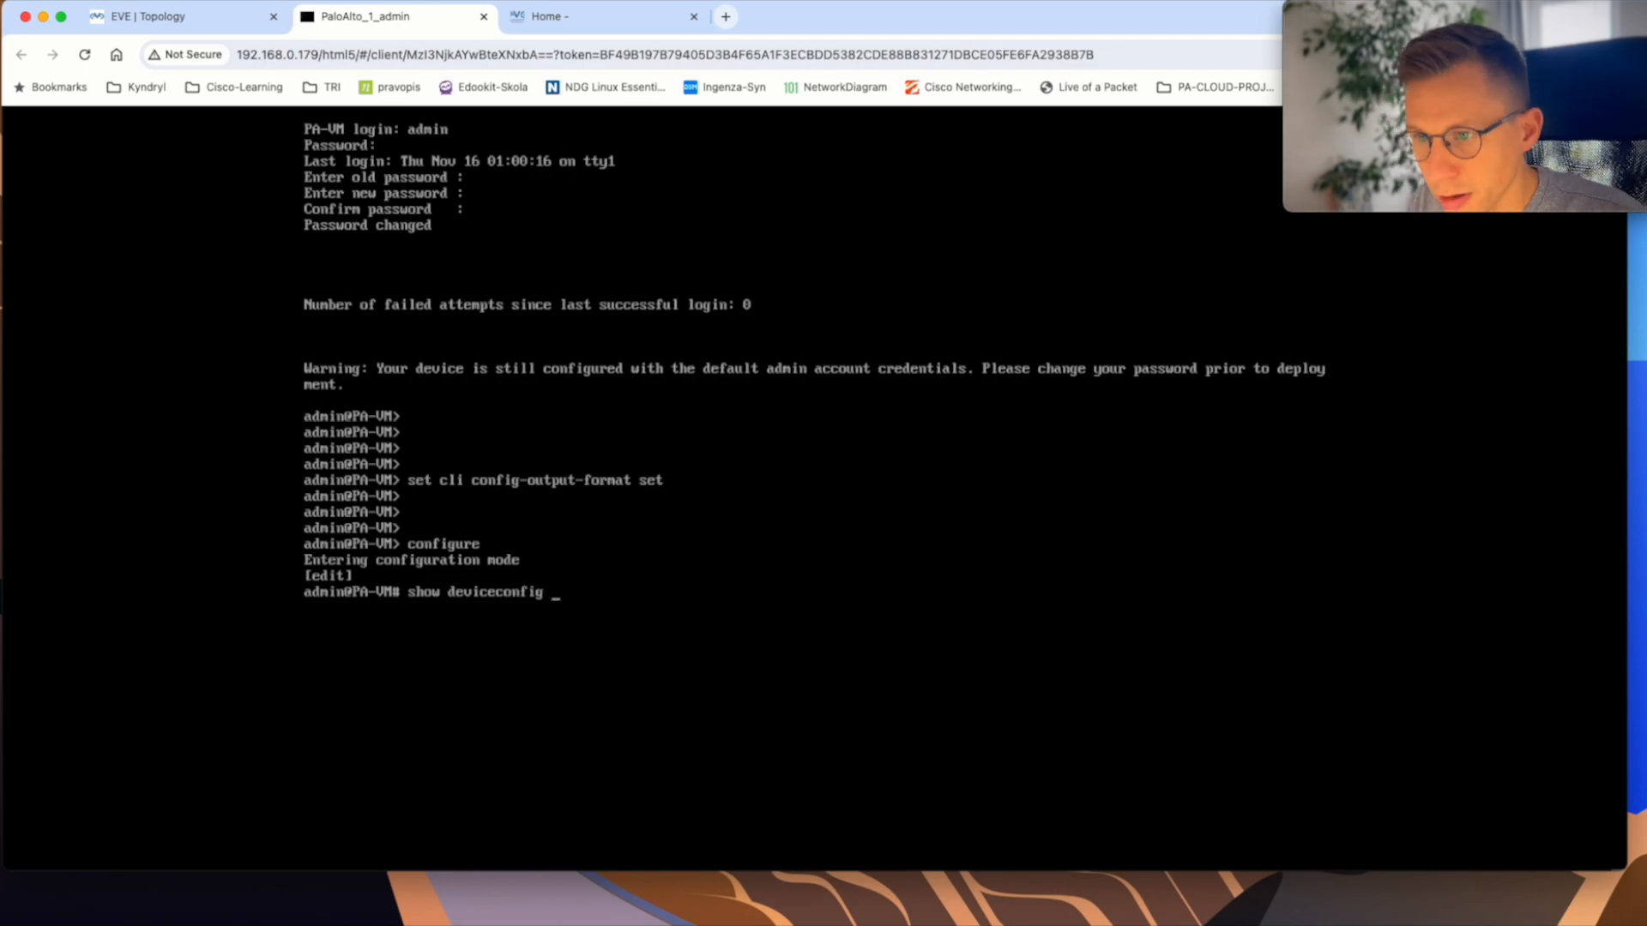
key(enter)
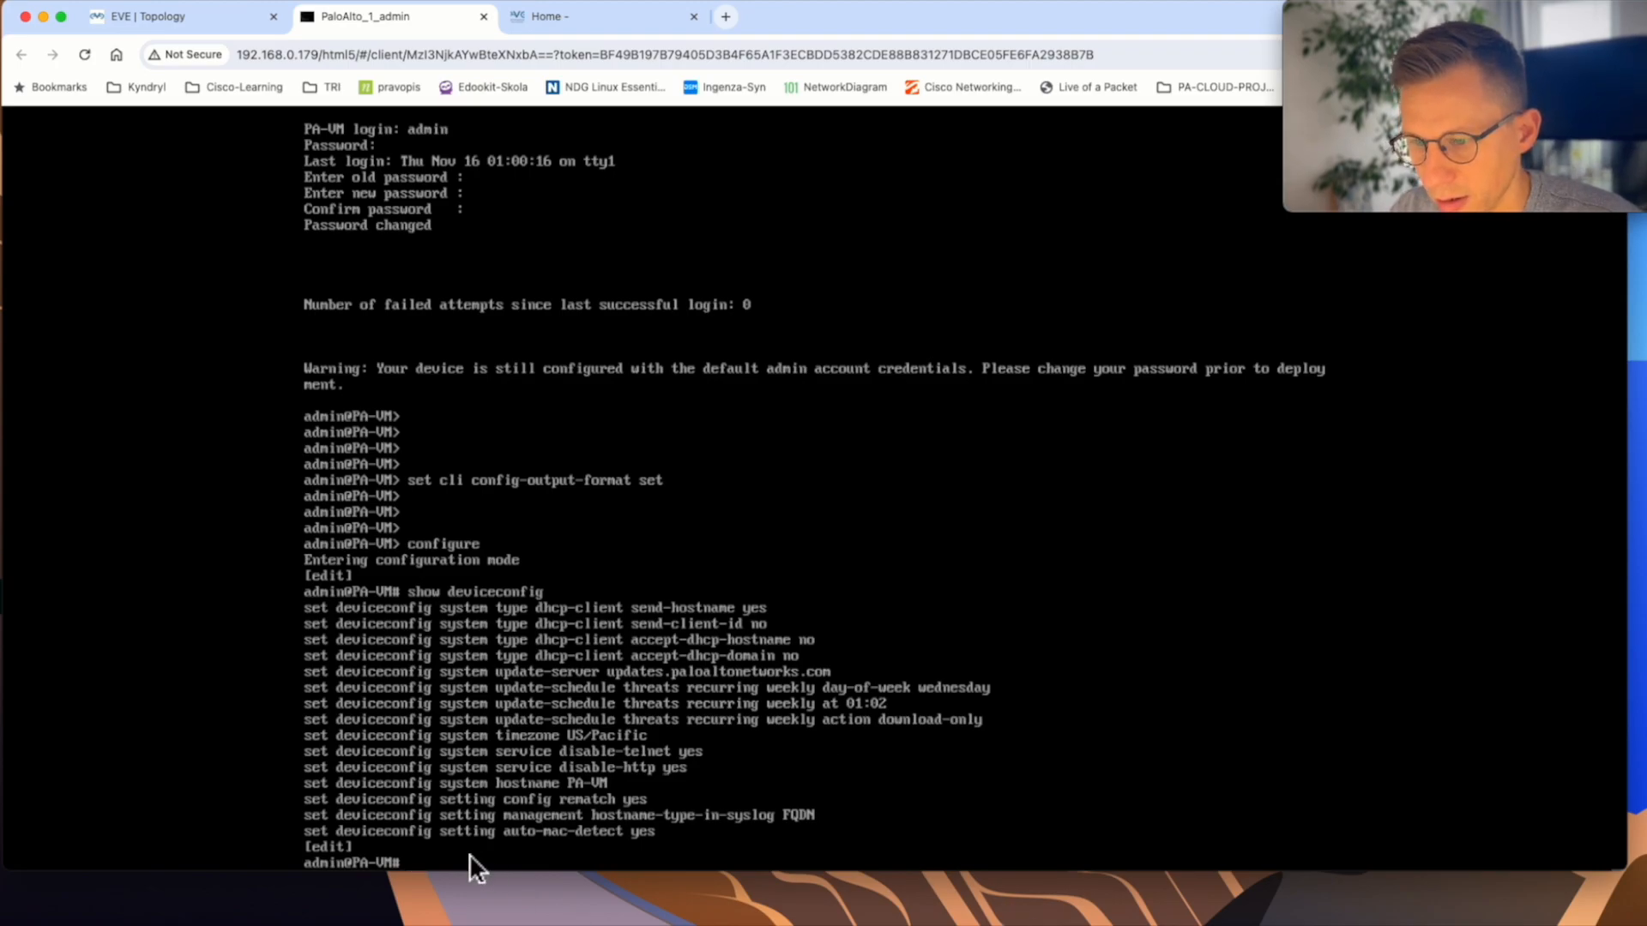
- Exit configure mode, show management interface (192.168.0.158/24, gateway 192.168.0.1), then return to topology
text(show in)
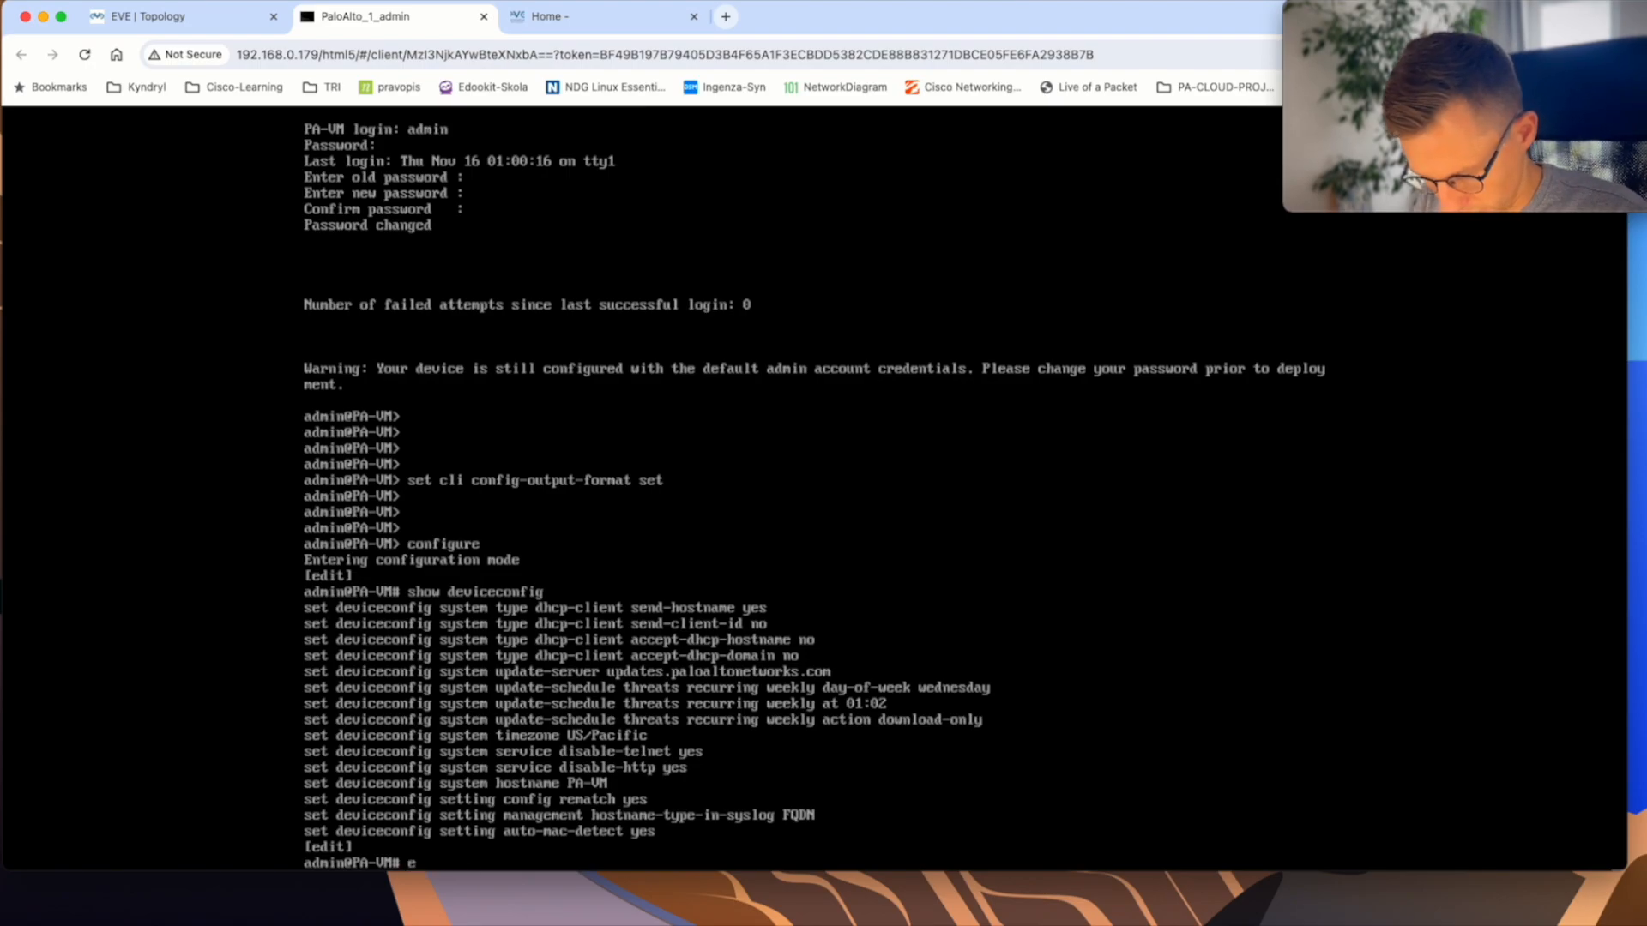
text(xit)
text(show)
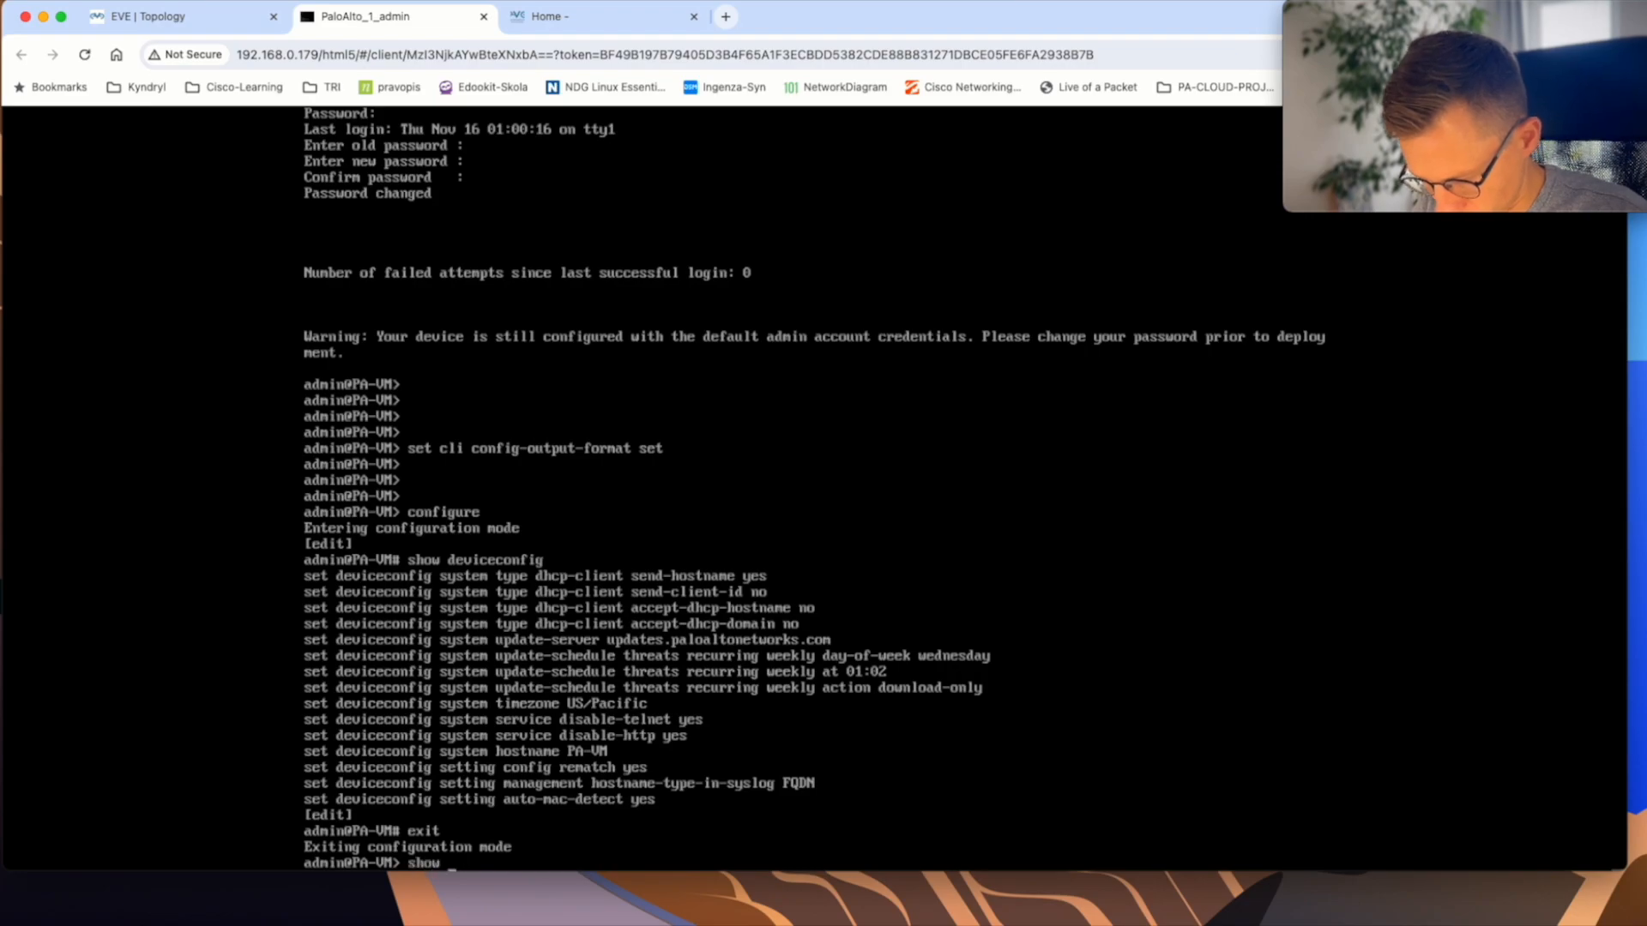
text(c)
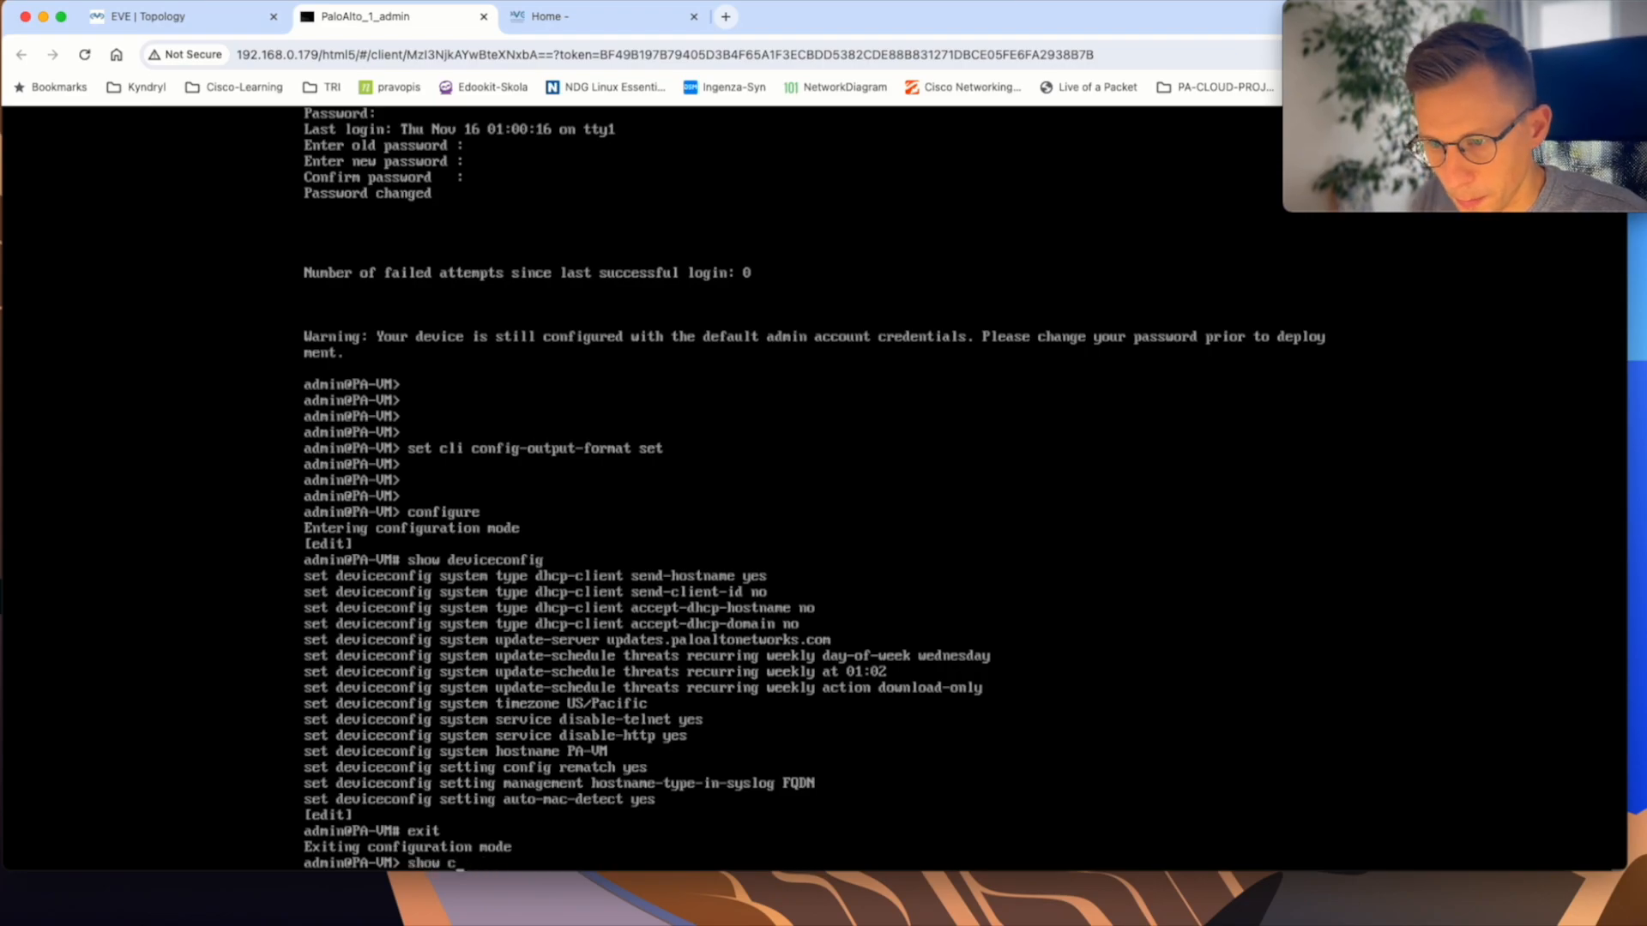
text(interface)
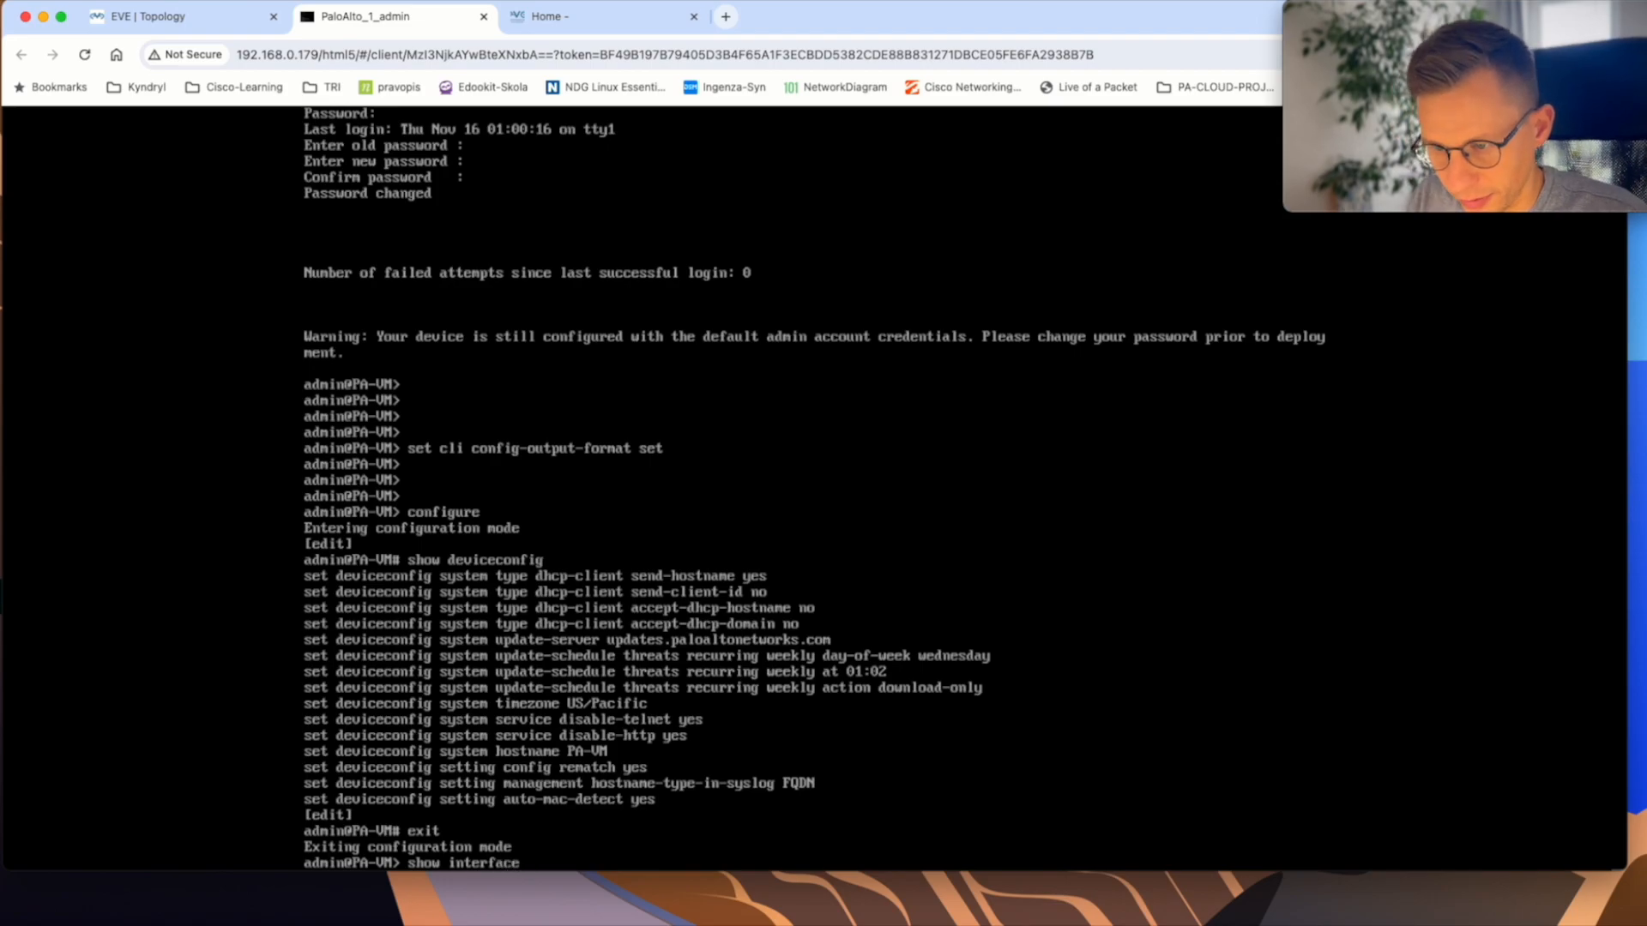
text(management)
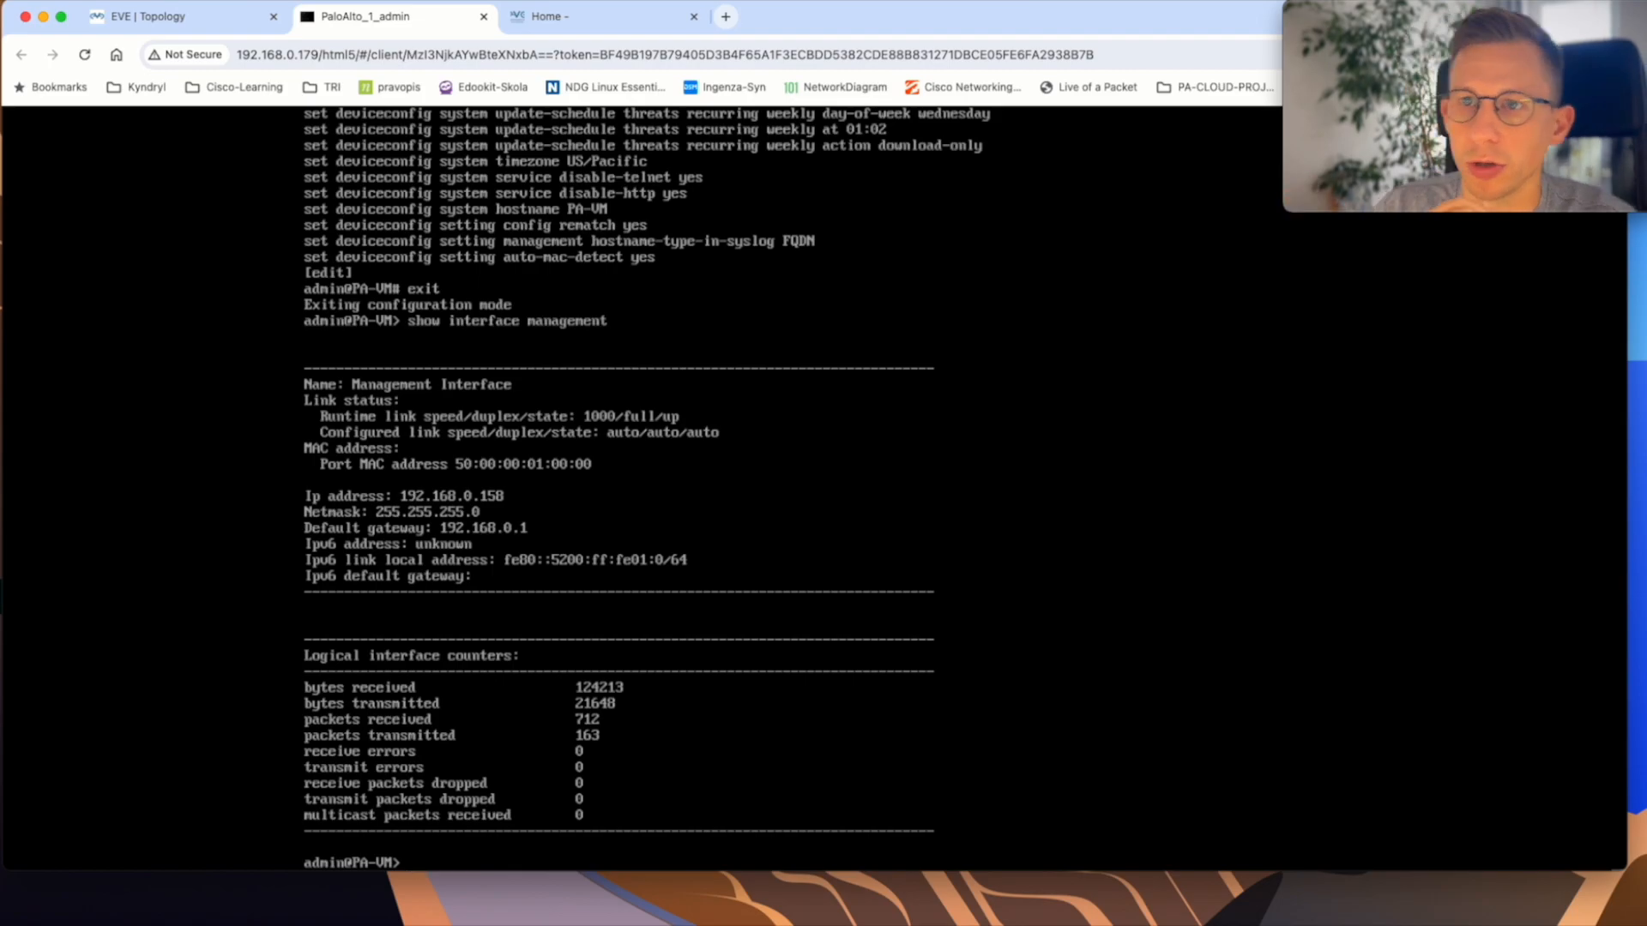
click(183, 16)
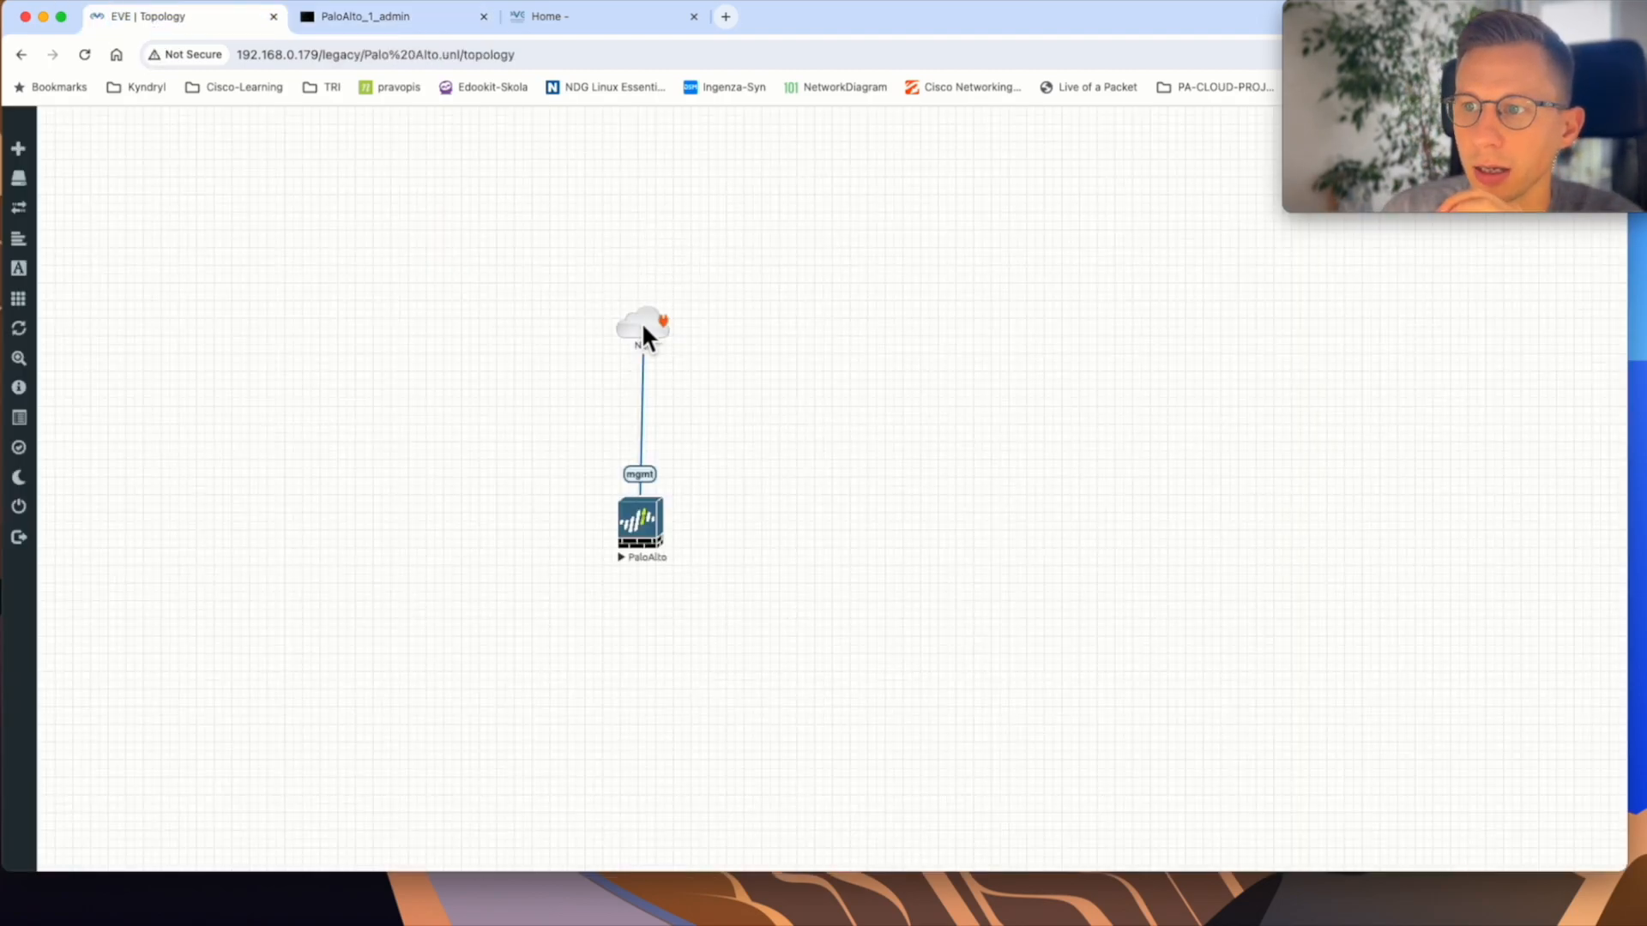
- Switch to the PaloAlto_1_admin console tab showing the management interface output
click(388, 16)
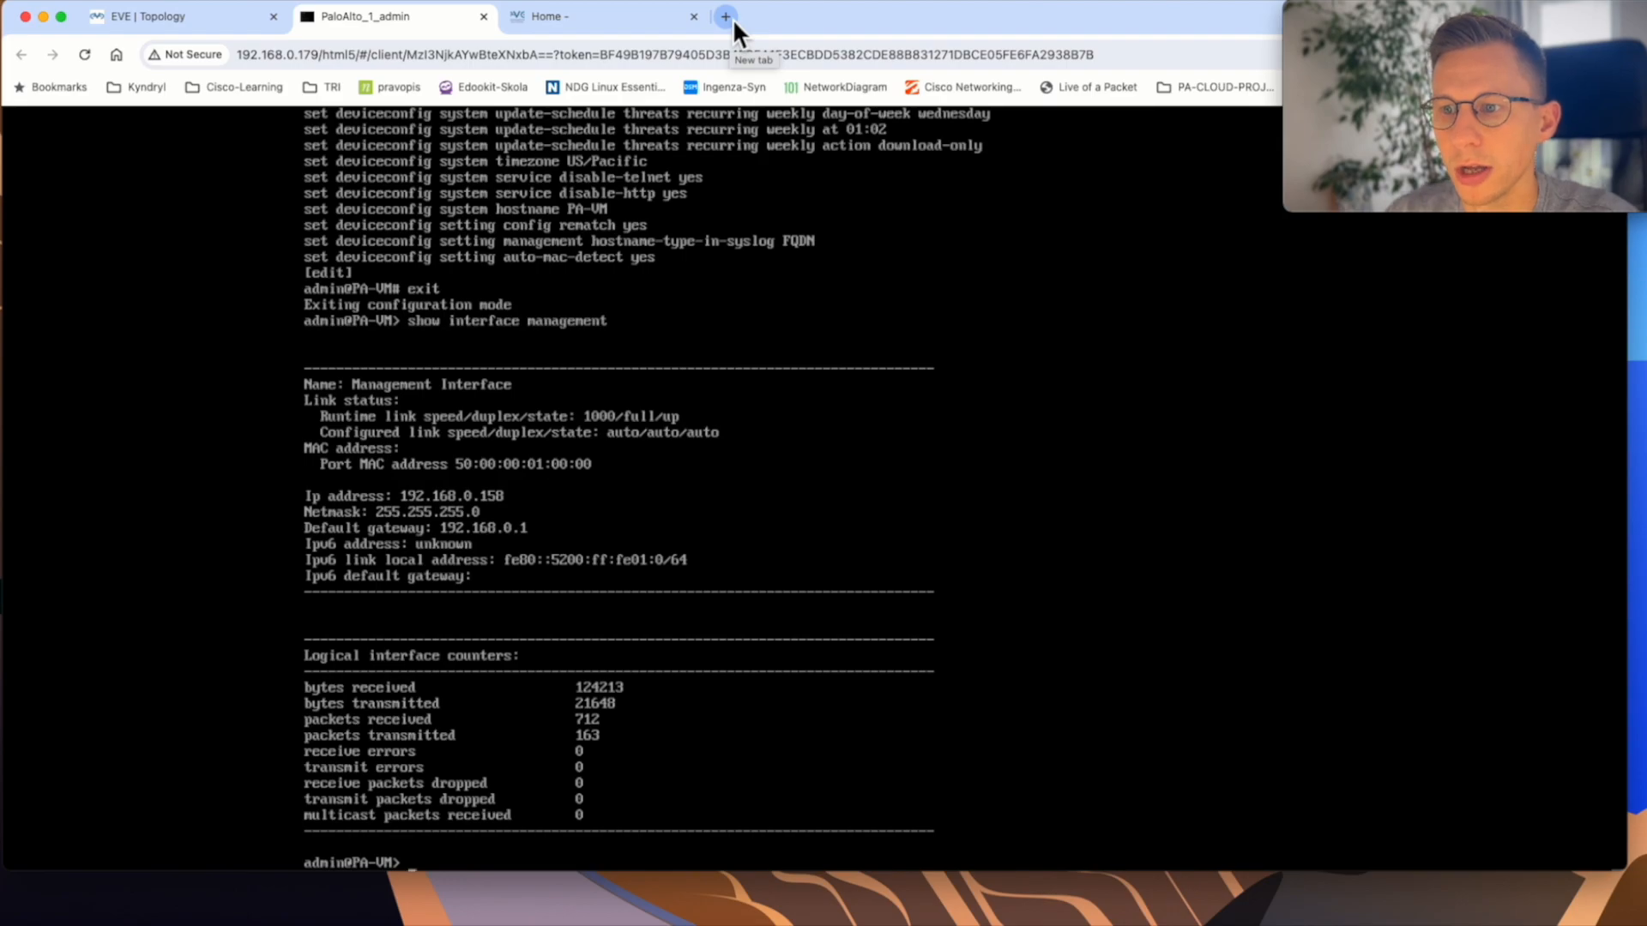
click(725, 15)
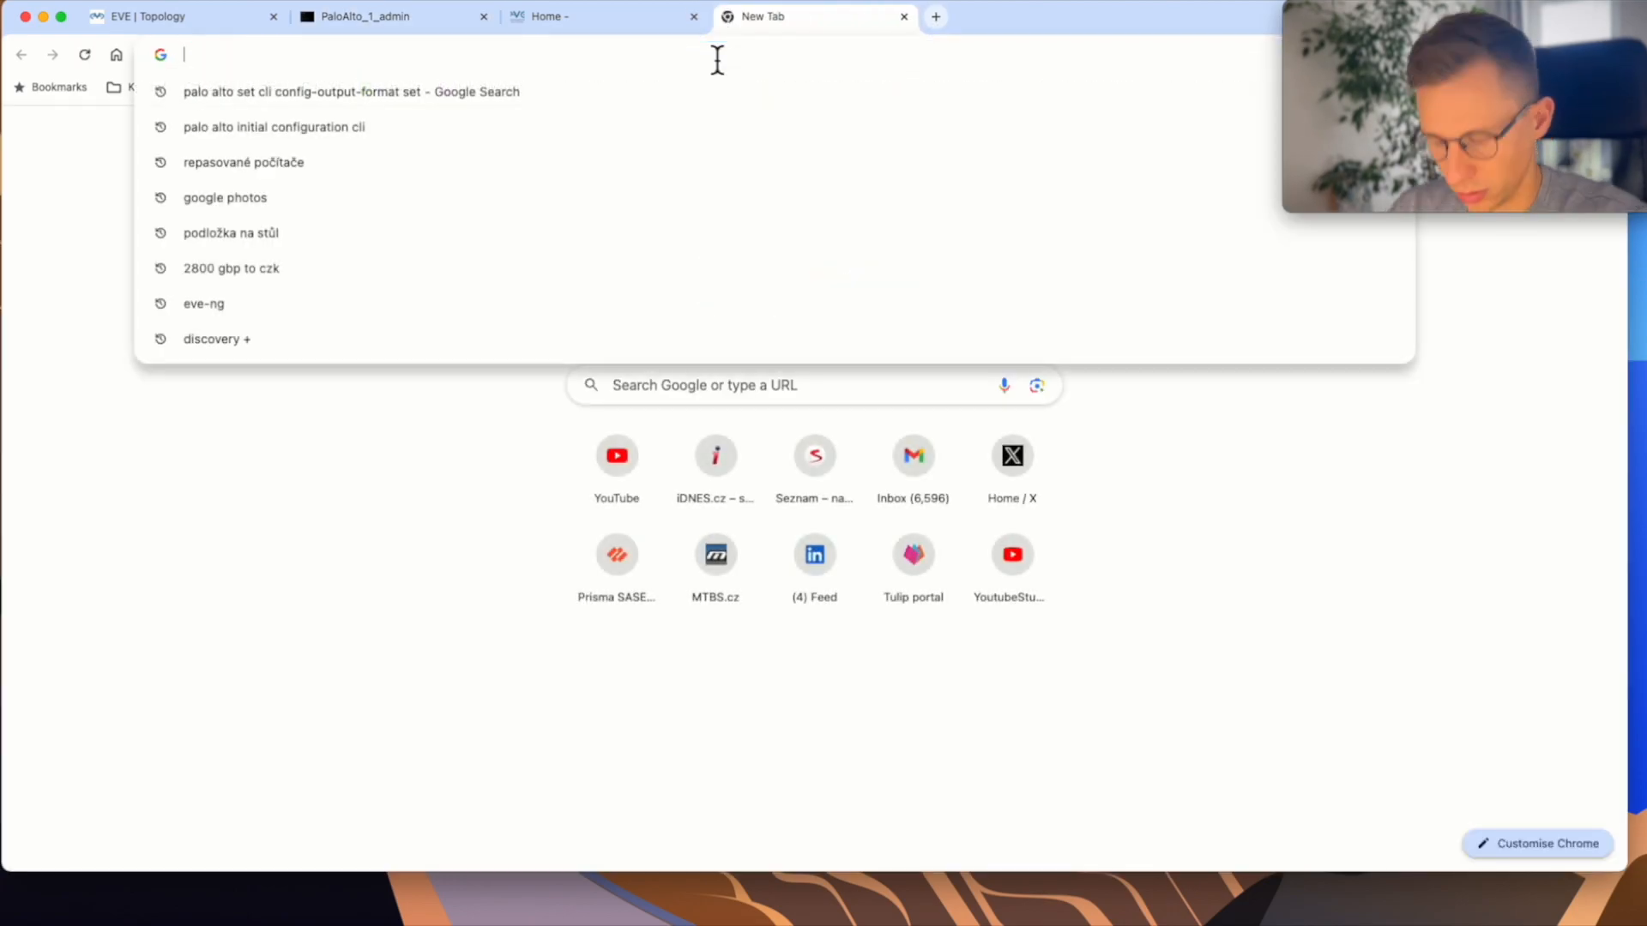
text(https://www.idnes.cz)
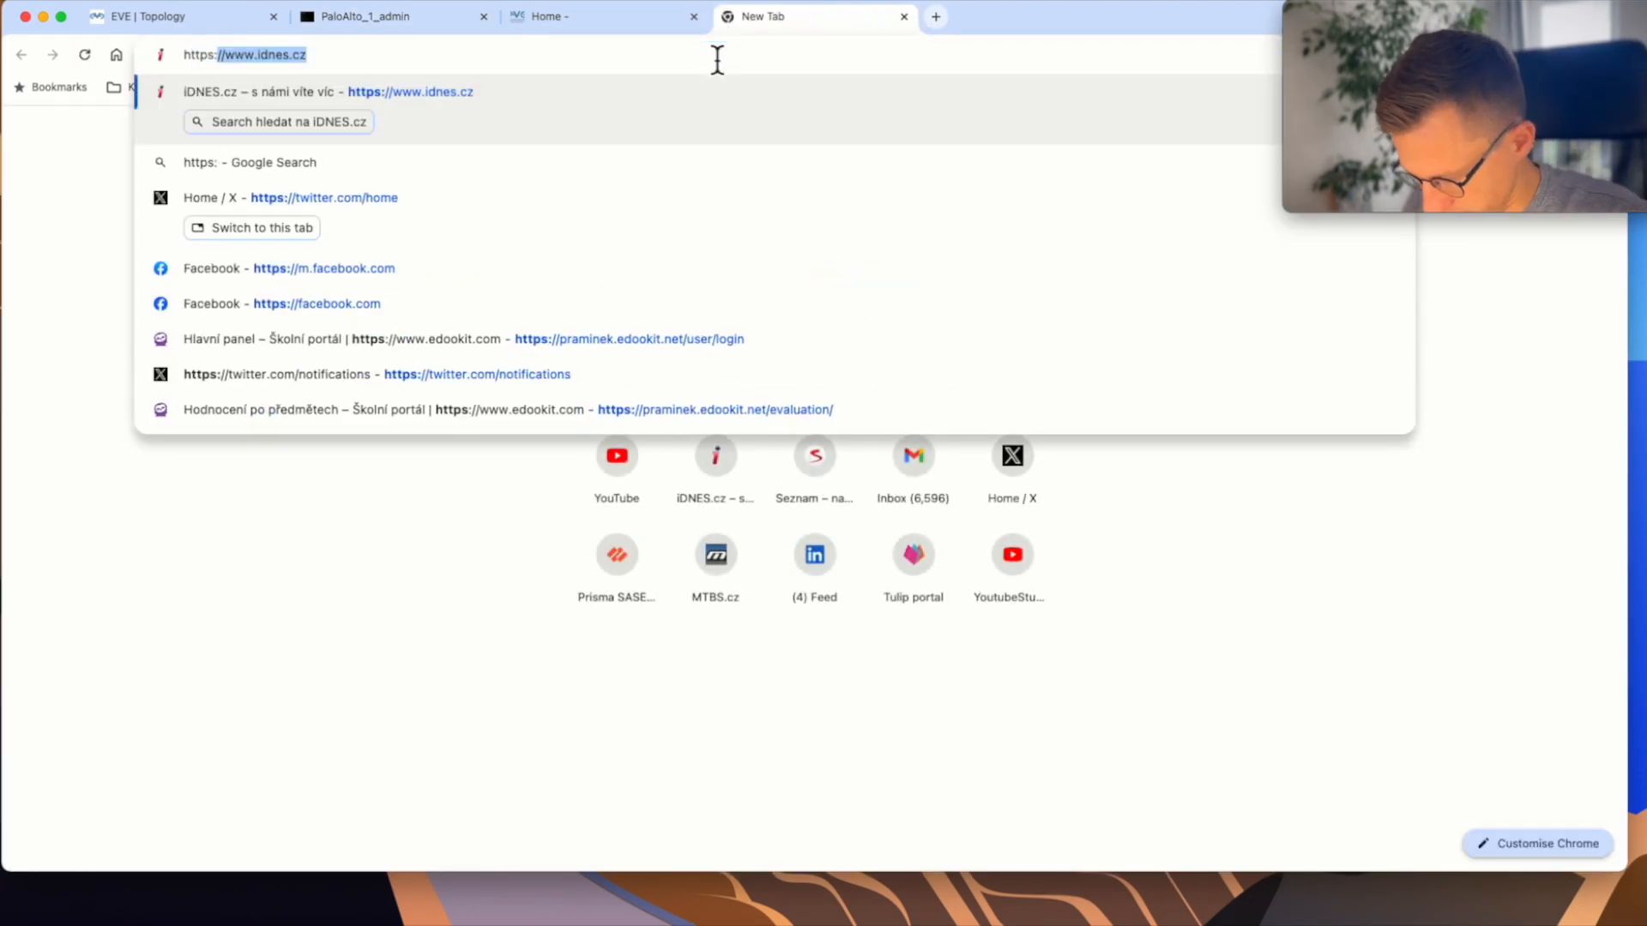
text(https://192)
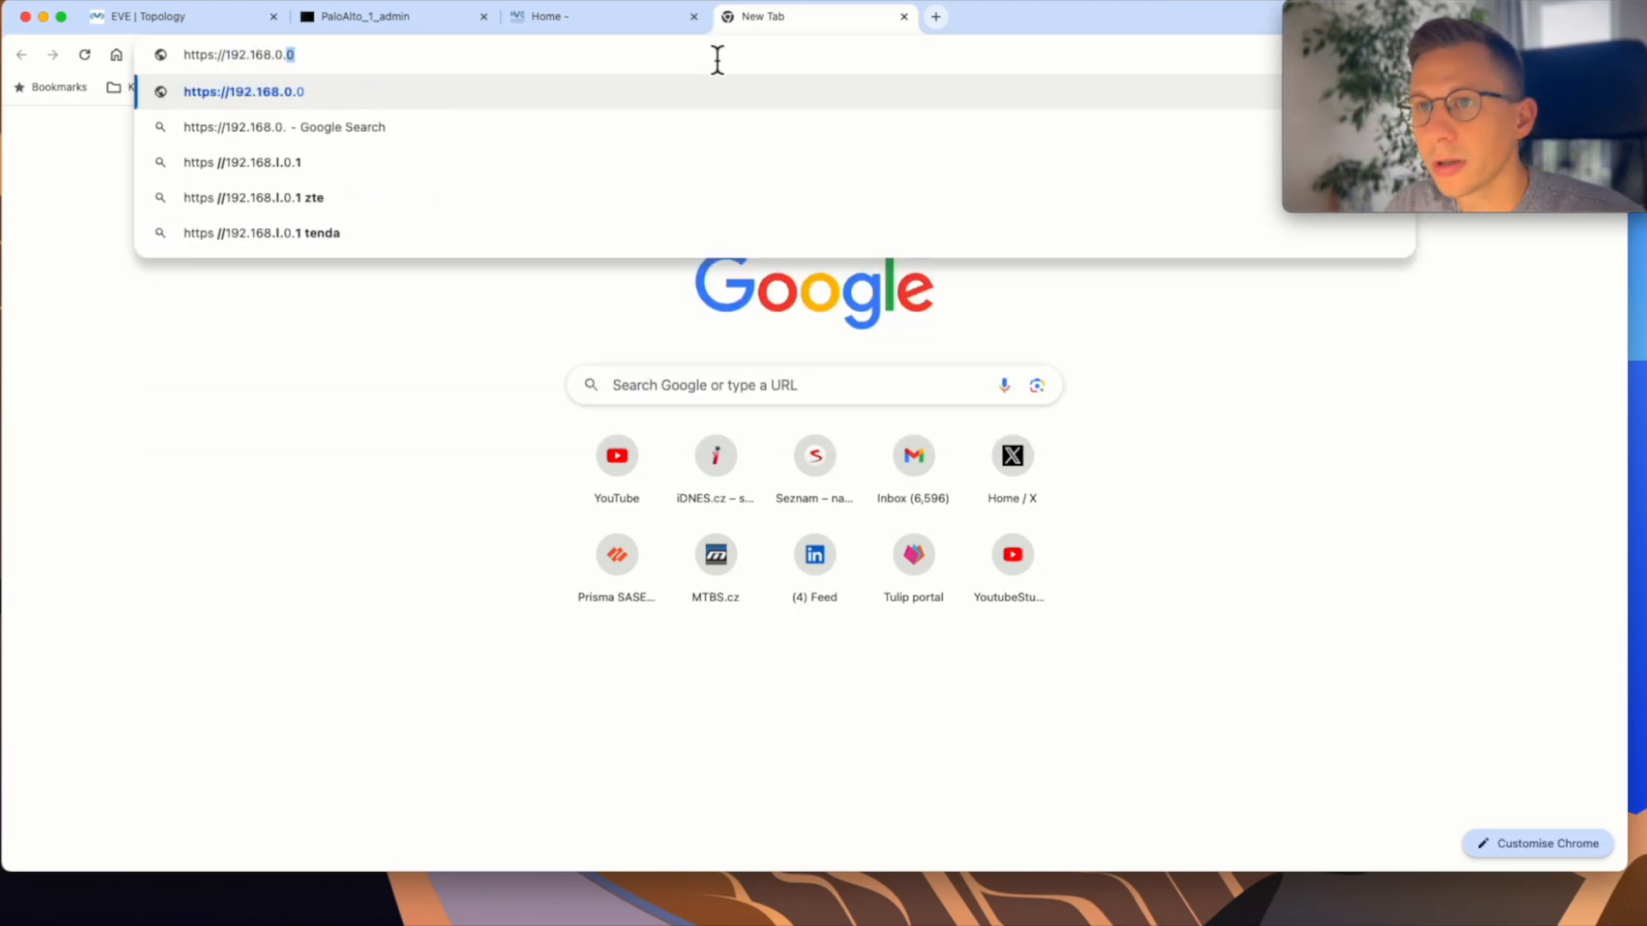
click(379, 15)
text(158)
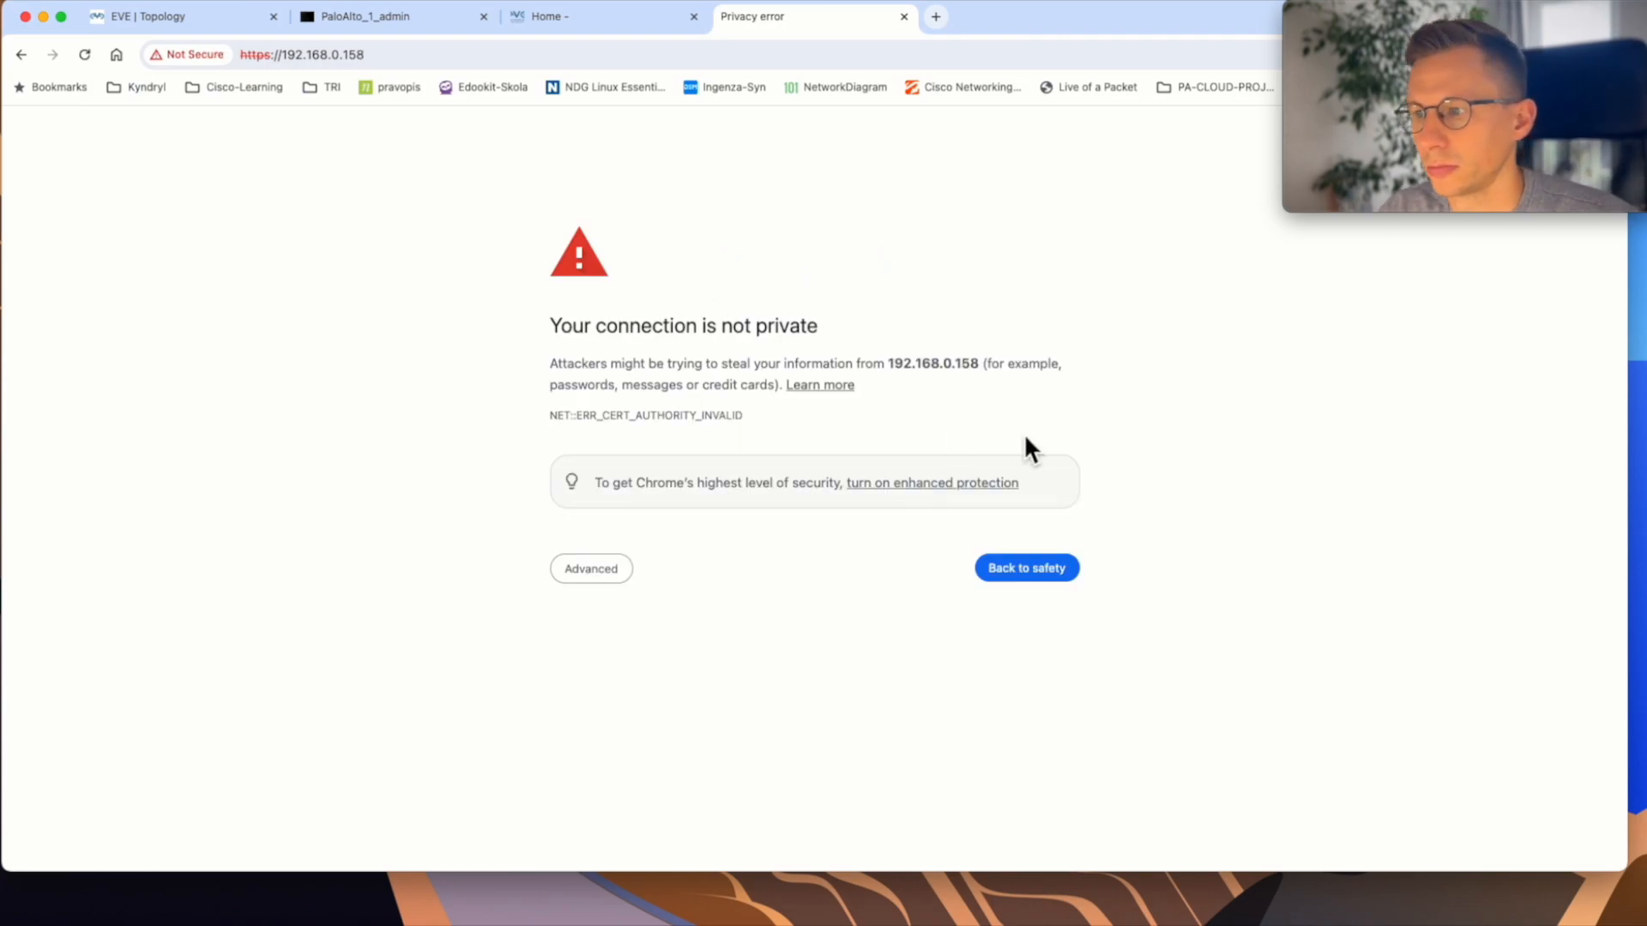
click(591, 568)
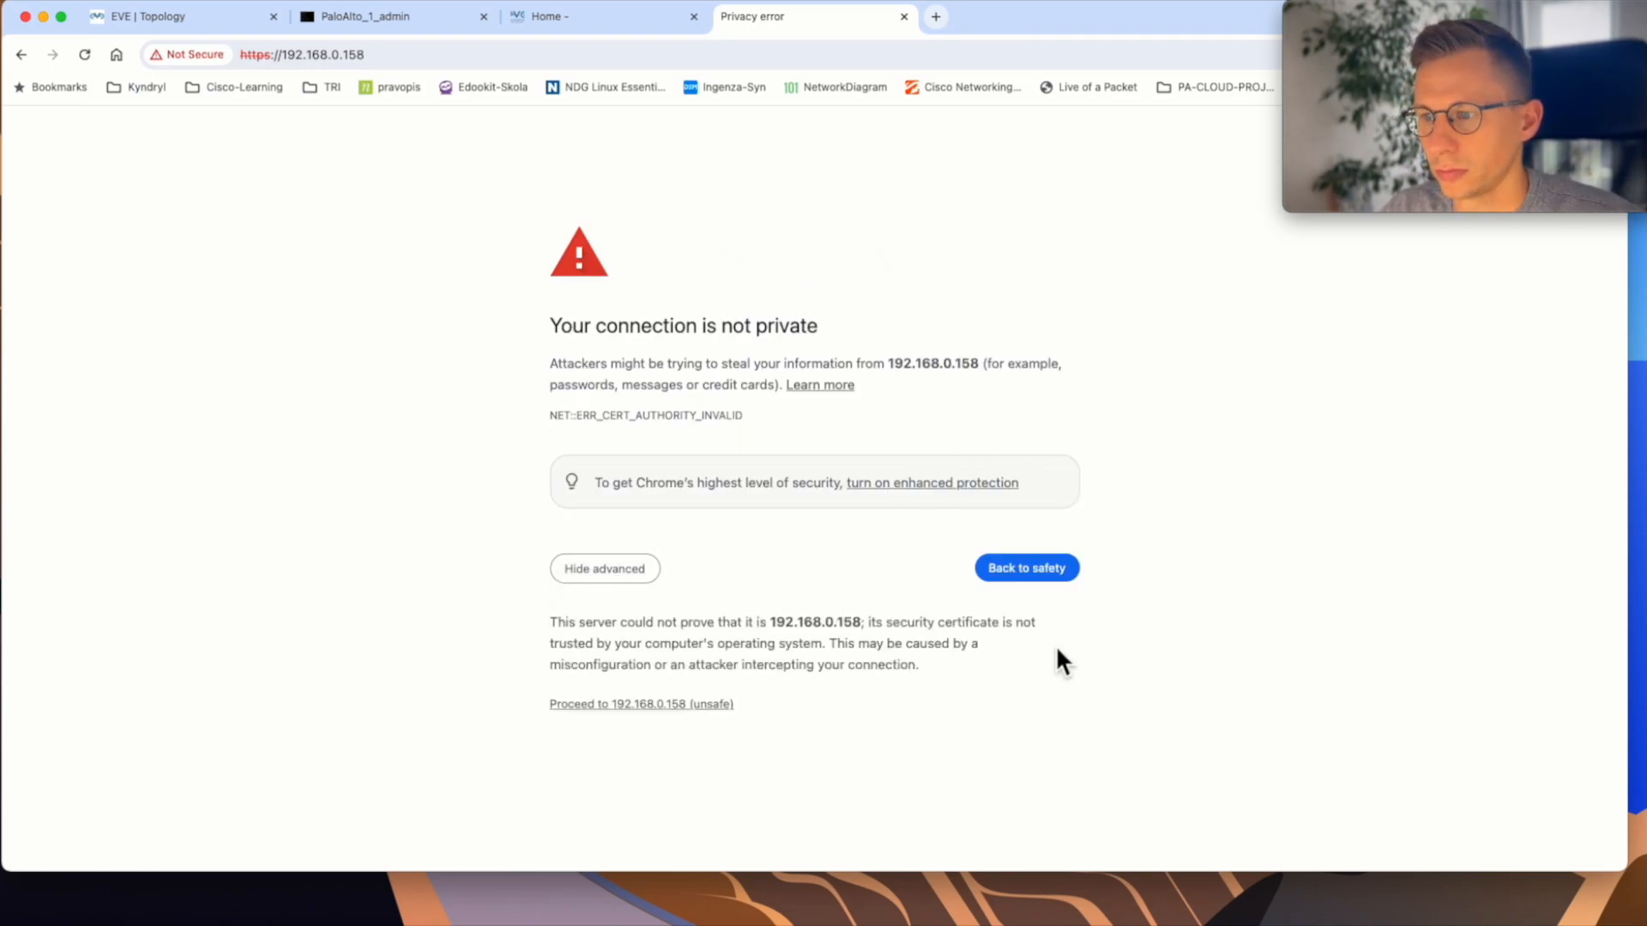
click(640, 703)
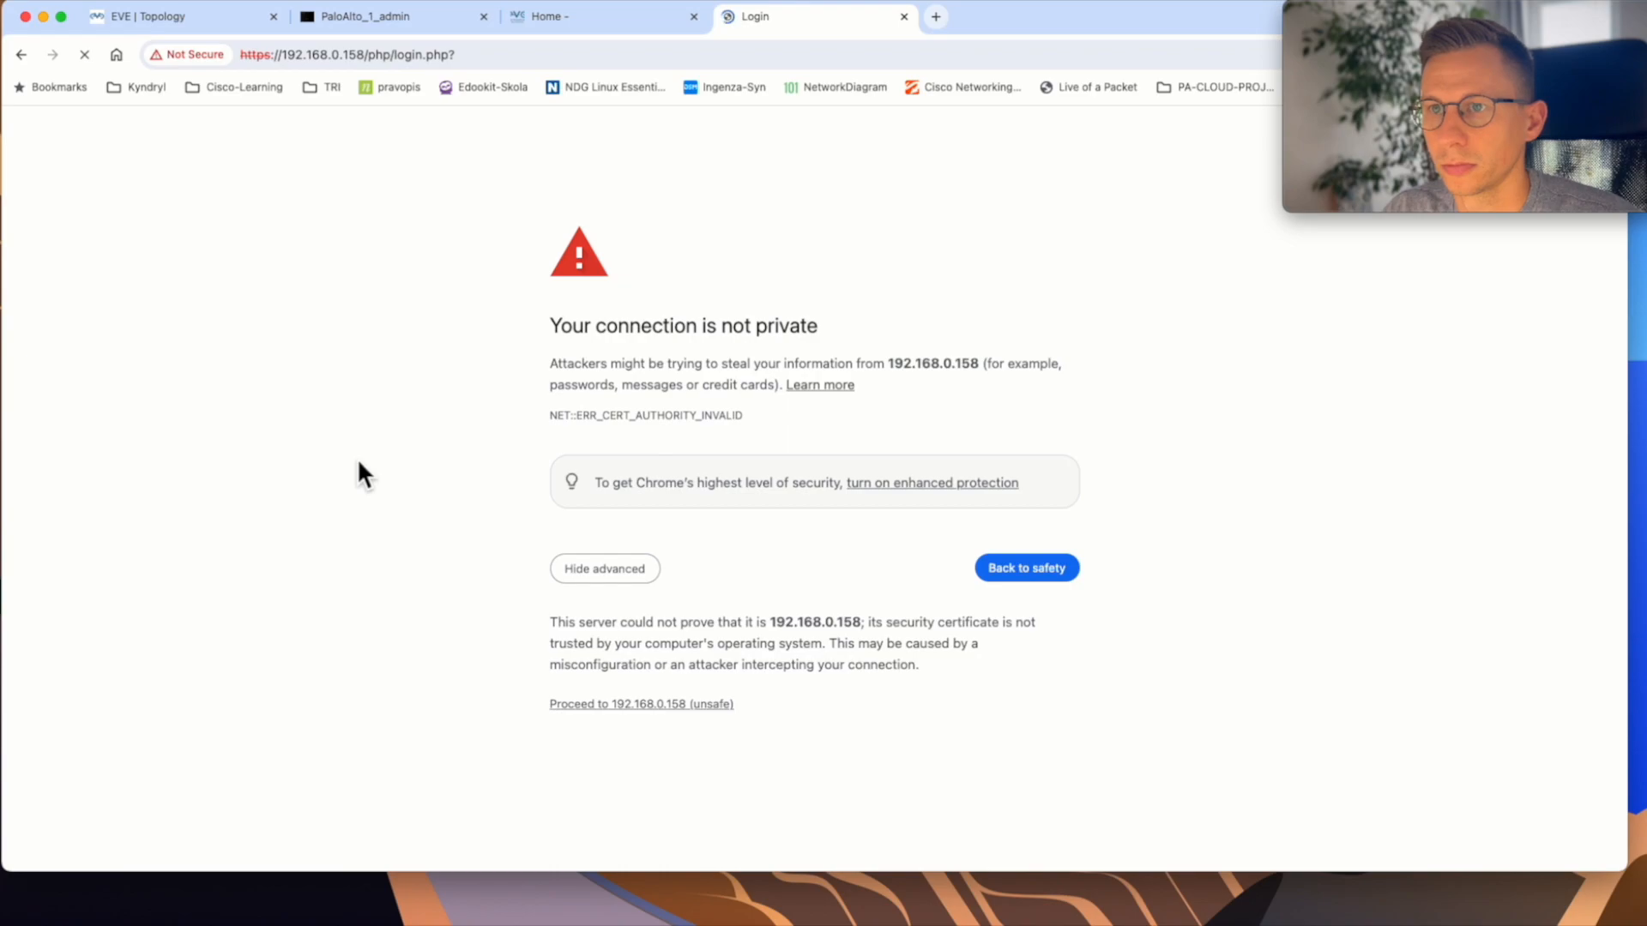
- Sign in to the Palo Alto web interface with username admin and its password
click(641, 703)
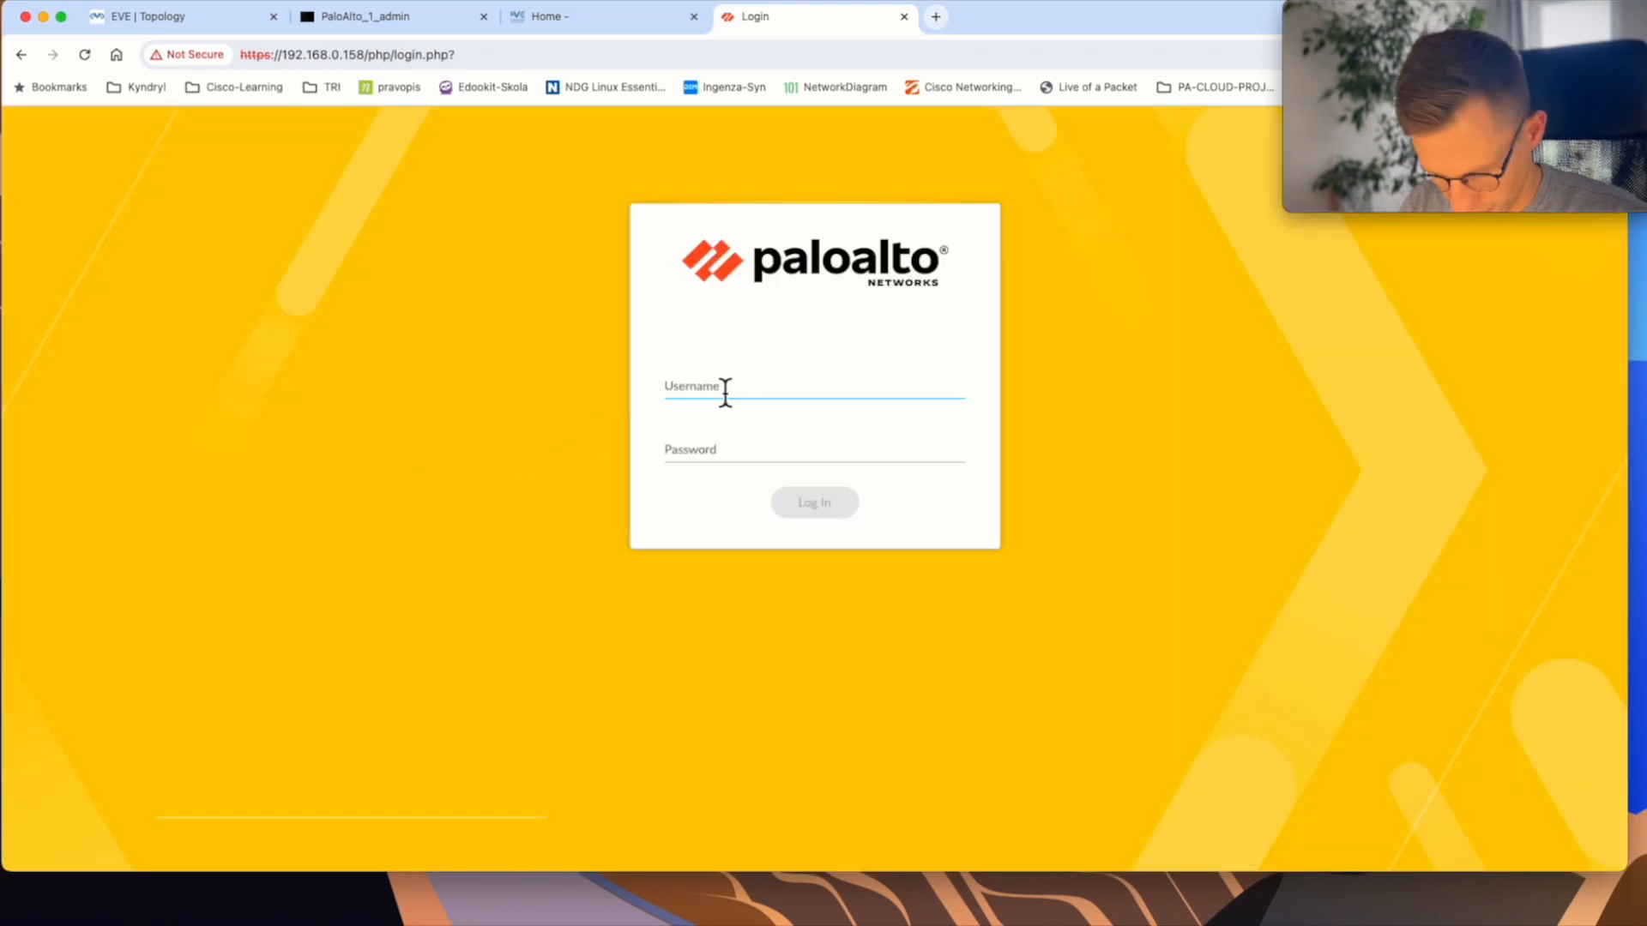
click(814, 502)
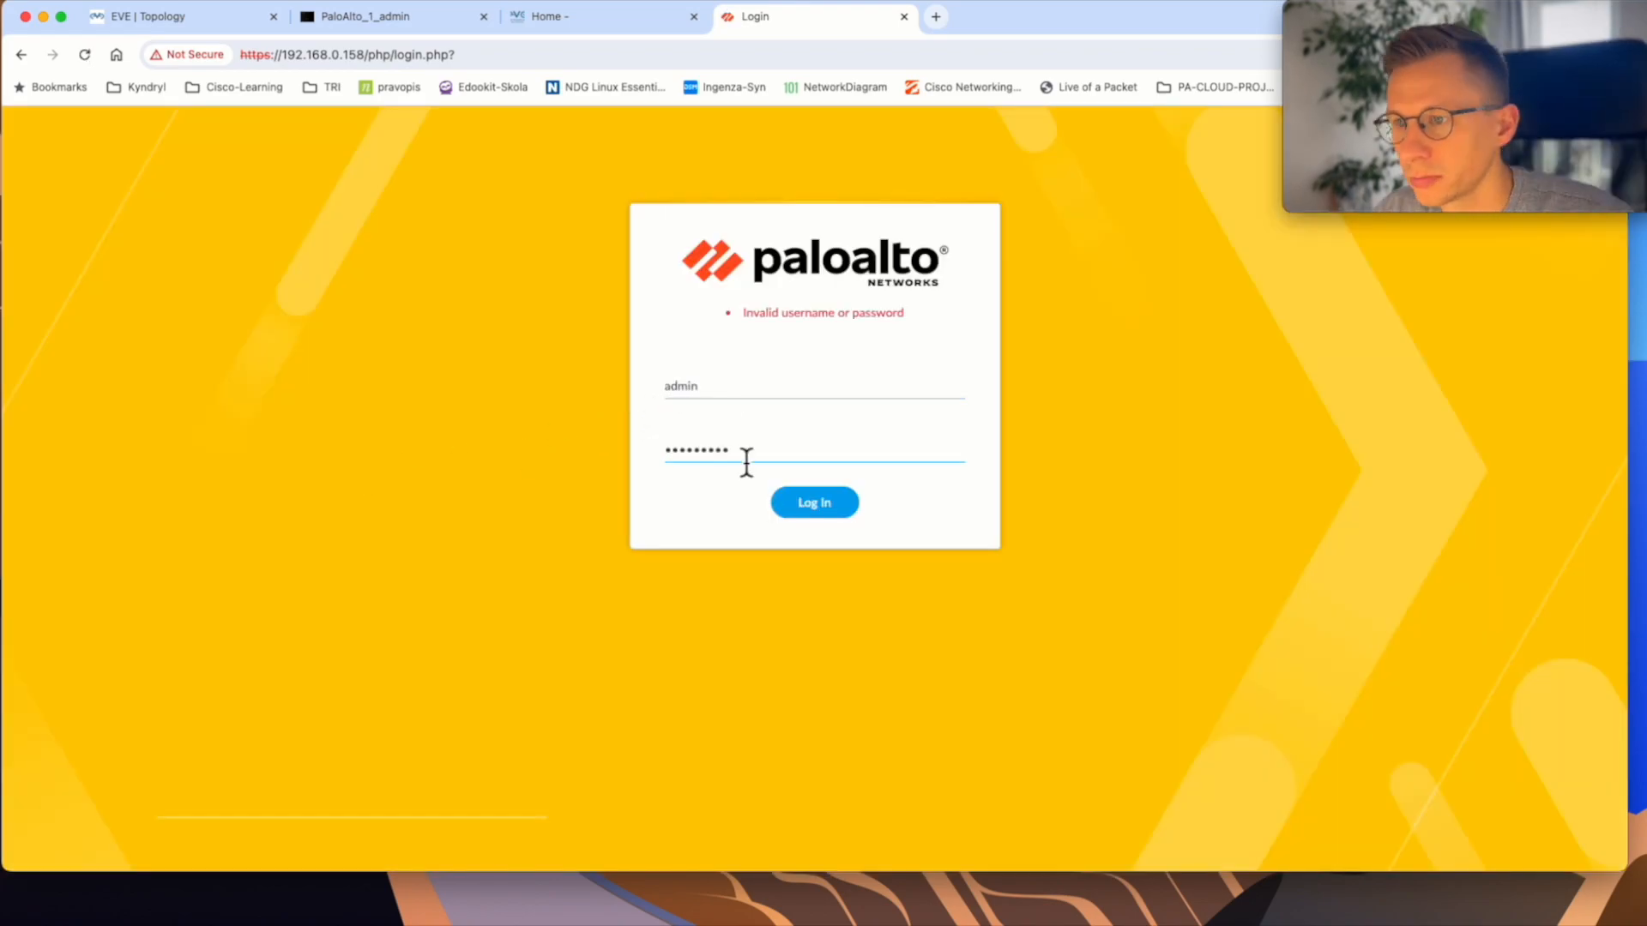
click(814, 502)
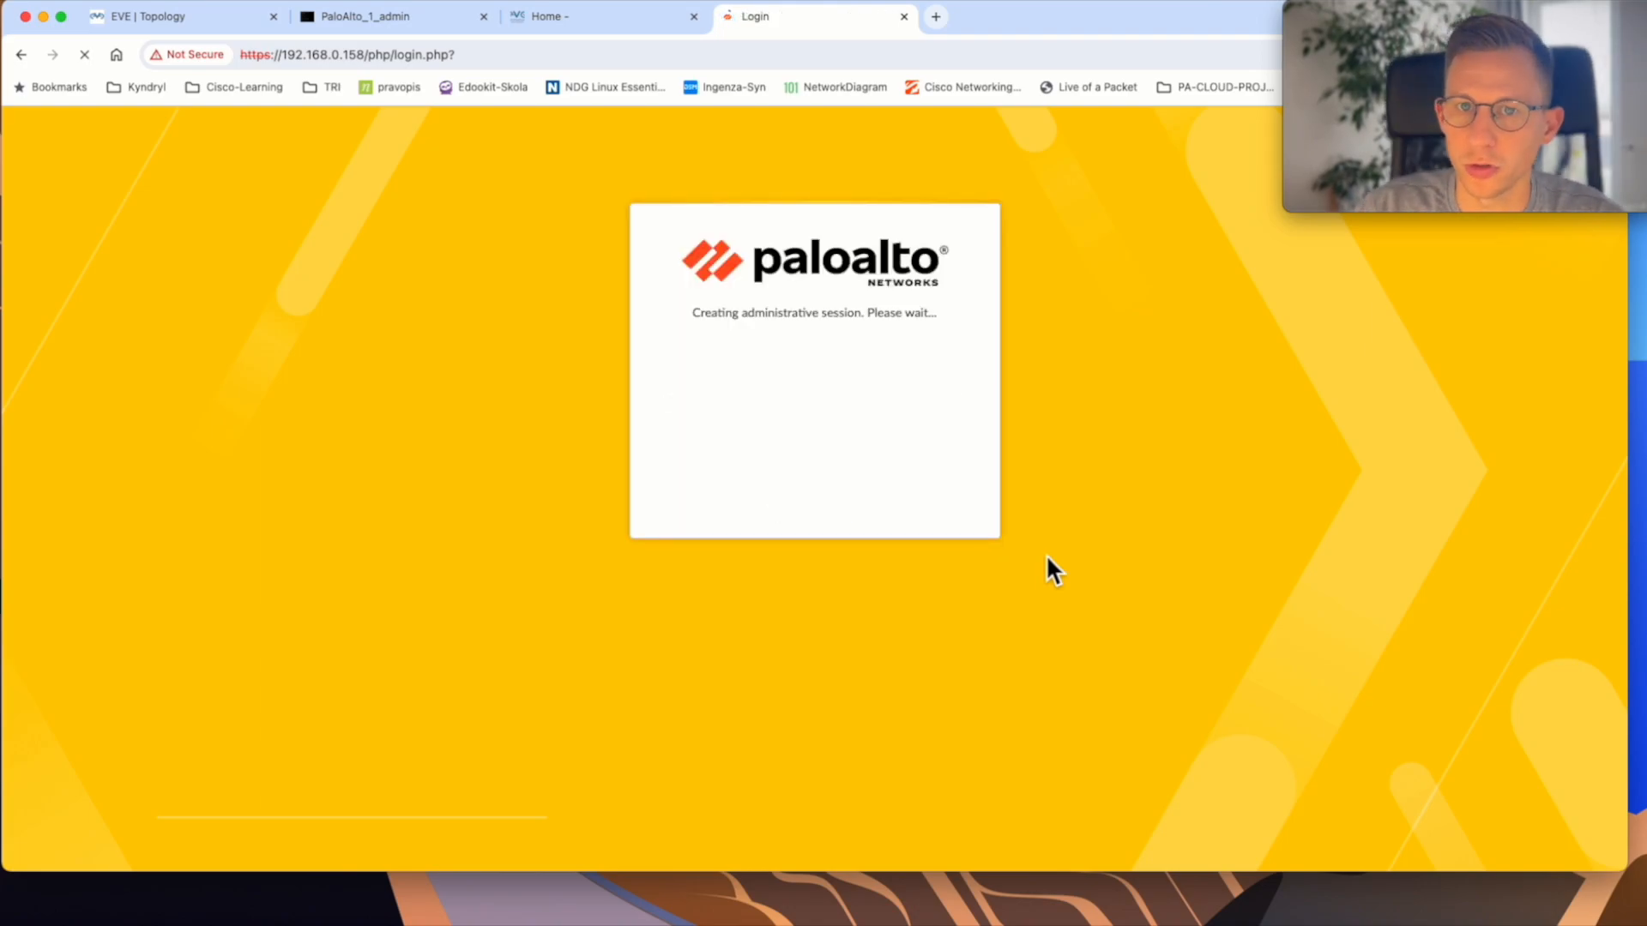